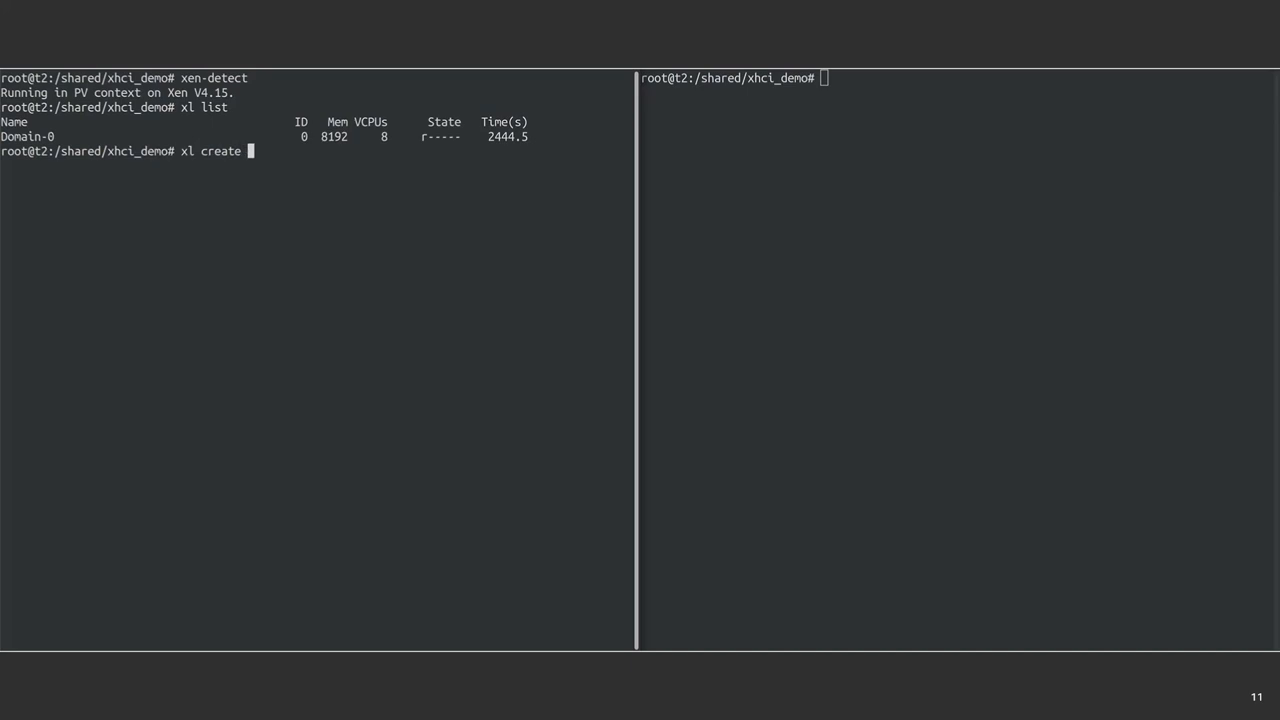
# - Boot the ubuntu-20.04 guest from ubuntu-20.04.cfg with its console attached via xl create -c
pyautogui.write('-c ubuntu-20.04.cfg')
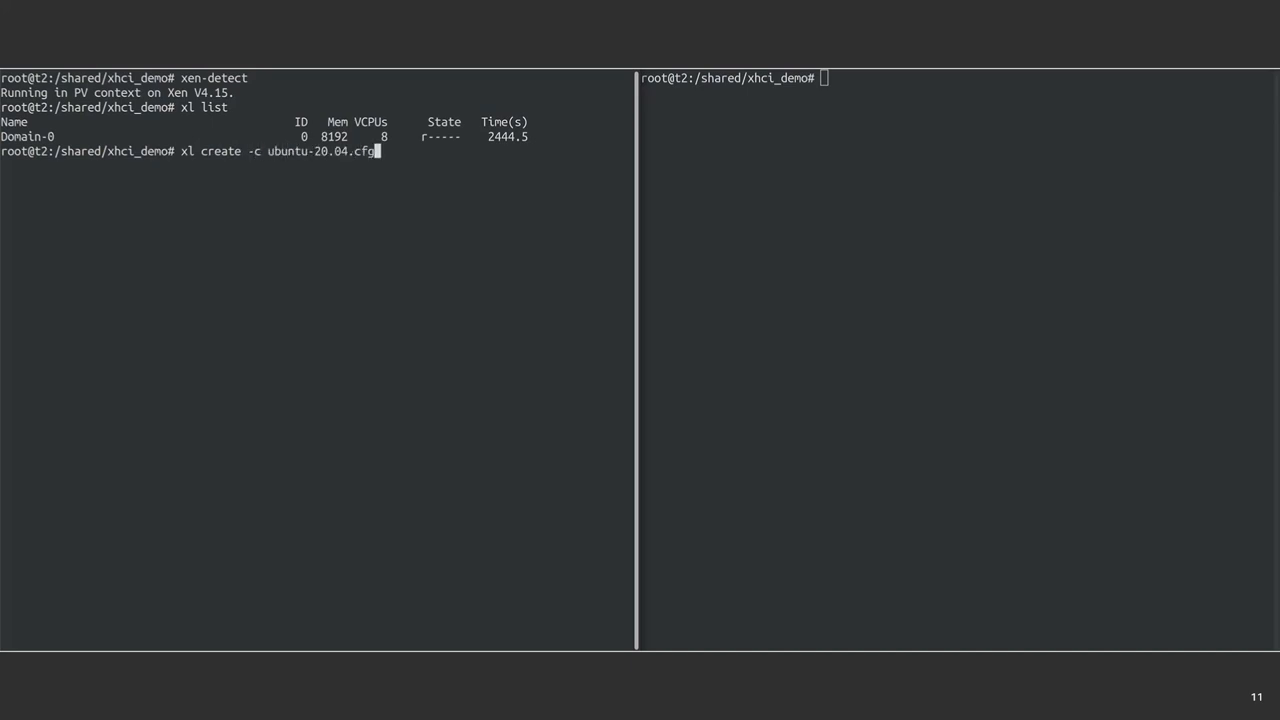
pyautogui.press('Return')
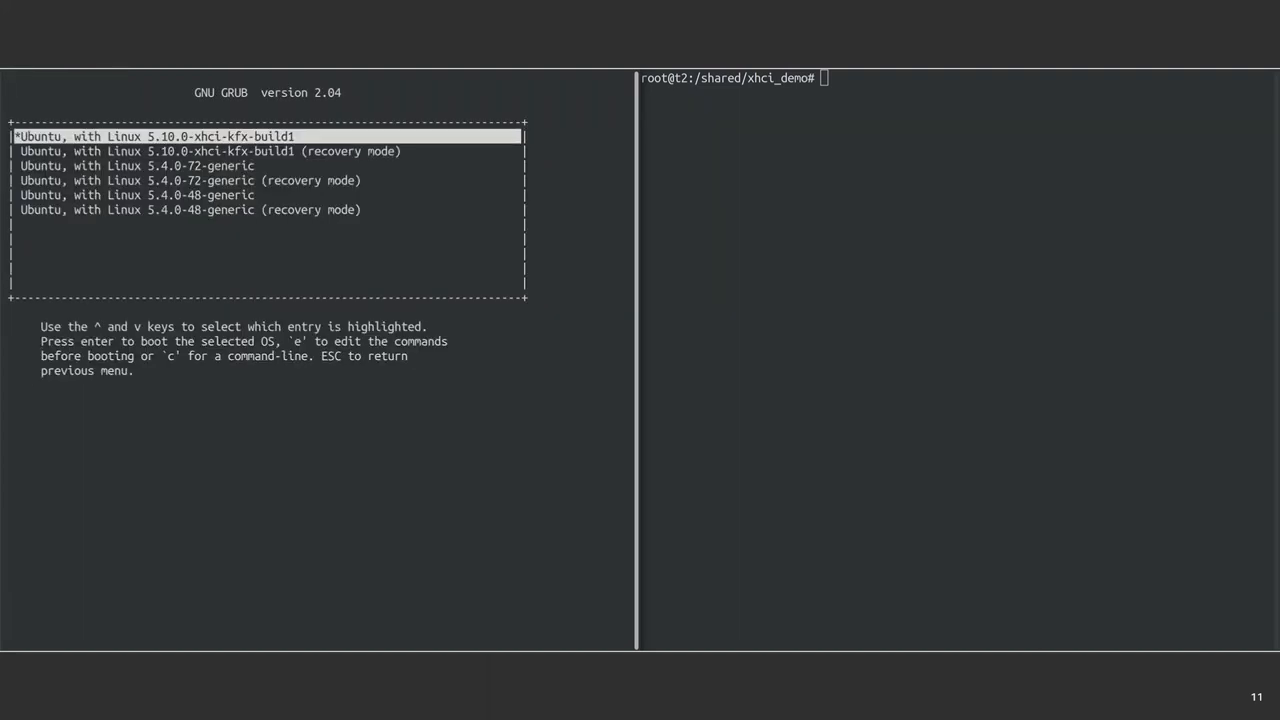
# - View the default GRUB entry's kernel command line, then boot the 5.10.0-xhci-kfx-build1 kernel
pyautogui.press('e')
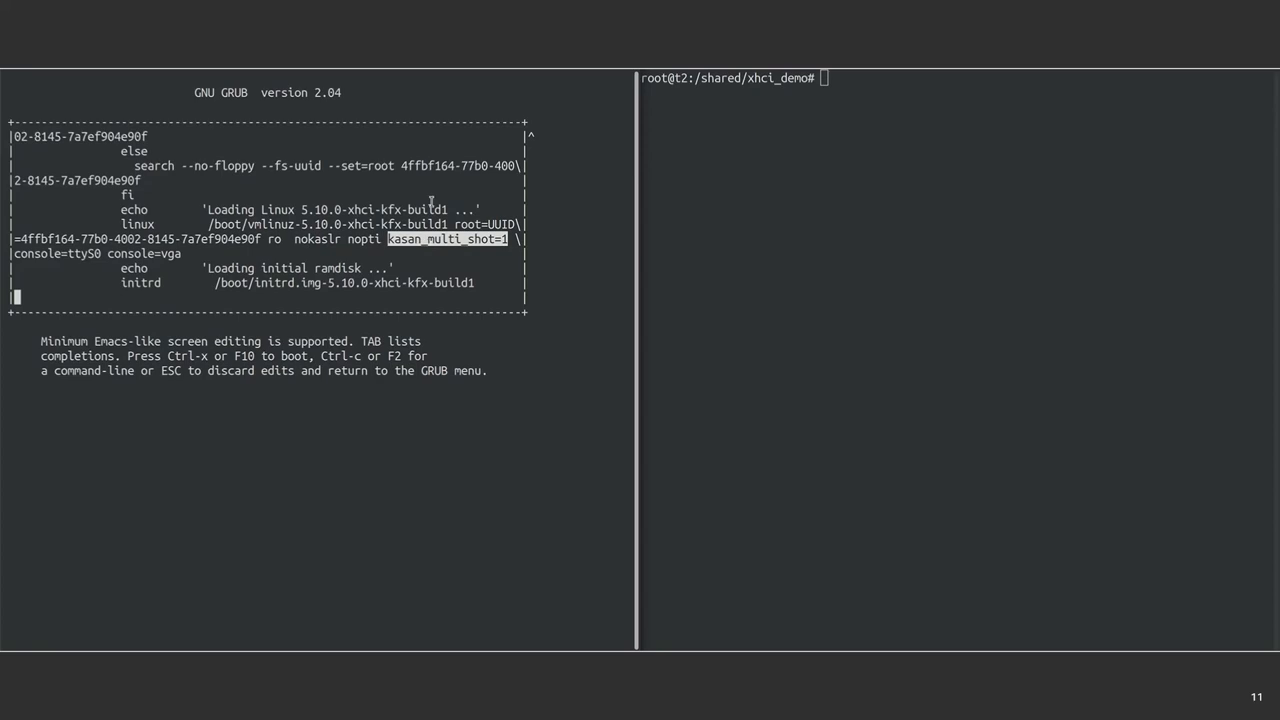
pyautogui.press('ctrl+x')
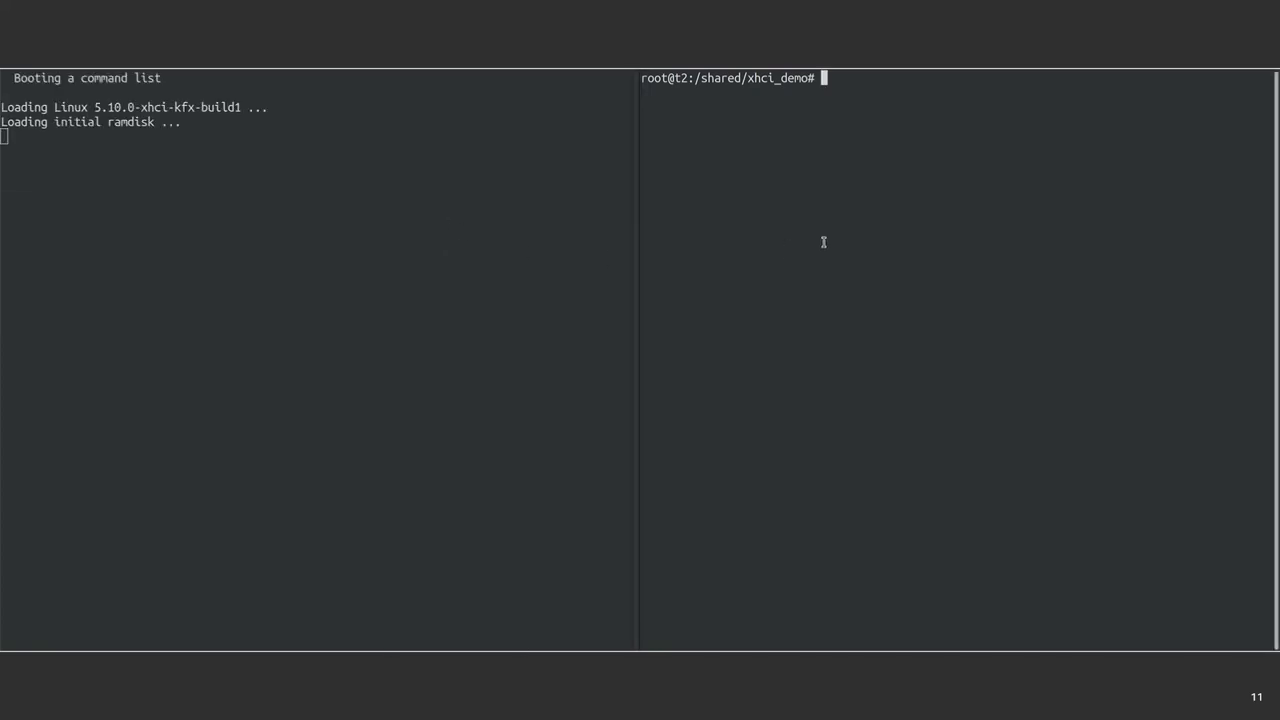
# - Display the ubuntu-20.04.cfg VM configuration with its qemu-xhci USB device in the right pane
pyautogui.write('cat ubuntu-20.04.cfg')
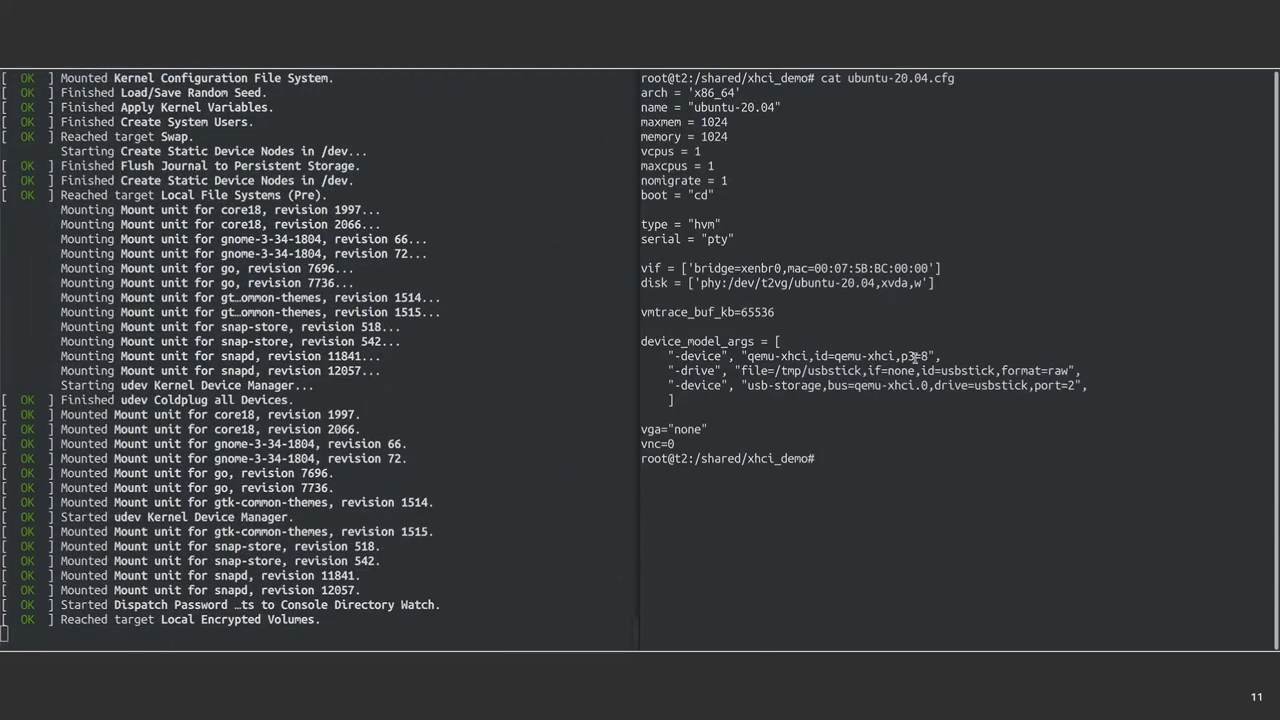
# - Run kfx --setup for domain ubuntu-20.04 with magic mark 0x13371300 and -c, awaiting the harness
pyautogui.write('kfx')
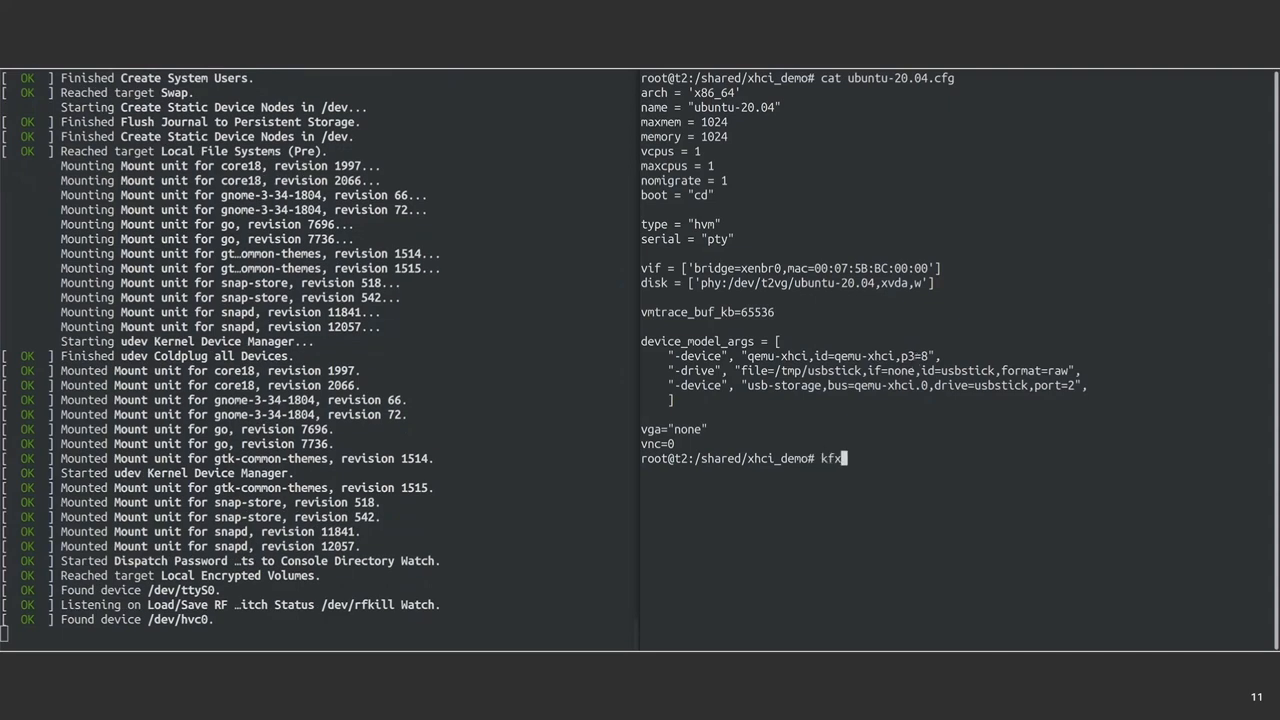
pyautogui.write('--setup')
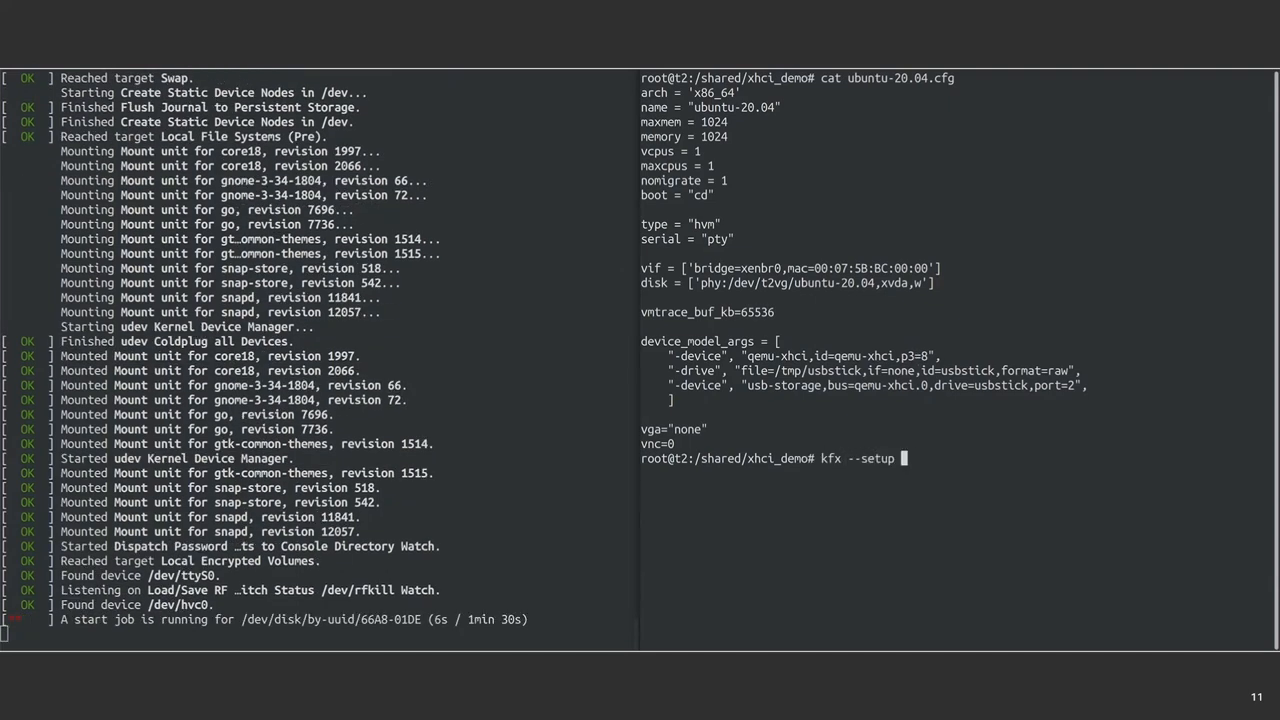
pyautogui.write('--domain ubuntu-20.')
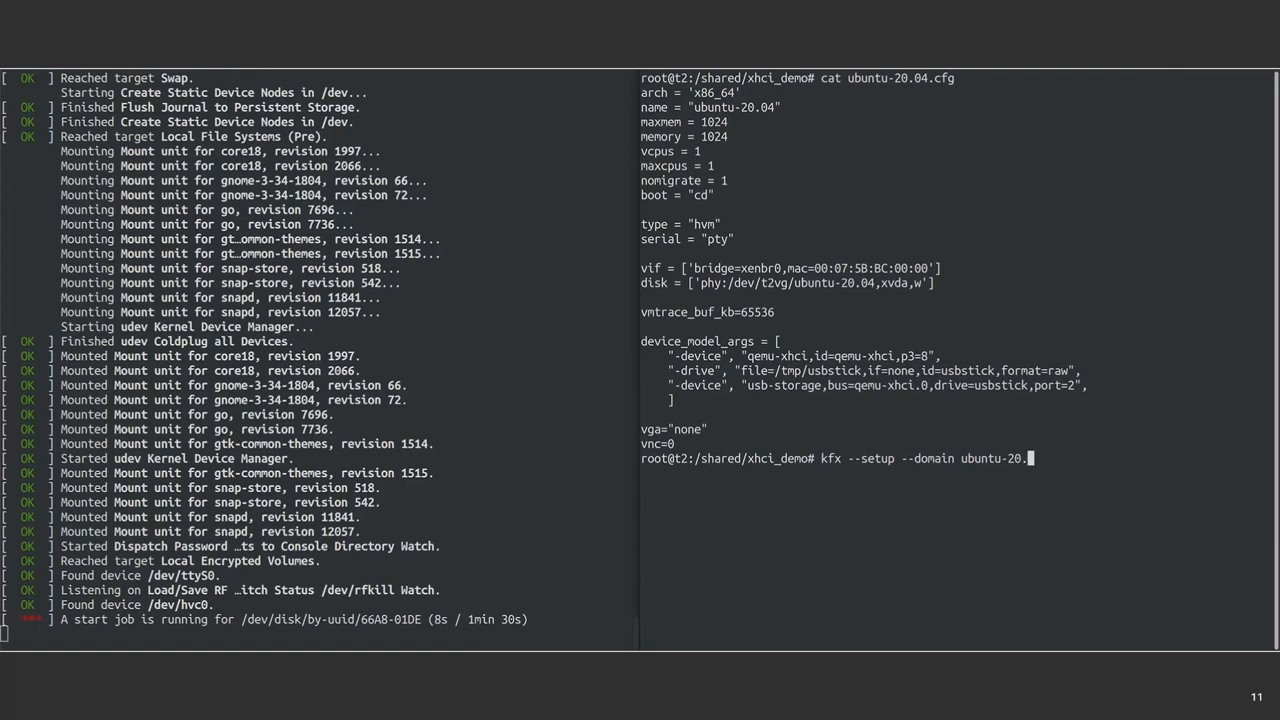
pyautogui.write('--magic-m')
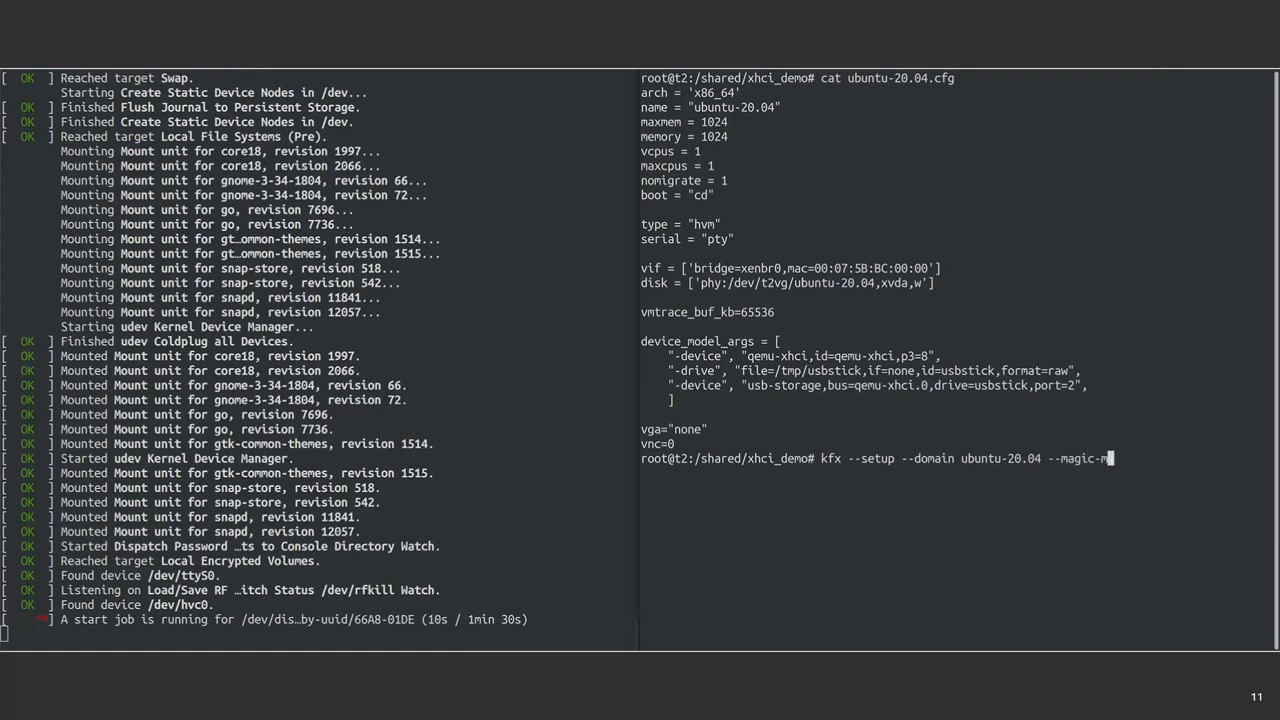
pyautogui.write('ark 0x133')
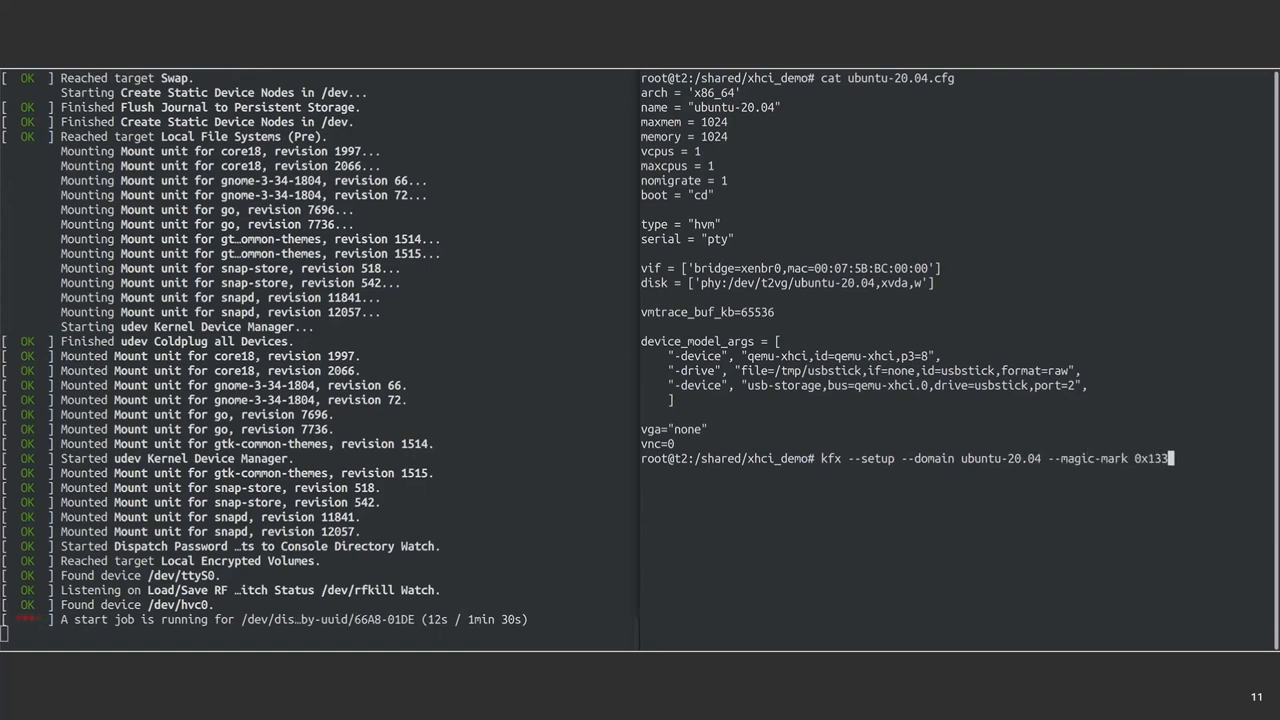
pyautogui.write('71300 -c')
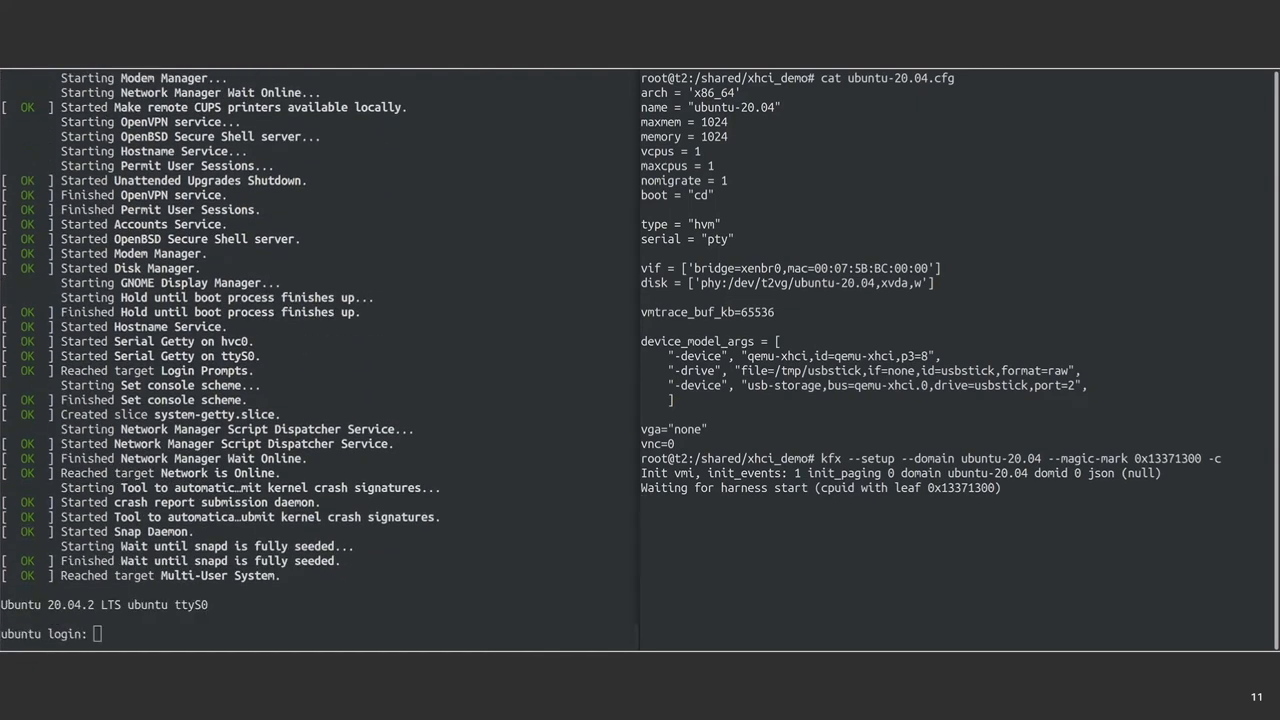
# - Log into the guest console as ubuntu so kfx reports the 0x10 target buffer and 'Parent is ready'
pyautogui.write('ubuntu')
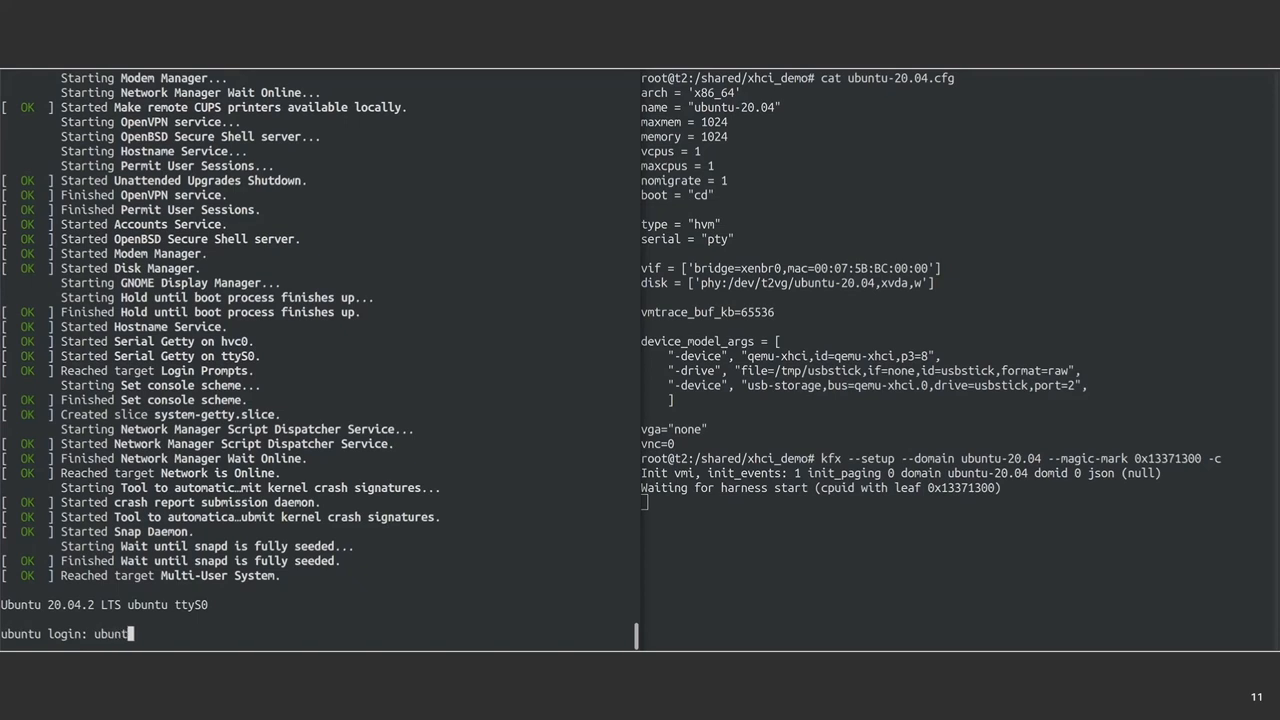
pyautogui.press('Return')
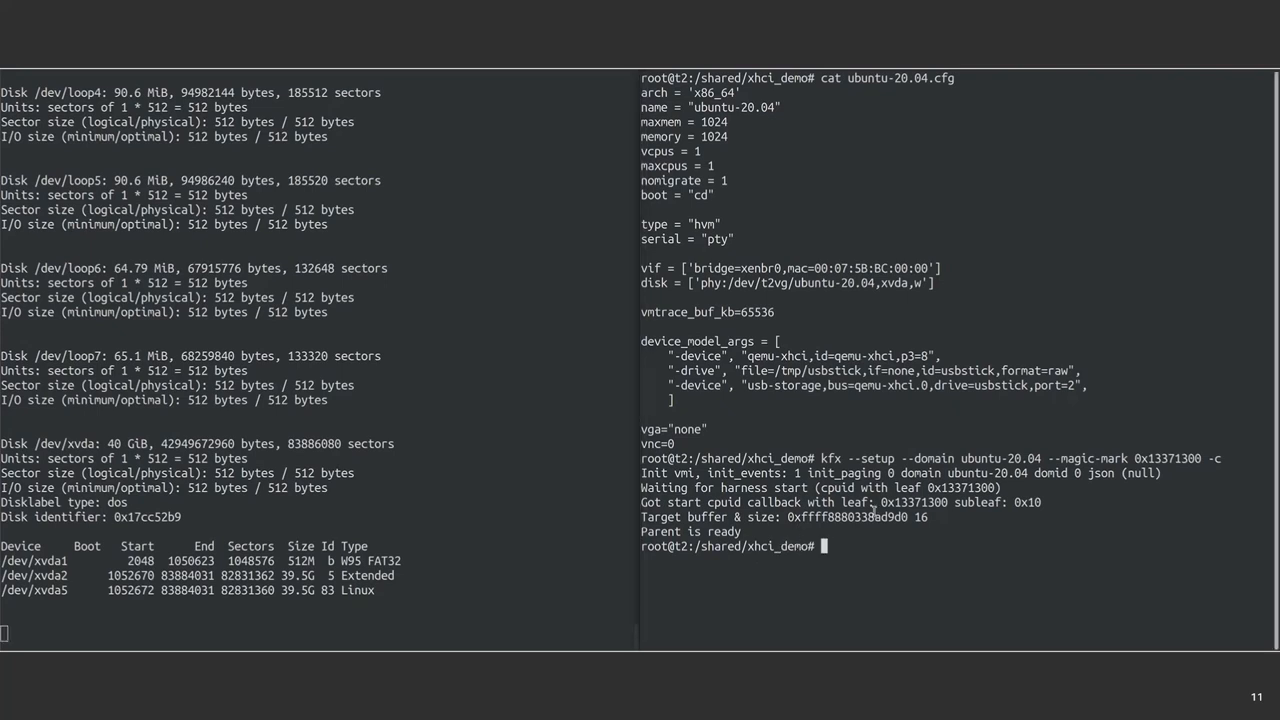
# - Copy the target buffer address and create the input directory for fuzzing
pyautogui.doubleClick(846, 516)
pyautogui.write('xl list')
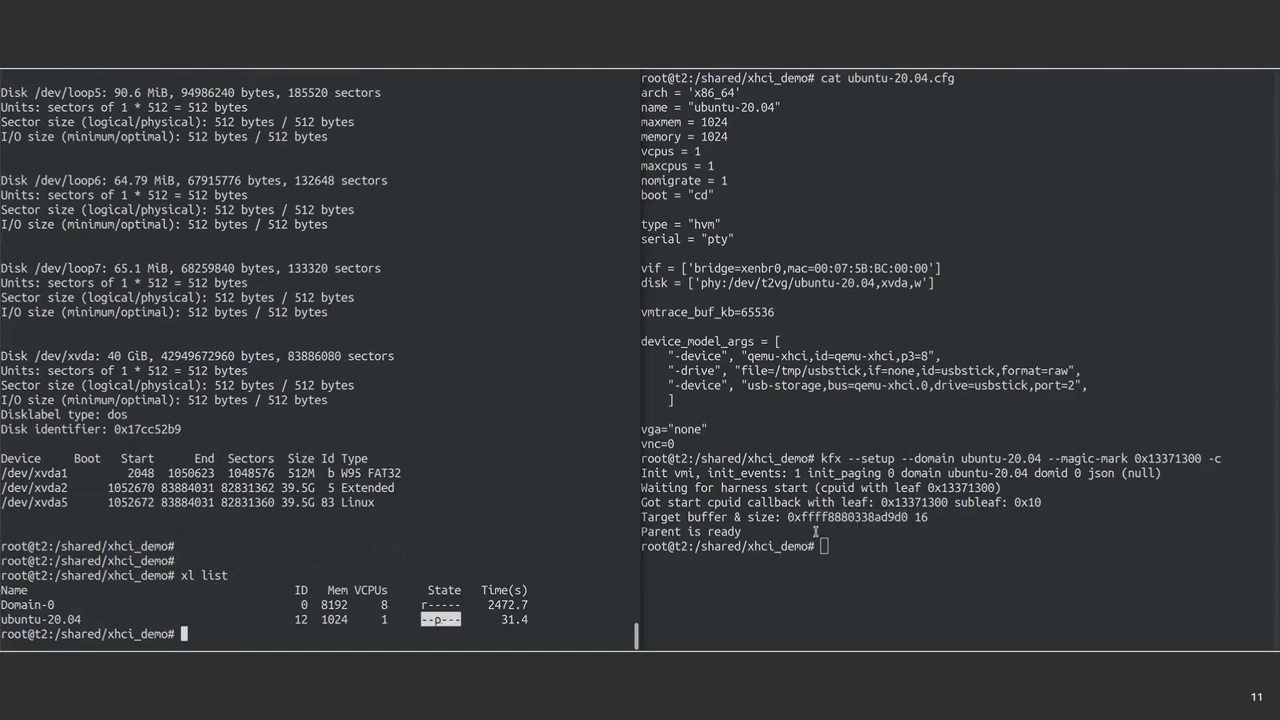
pyautogui.write('mkdir outp')
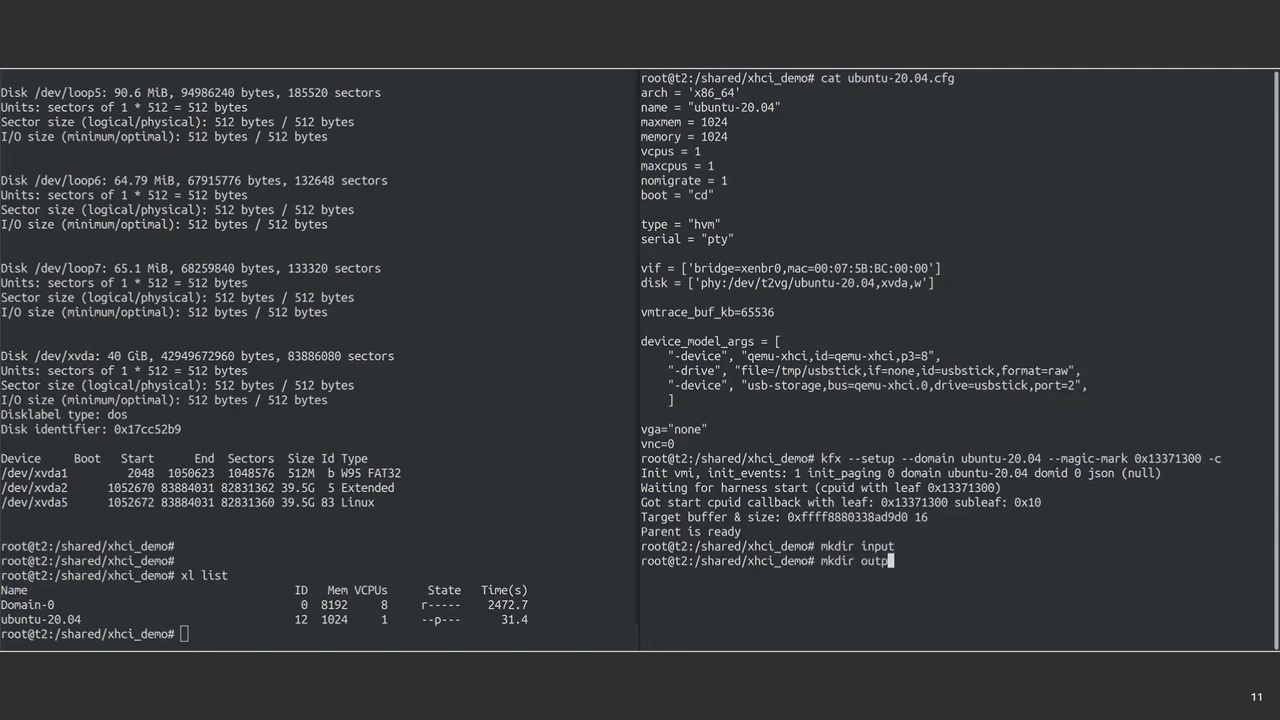
# - Read 16 bytes from domain 12 at 0xffff8880338ad9d0 into input/seed with rwmem
pyautogui.write('rwmem --domid')
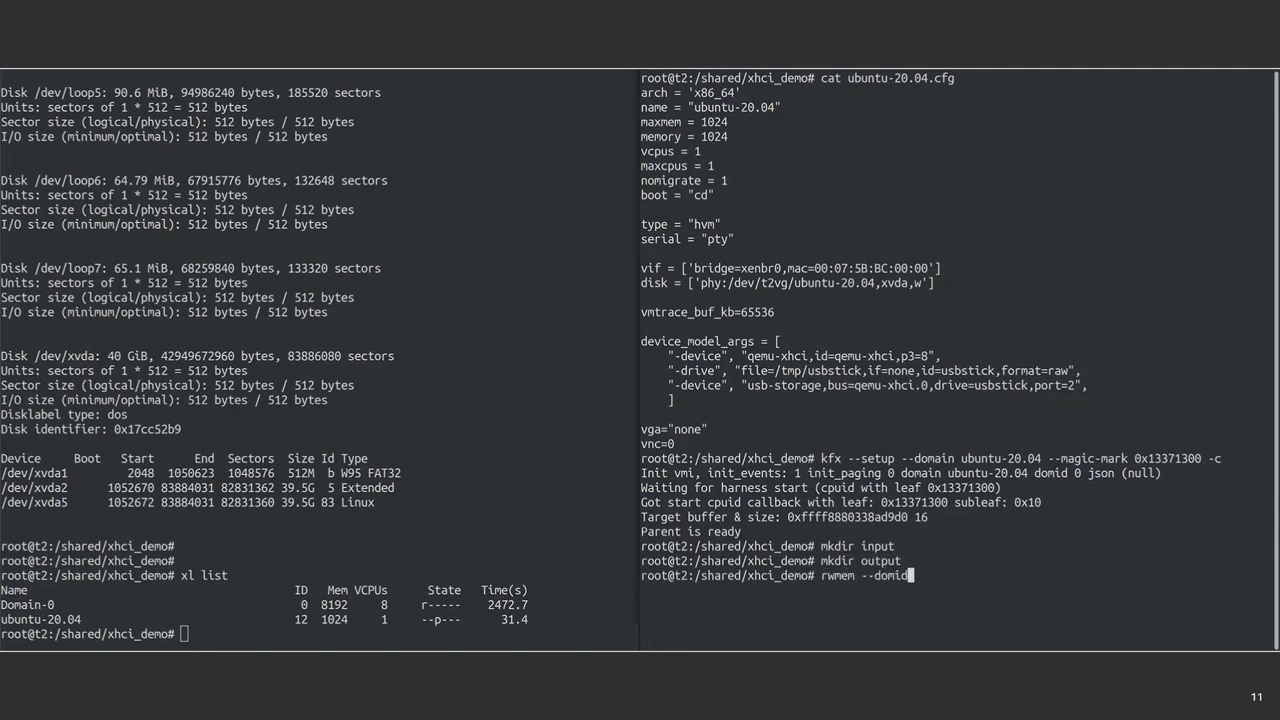
pyautogui.write('12 --read')
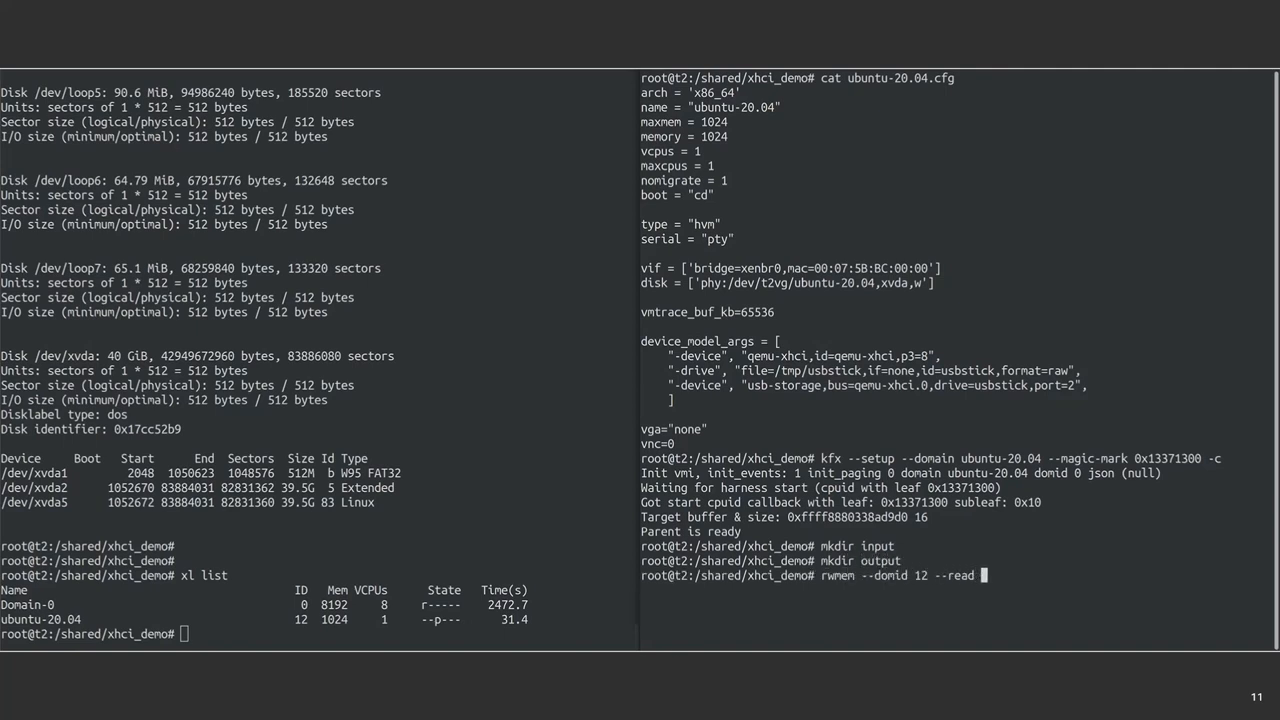
pyautogui.write('0xffff8880338ad9d0 --file input')
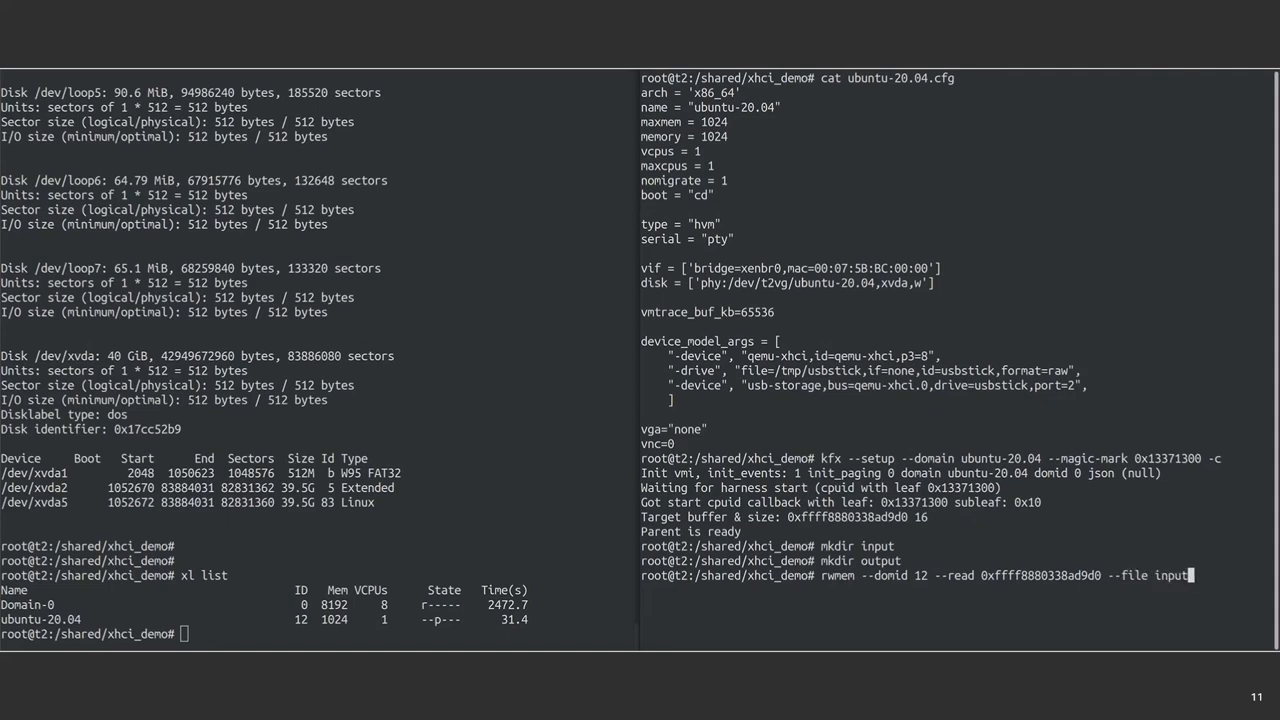
pyautogui.write('/seed --limit 16')
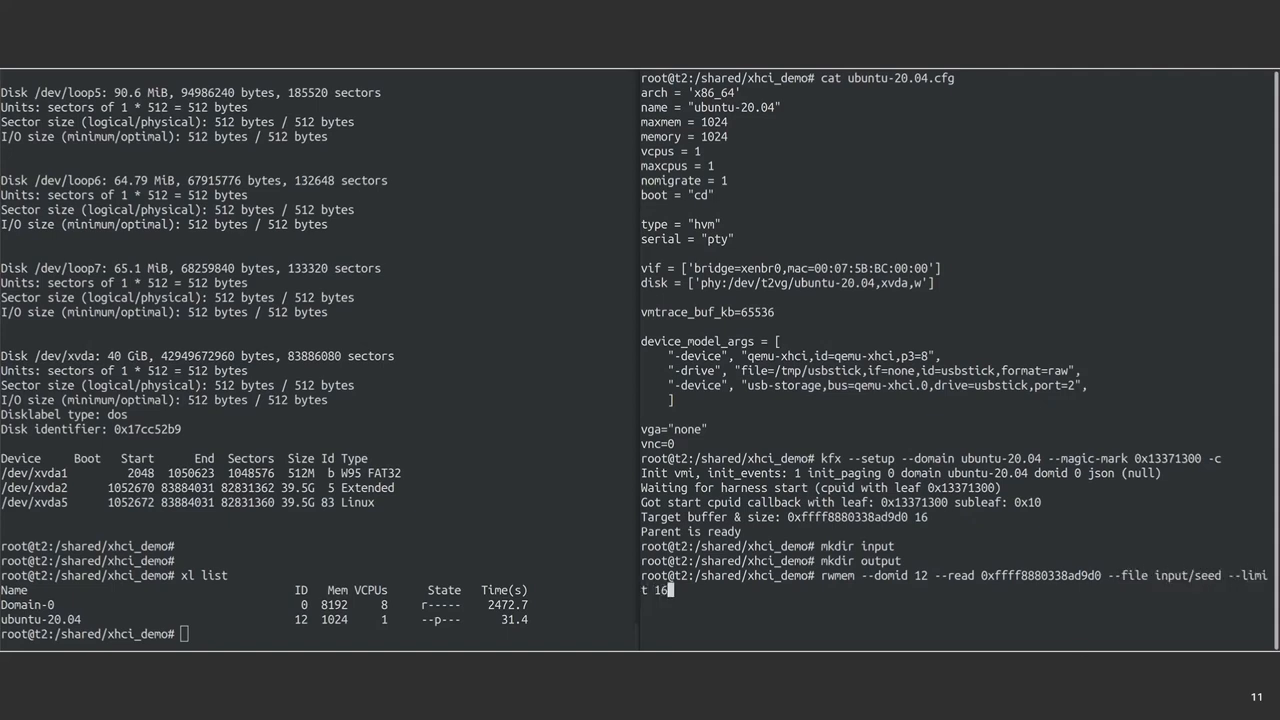
pyautogui.press('Return')
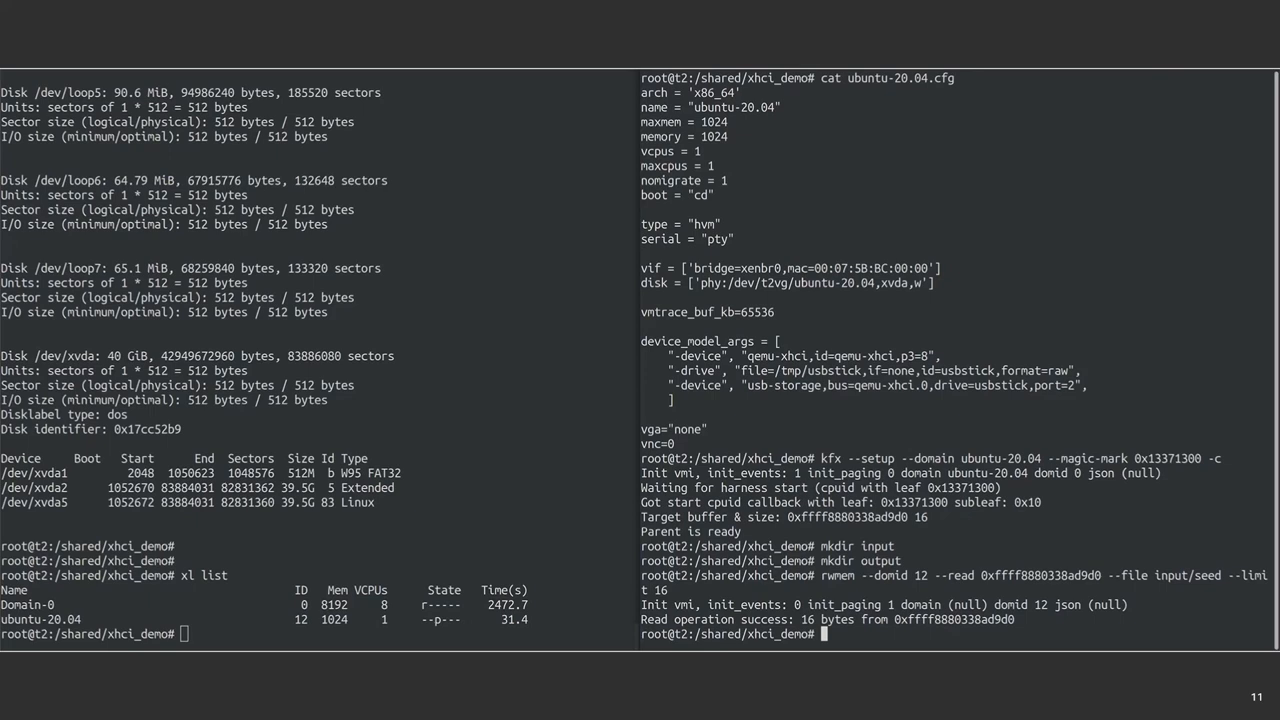
pyautogui.write('afl')
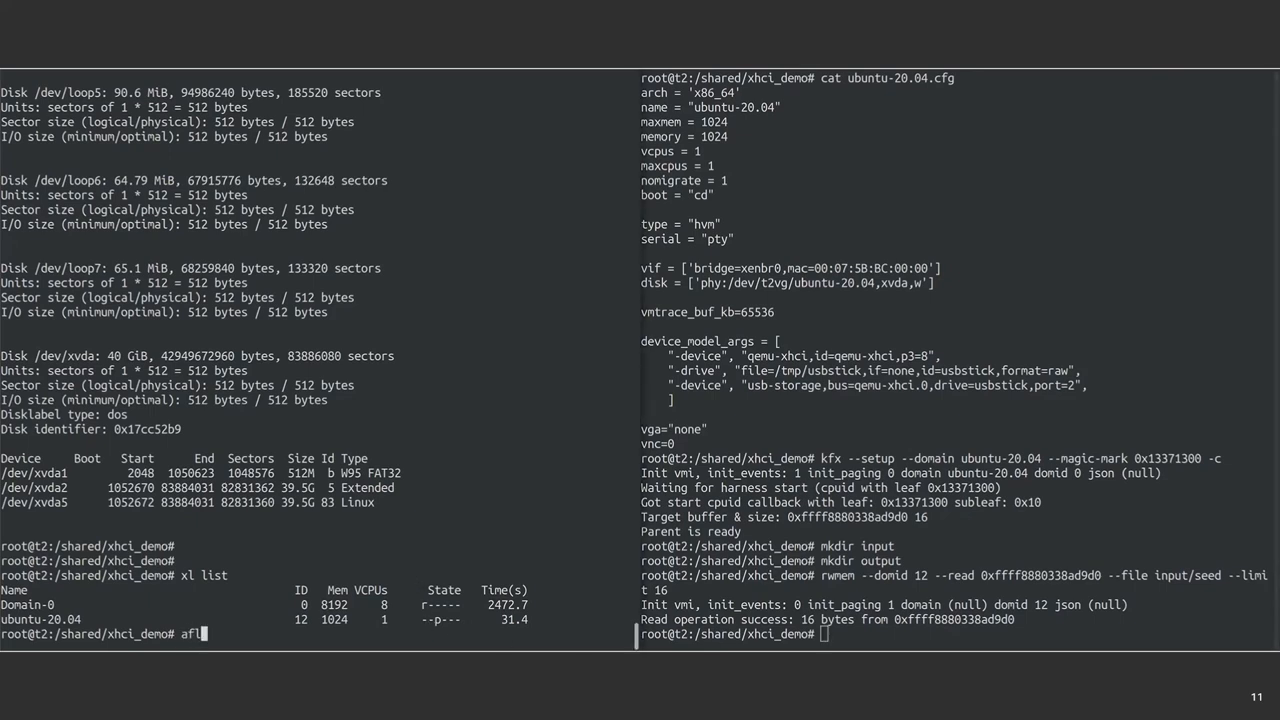
# - Compose afl-fuzz -i input -o output running kfx on domid 12 with kernel.json, address 0xffff8880338ad9d0, input limit 16 and --ptcov
pyautogui.write('-fuzz -i')
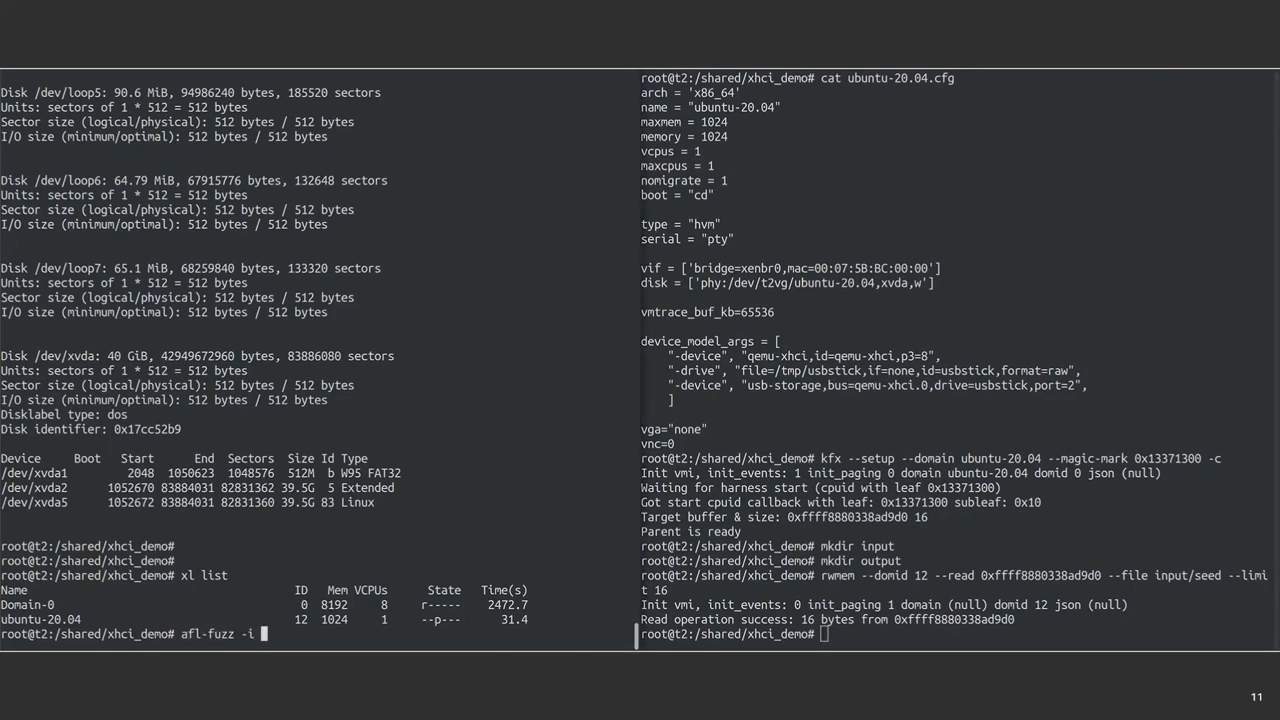
pyautogui.write('input -o o')
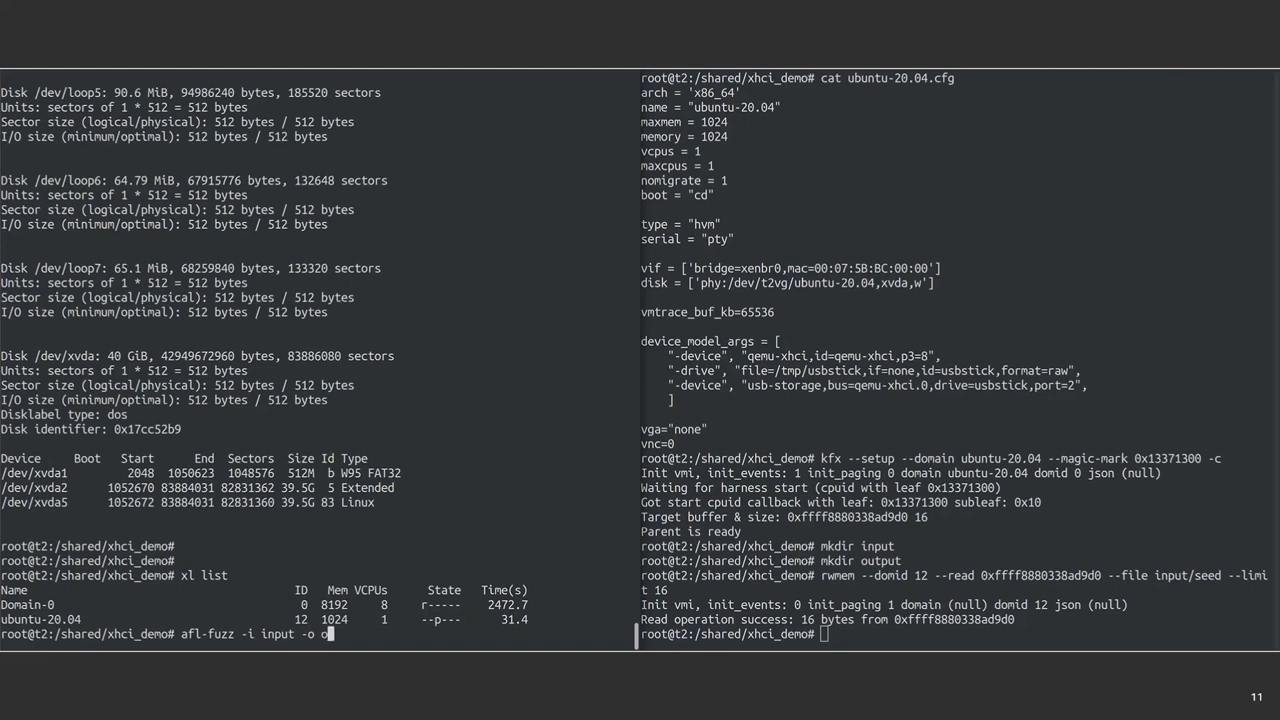
pyautogui.write('utput --')
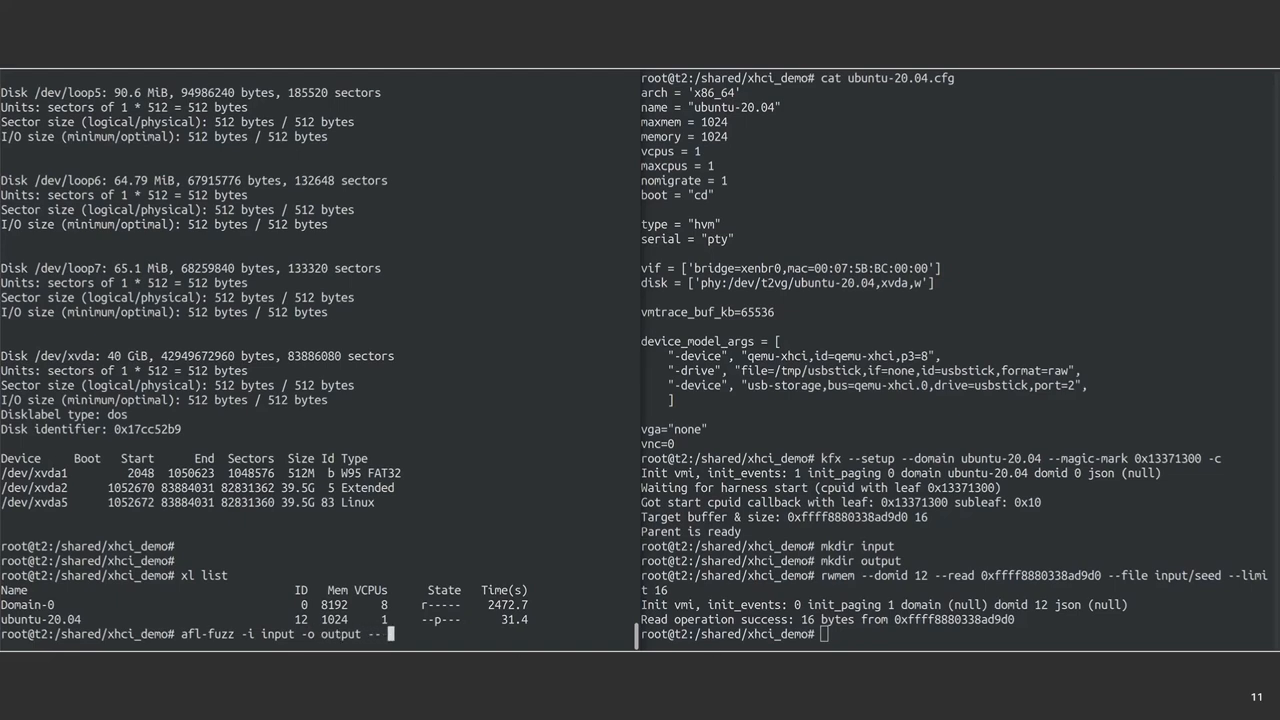
pyautogui.write('kfx --domid 12')
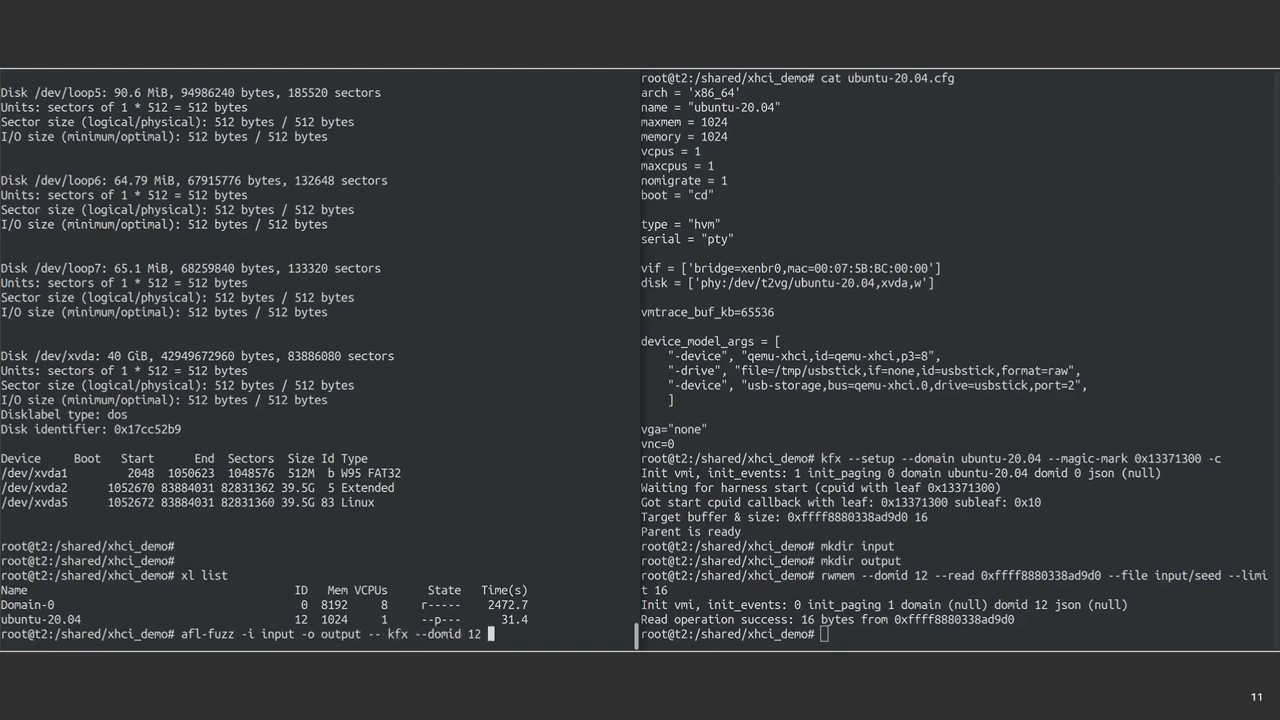
pyautogui.write('--json kernel.json')
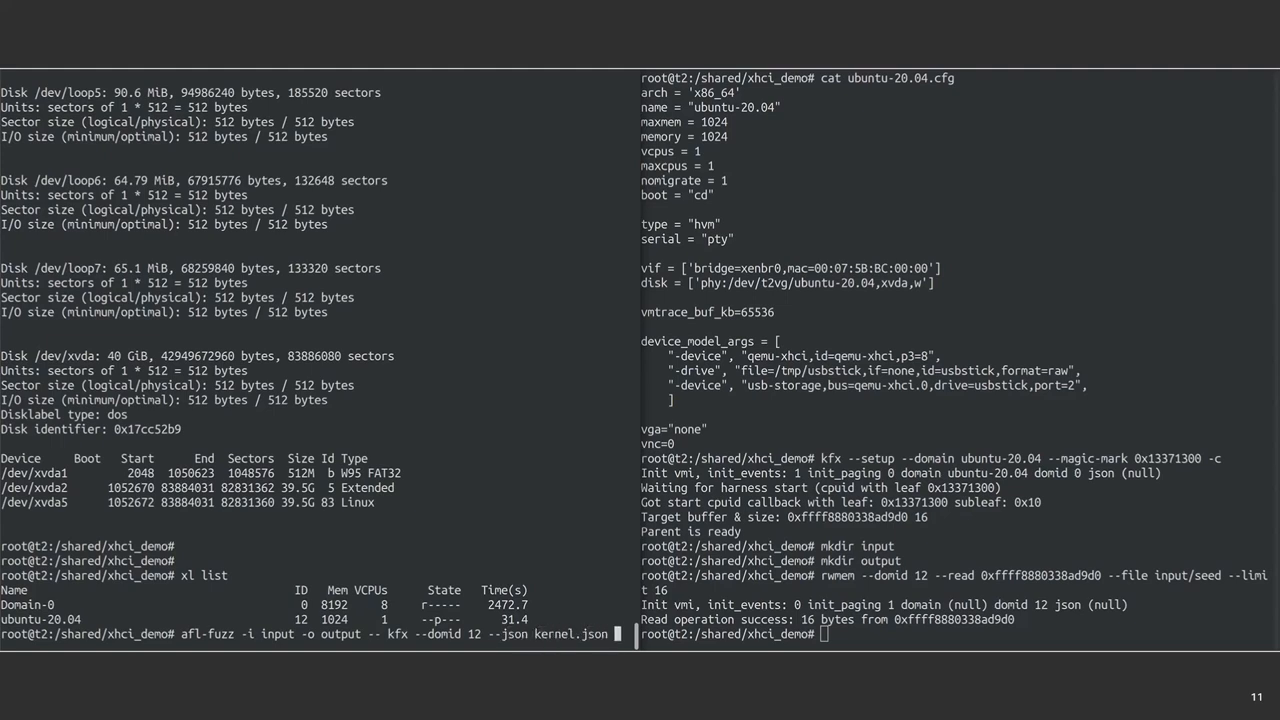
pyautogui.write('-- address')
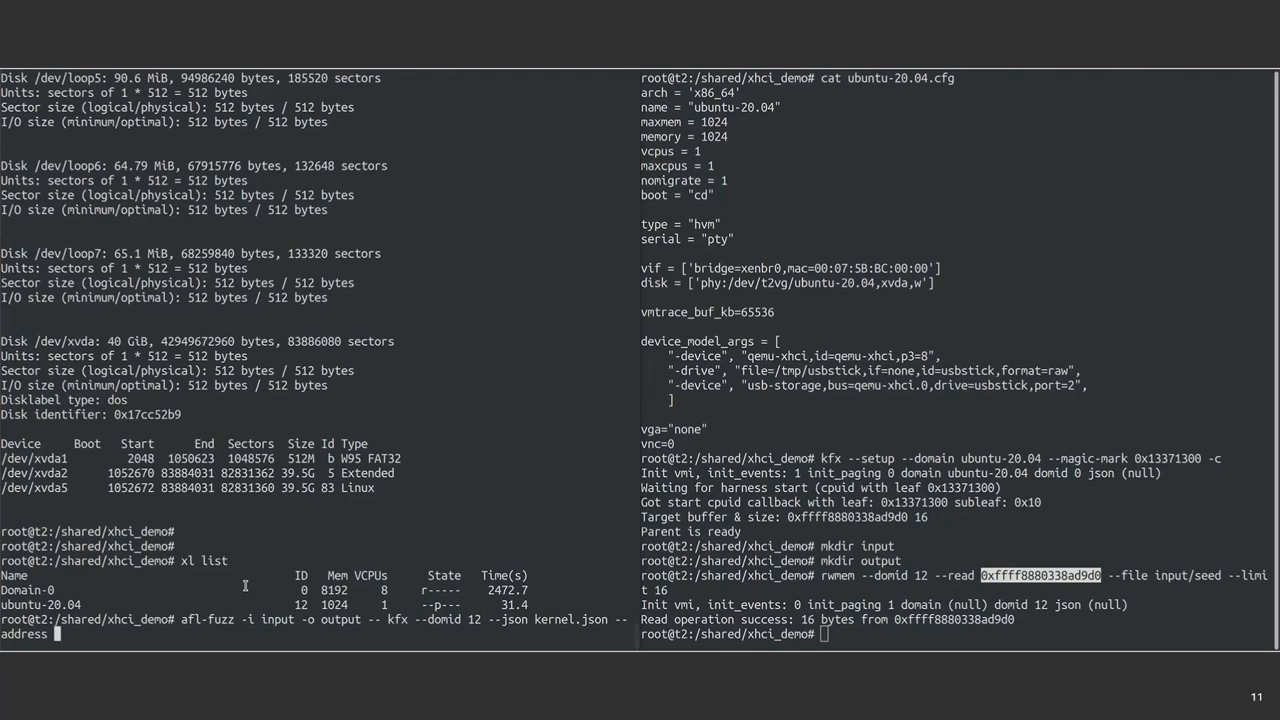
pyautogui.write('0xffff8880338ad9d0 --input @@ --input-l')
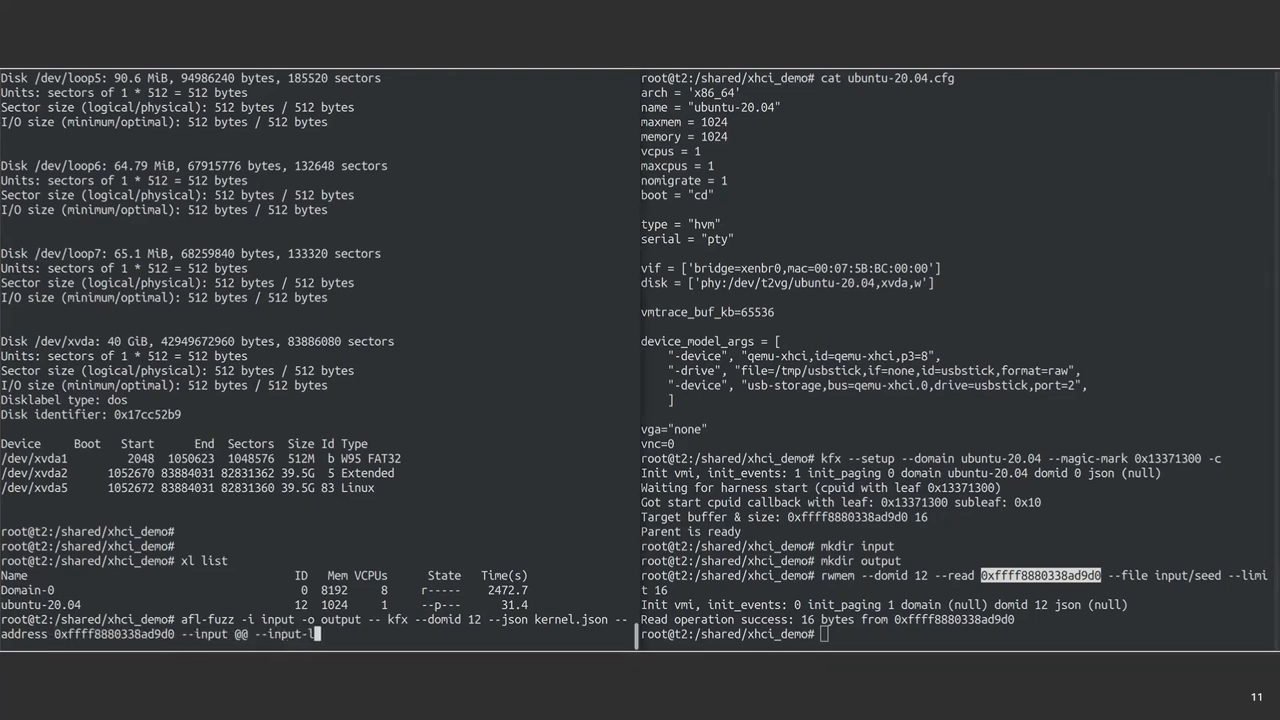
pyautogui.write('imit 16 --ptcov')
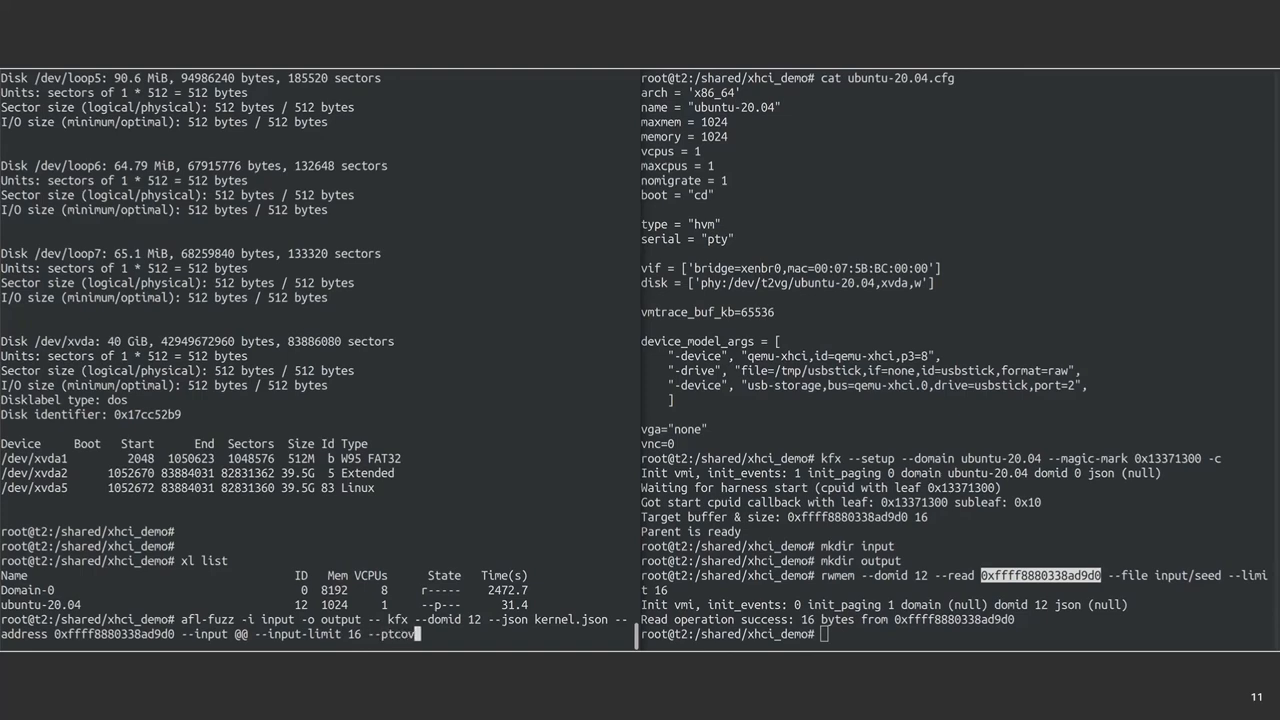
pyautogui.press('Return')
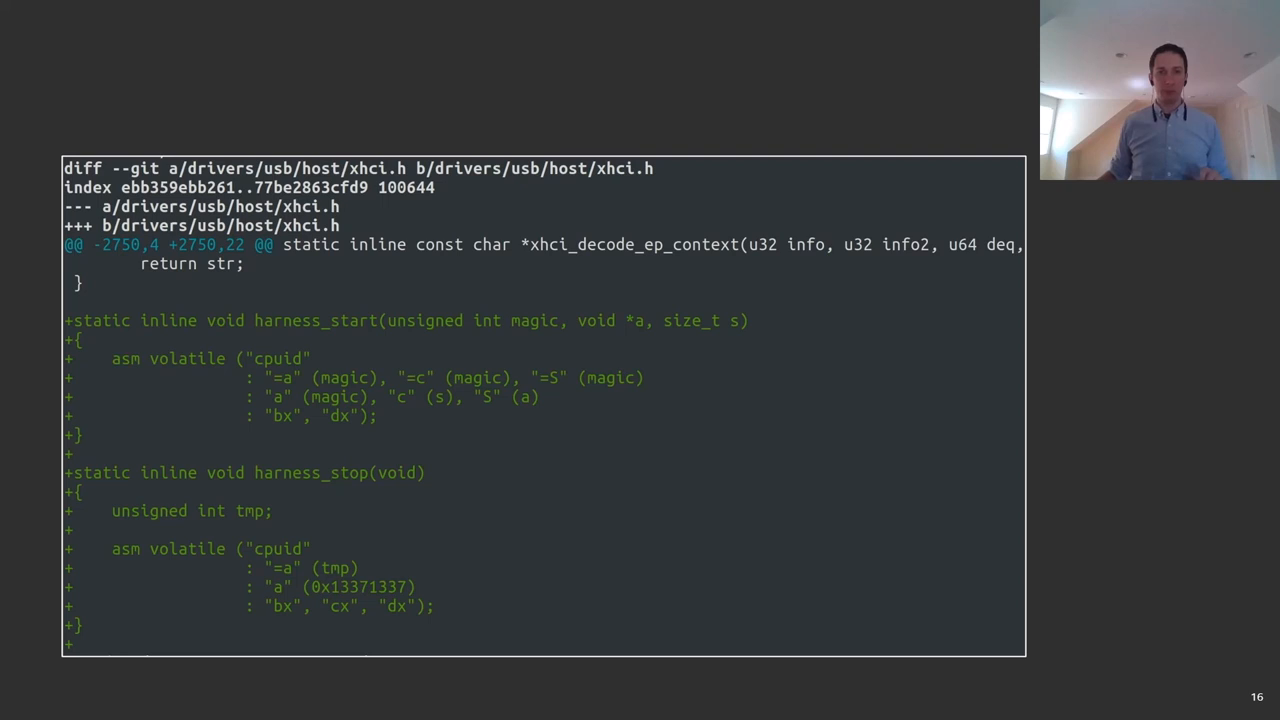
pyautogui.press('Right')
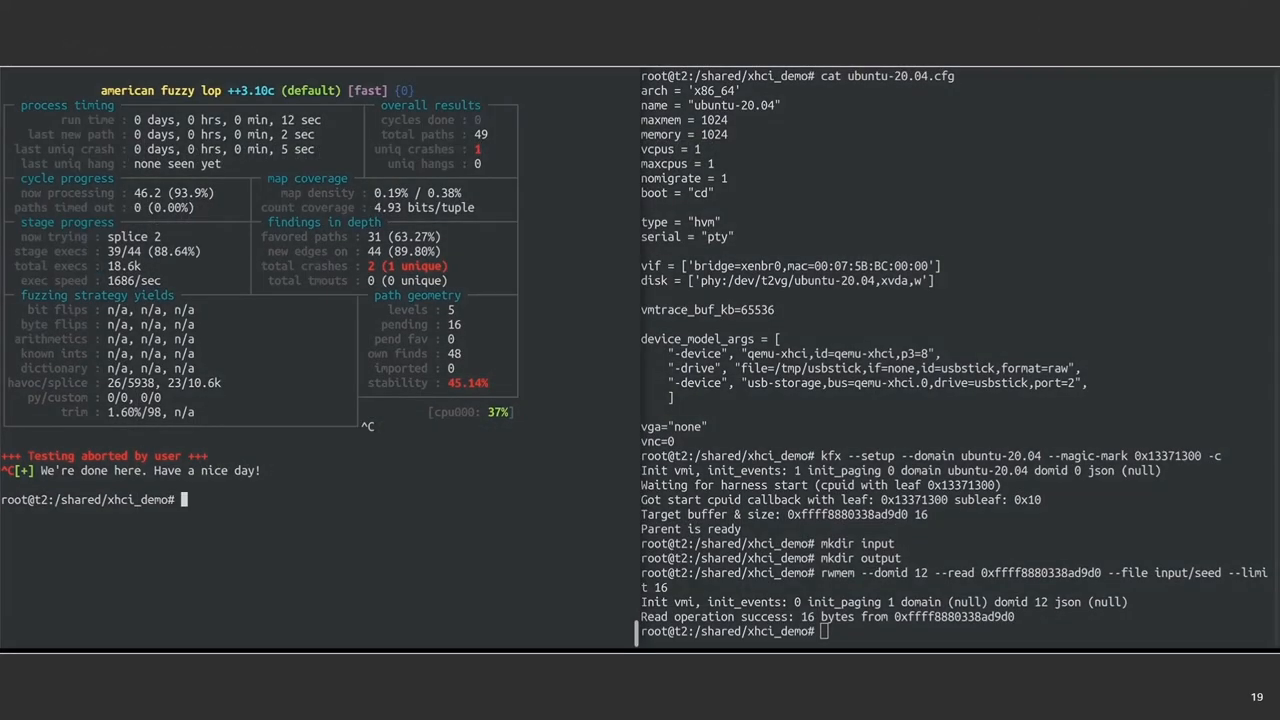
# - Replay output/default/crashes/id:000000 through kfx on domid 12 with --nocov --debug, hitting the ubsan_prologue sink
pyautogui.write('afl-fuzz -i input -o output -- kfx --domid 12 --json kernel.json --address 0xffff8880338ad9d0 --input @@ --input-limit 16 --ptcov')
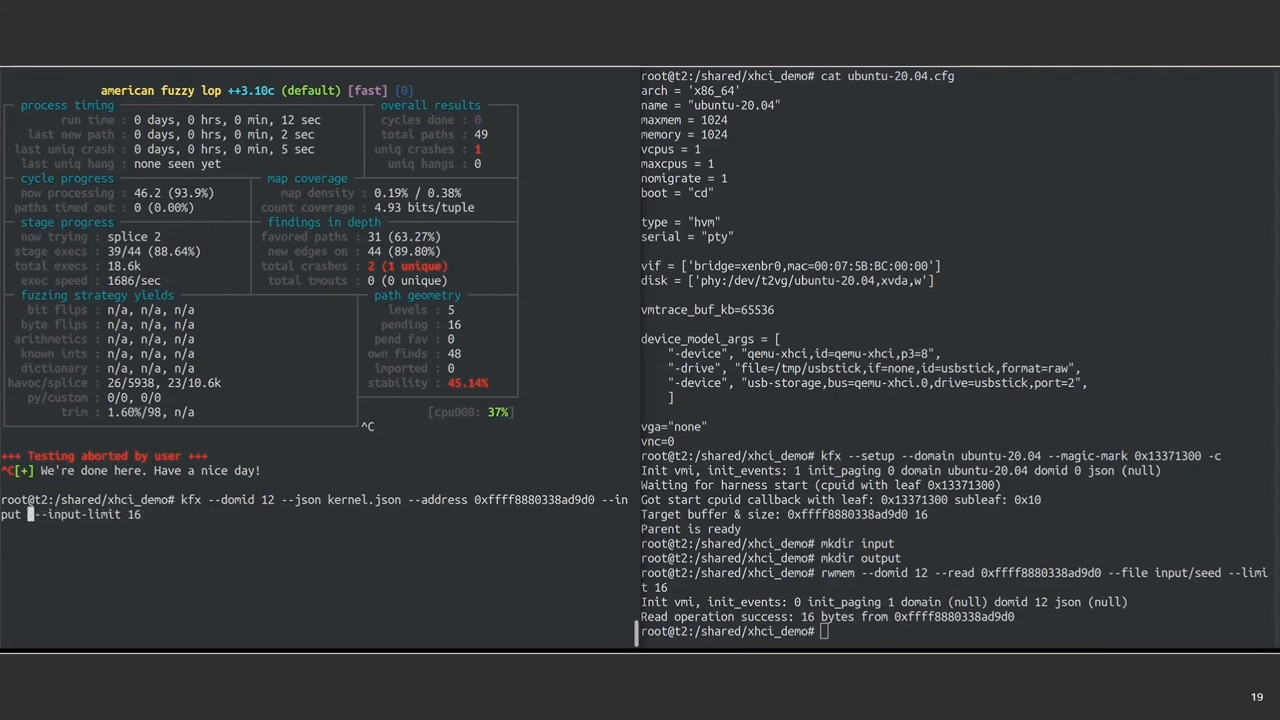
pyautogui.write('output/default/crashes/id\\:000000\\,sig\\:06\\,src\\:000031+000016\\,time\\:6669\\,op\\:splice\\,rep\\:4')
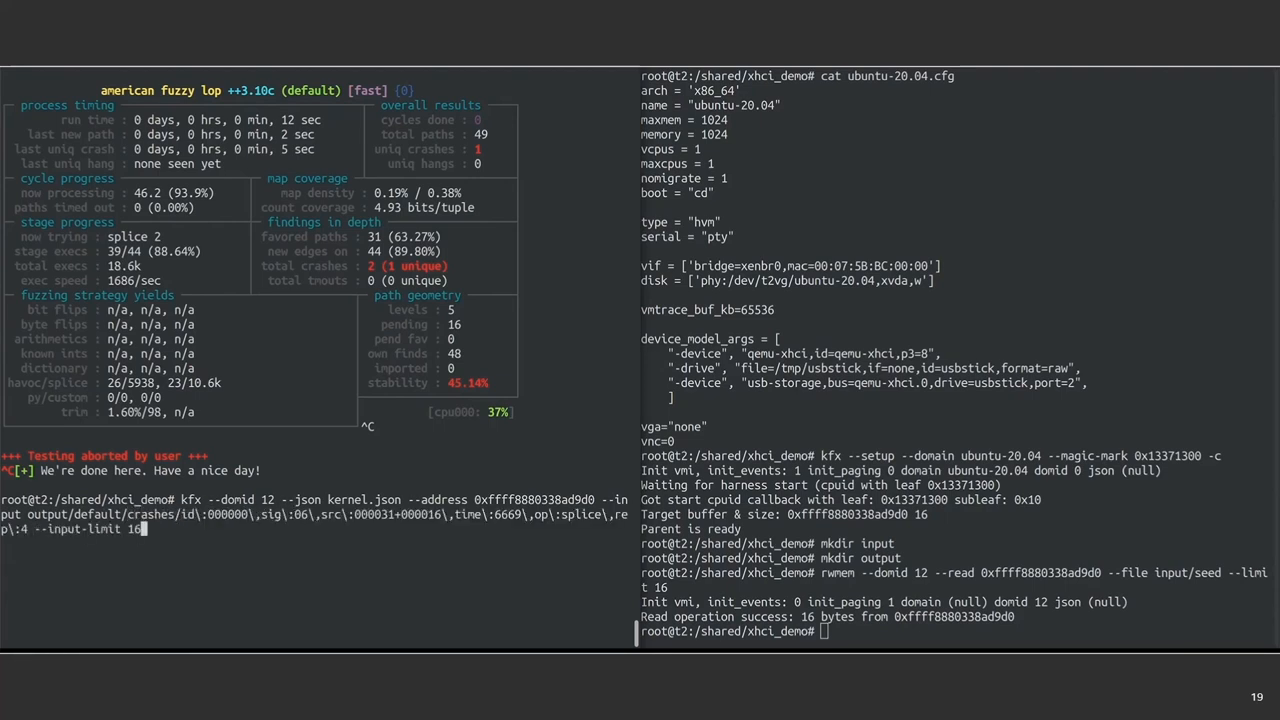
pyautogui.press('Return')
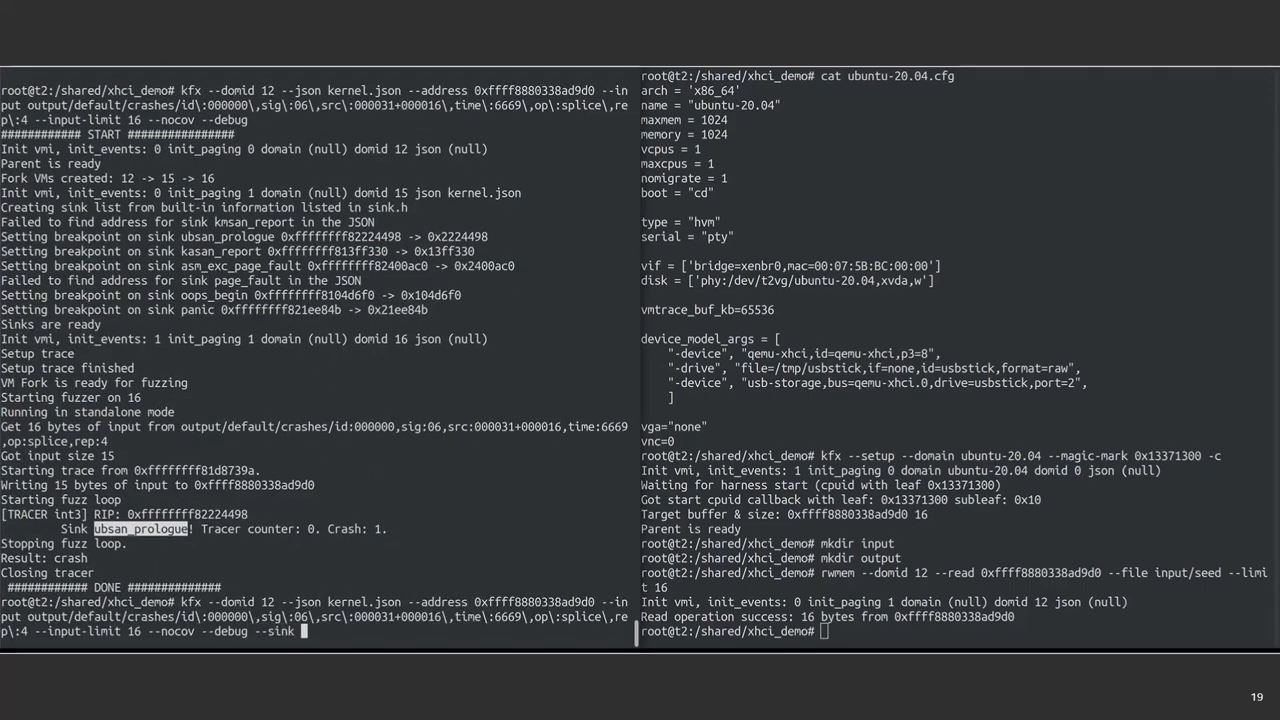
# - Rerun the crash input with --sink ubsan_epilogue --keep, then list domains showing VMs 17 and 18
pyautogui.write('ubsan_epilogue --keep')
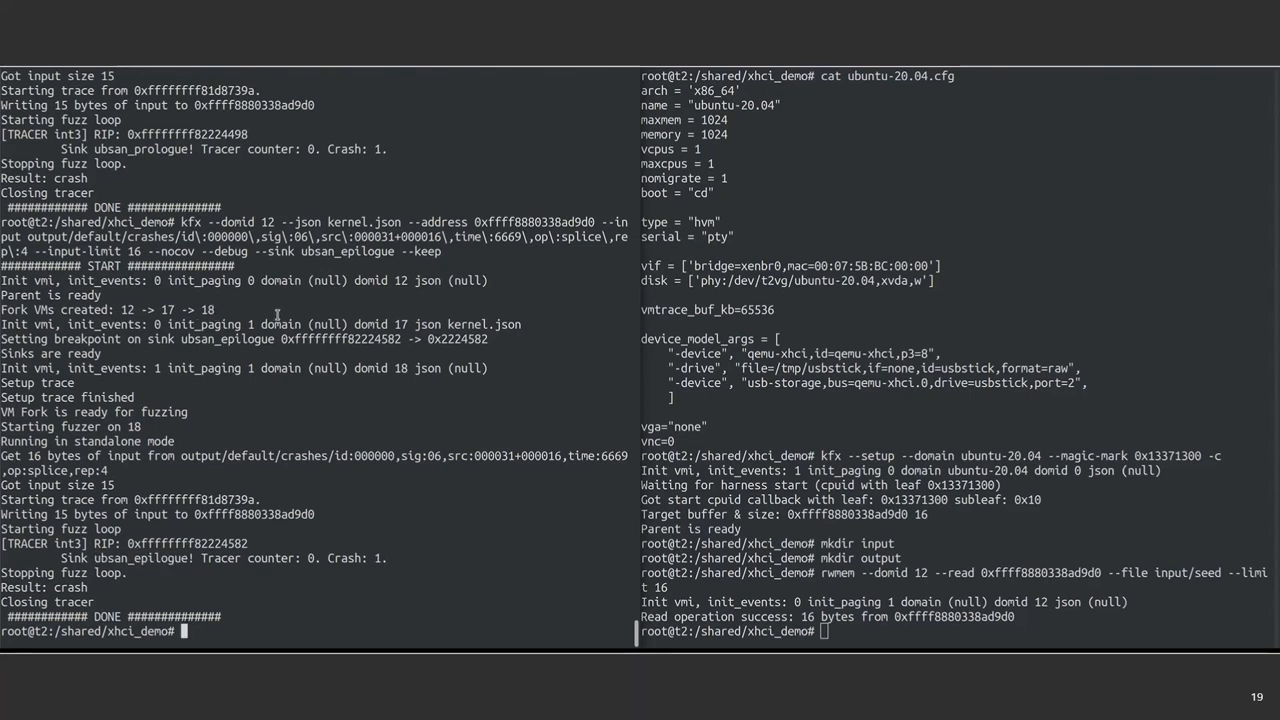
pyautogui.write('xl list')
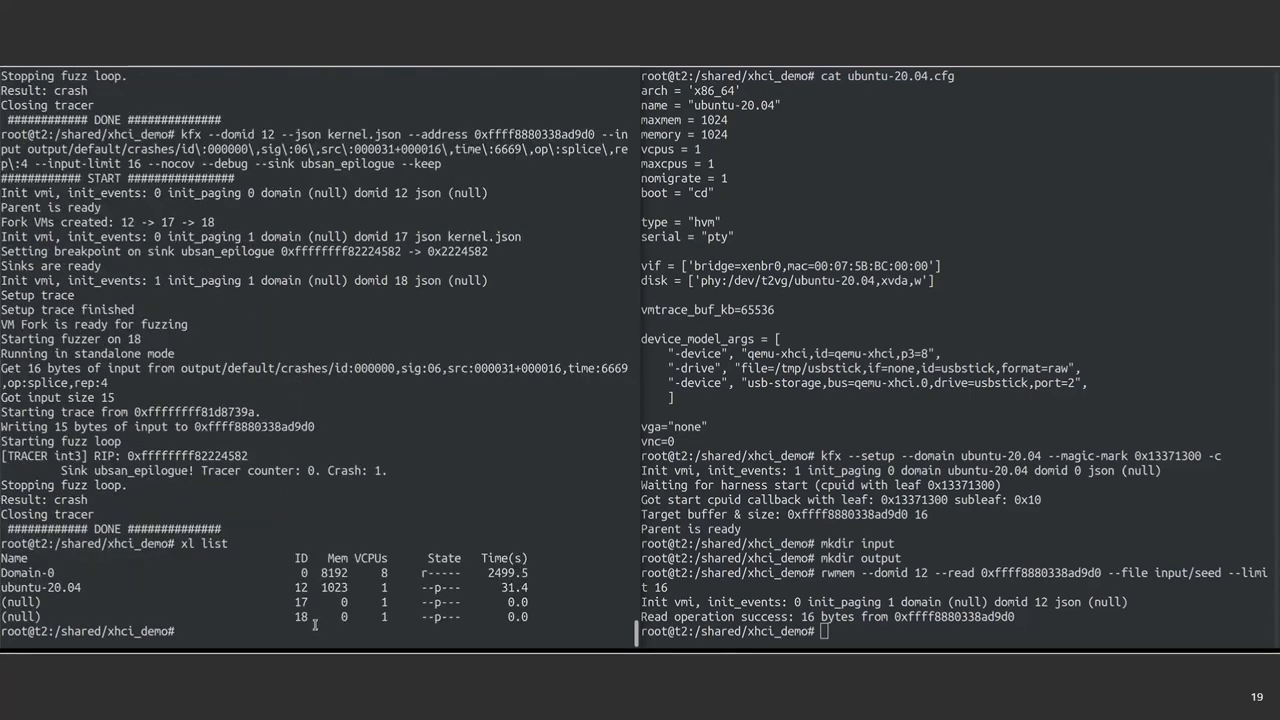
# - From ../linux/, attach gdbsx to domain 18, listening on port 4567
pyautogui.write('cd')
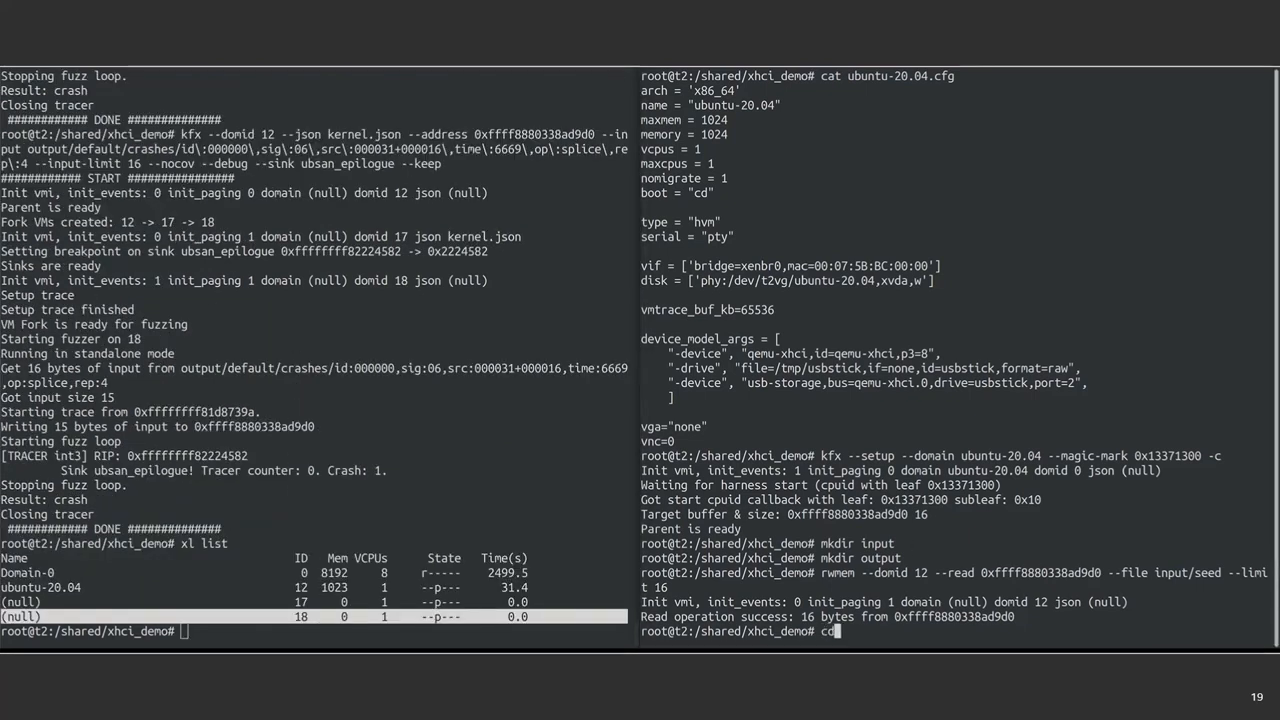
pyautogui.write('../linux/')
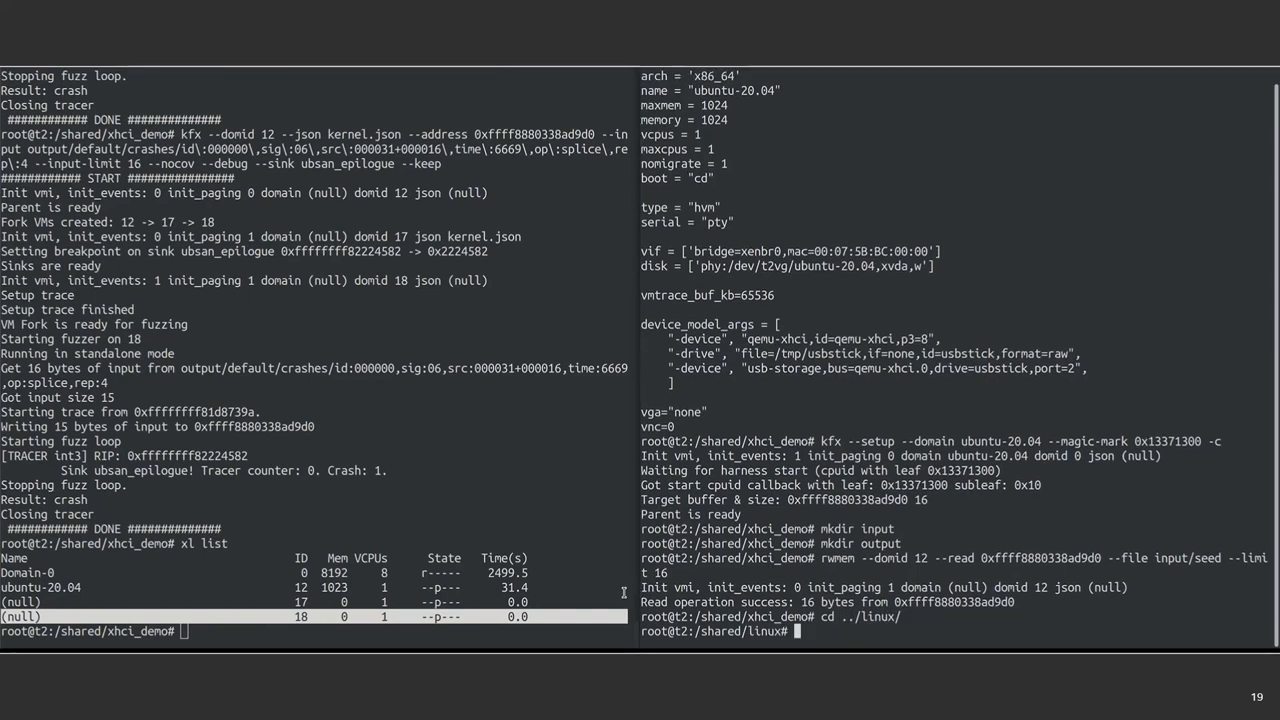
pyautogui.write('gdbsx -a')
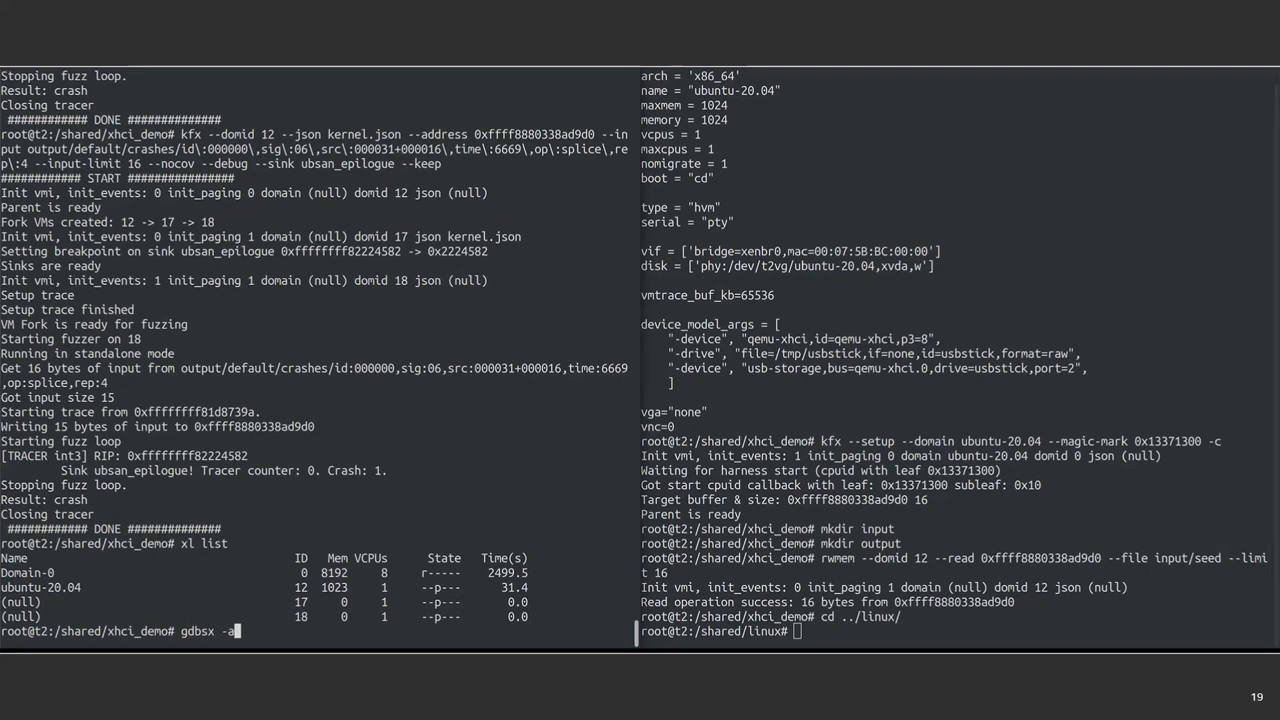
pyautogui.write('18')
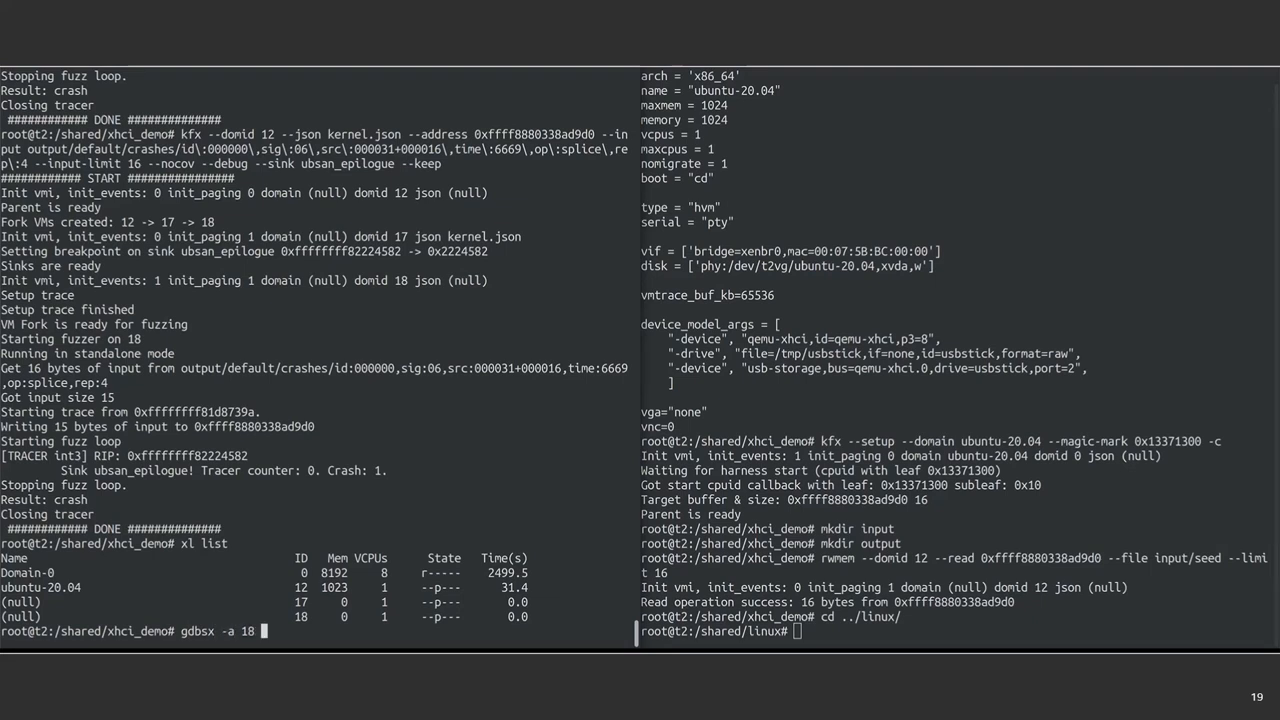
pyautogui.press('Return')
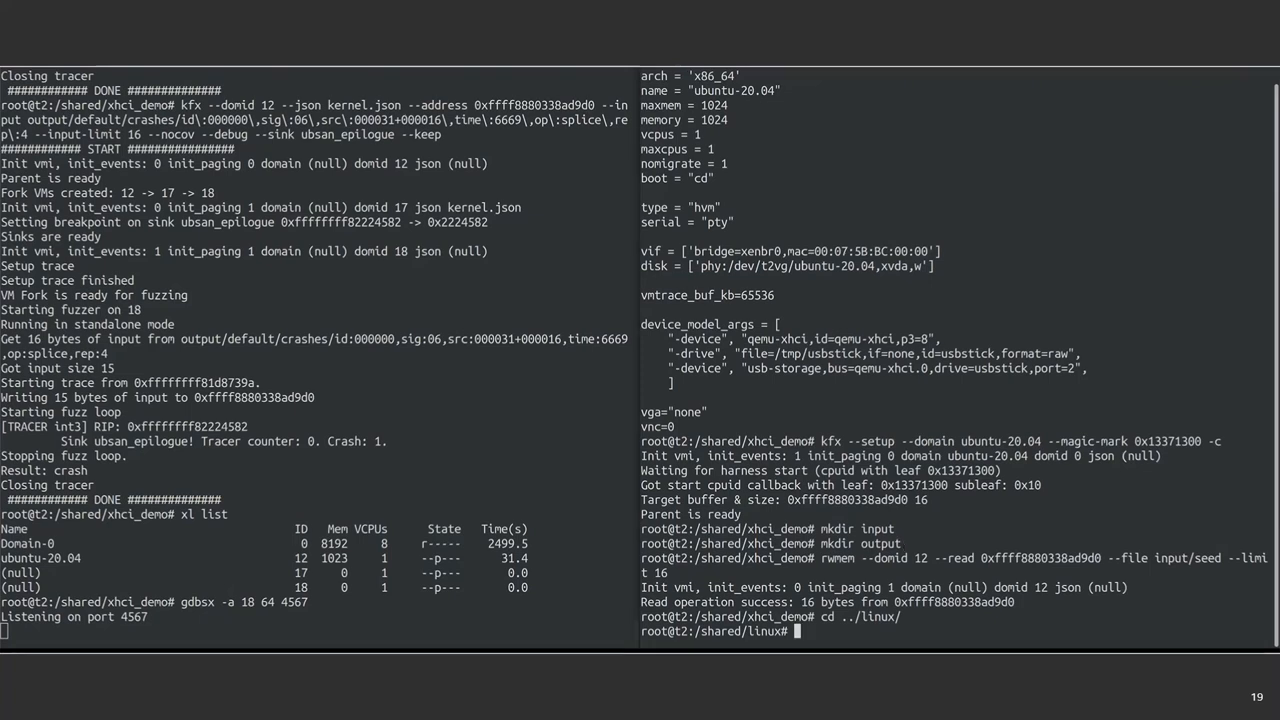
# - Run gdb on vmlinux with target remote :4567, lx-dmesg and q to dump the kernel log
pyautogui.write('gdb -ex')
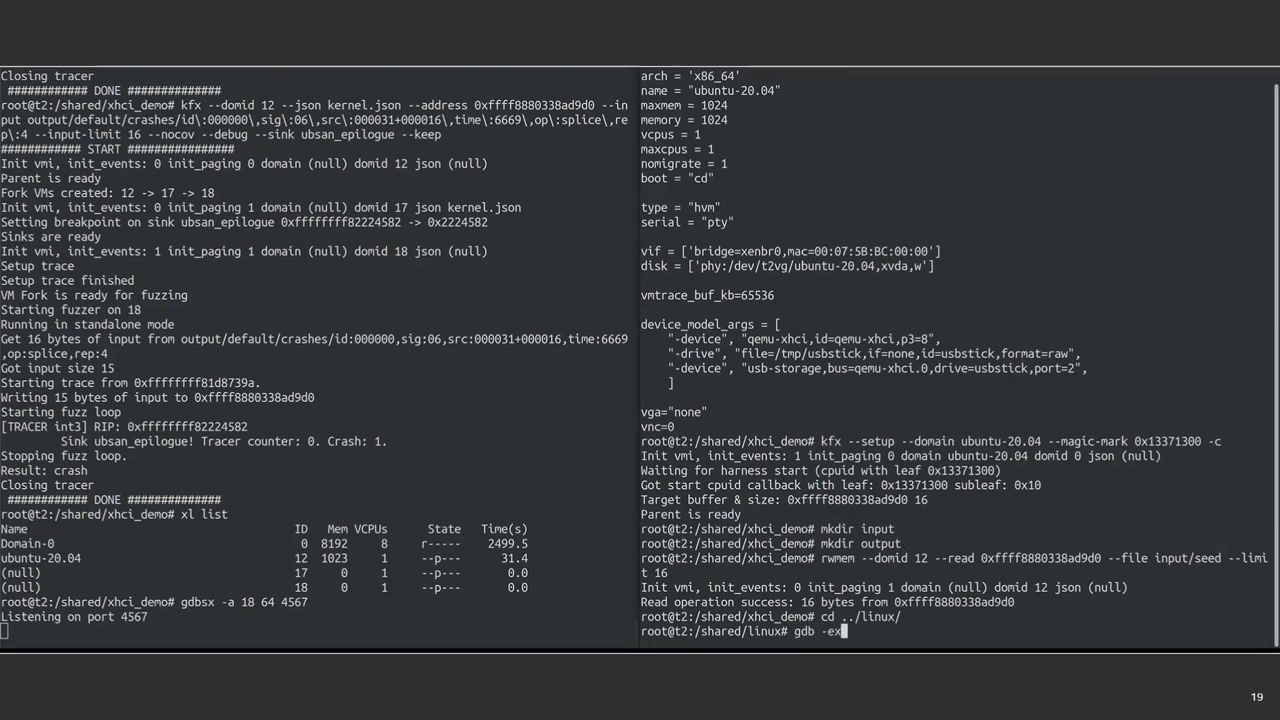
pyautogui.write('vmlinux')
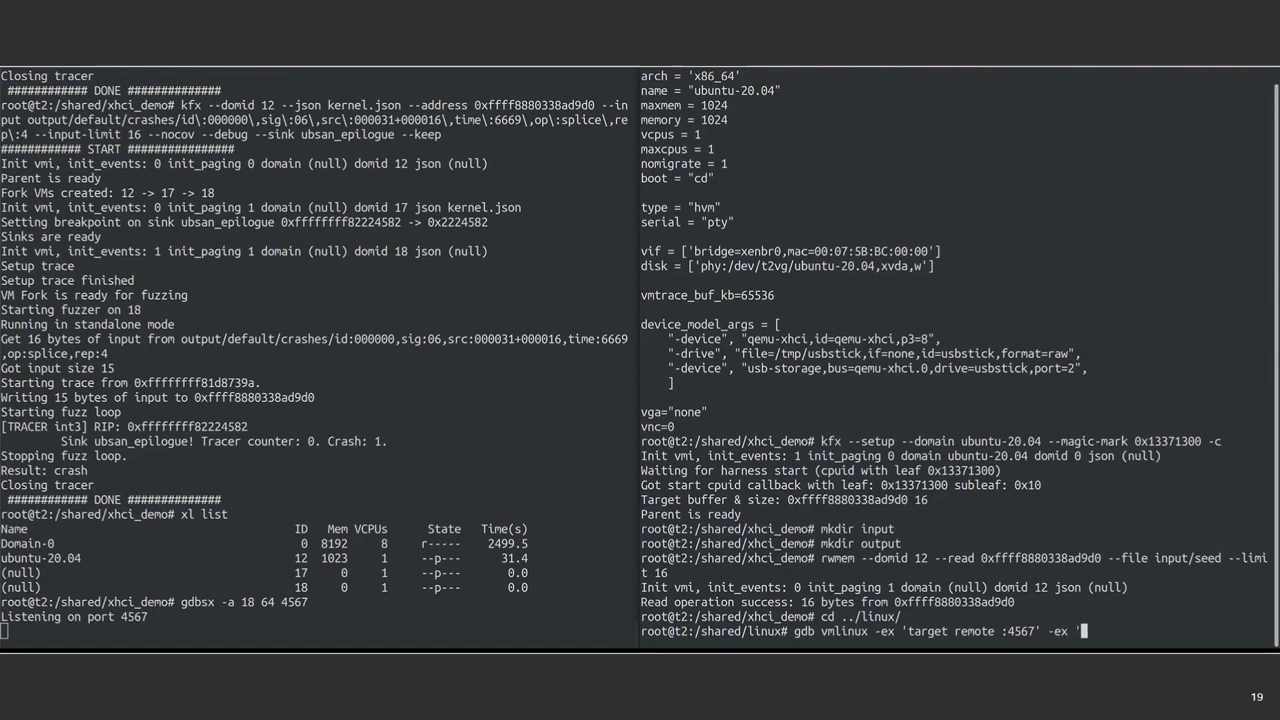
pyautogui.write("lx-dmesg'")
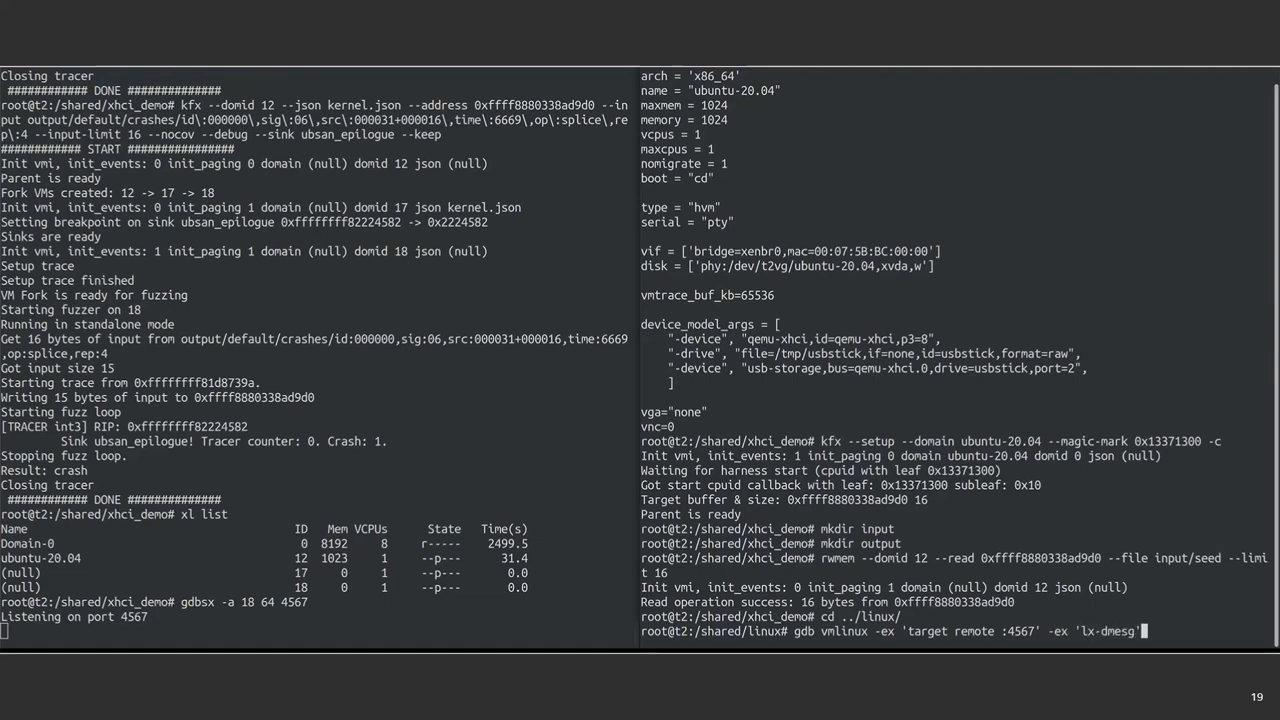
pyautogui.write("-ex 'q'")
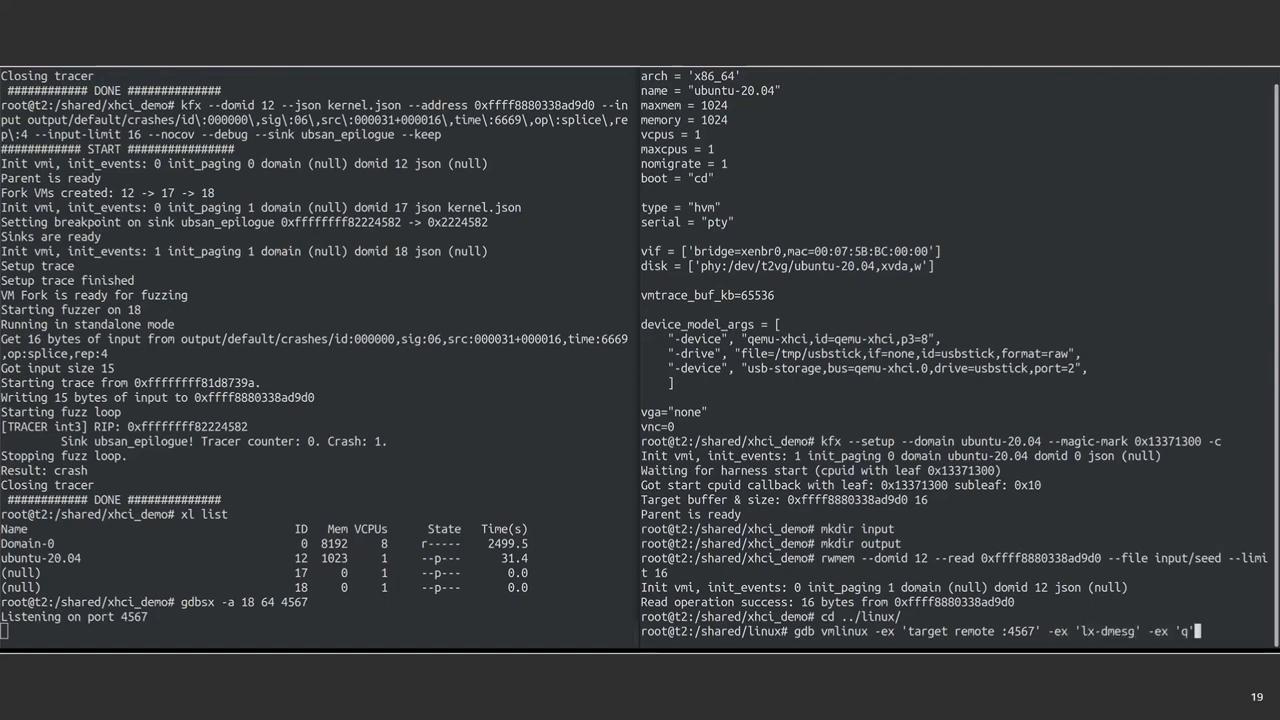
pyautogui.press('Return')
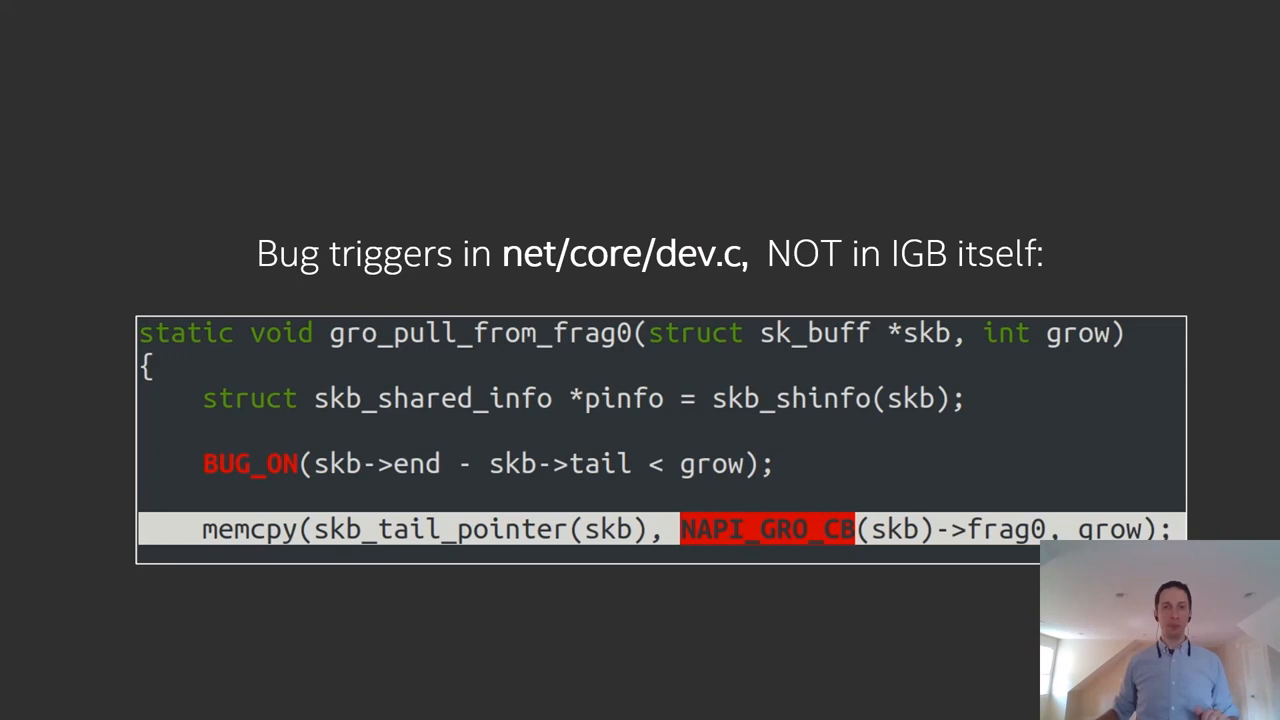
# - Advance to the slide showing the bug triggers in net/core/dev.c's gro_pull_from_frag0
pyautogui.press('Right')
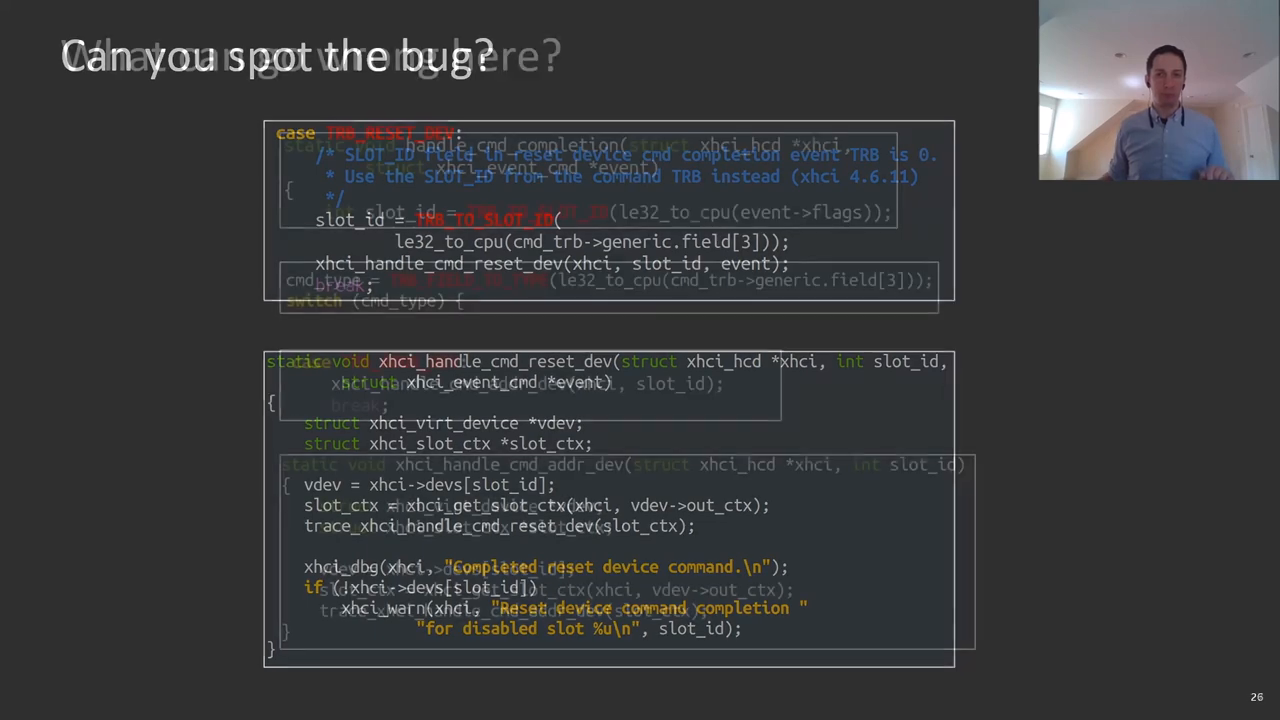
# - Advance to the 'Can you spot the bug?' slide over xhci_handle_cmd_reset_dev code
pyautogui.press('right')
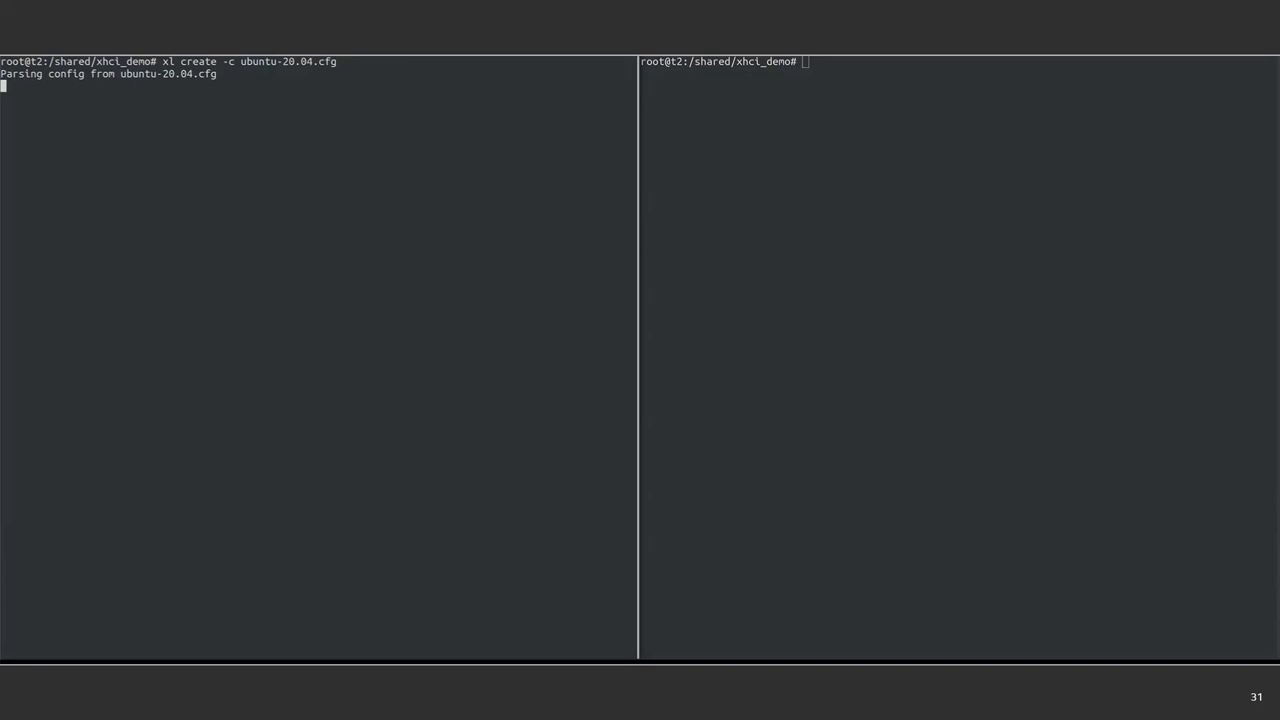
# - Start a logged screen dmamonitor session for ubuntu-20.04 and compose cat screenlog.0 | grep "DMA"
pyautogui.write('screen -L dmamonitor --domain')
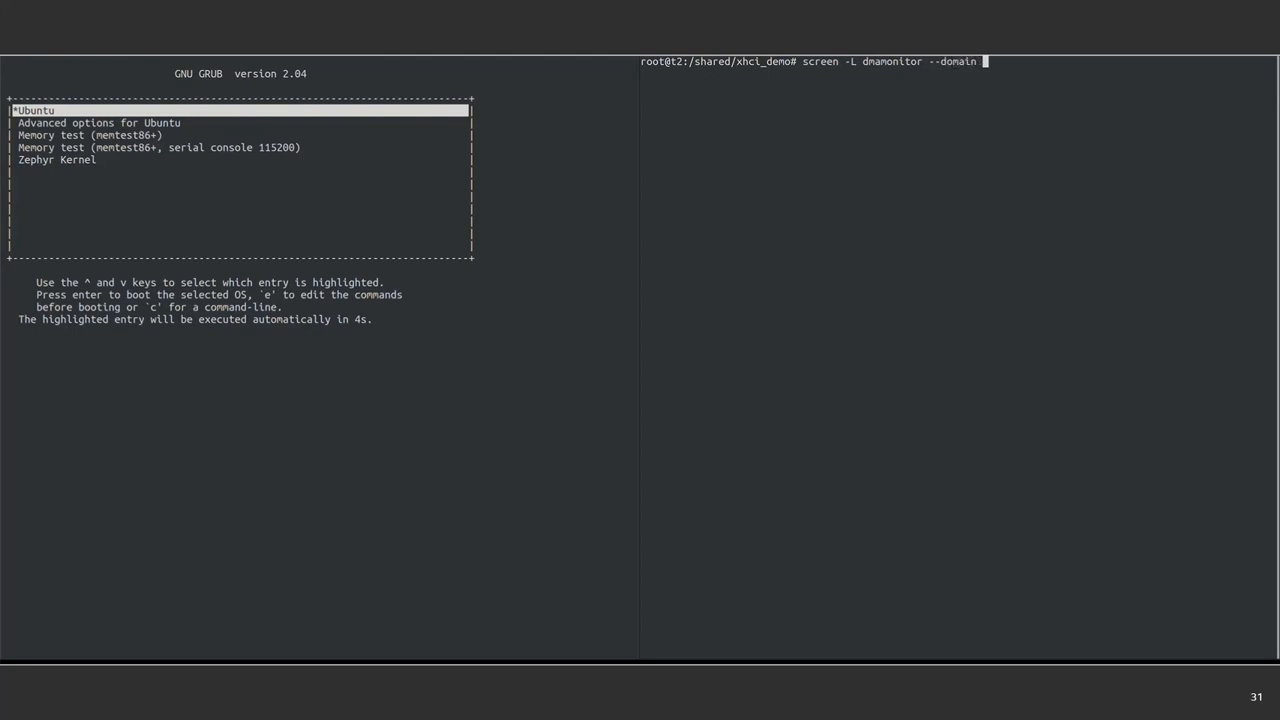
pyautogui.write('ubuntu-20.04 --json kernel.json')
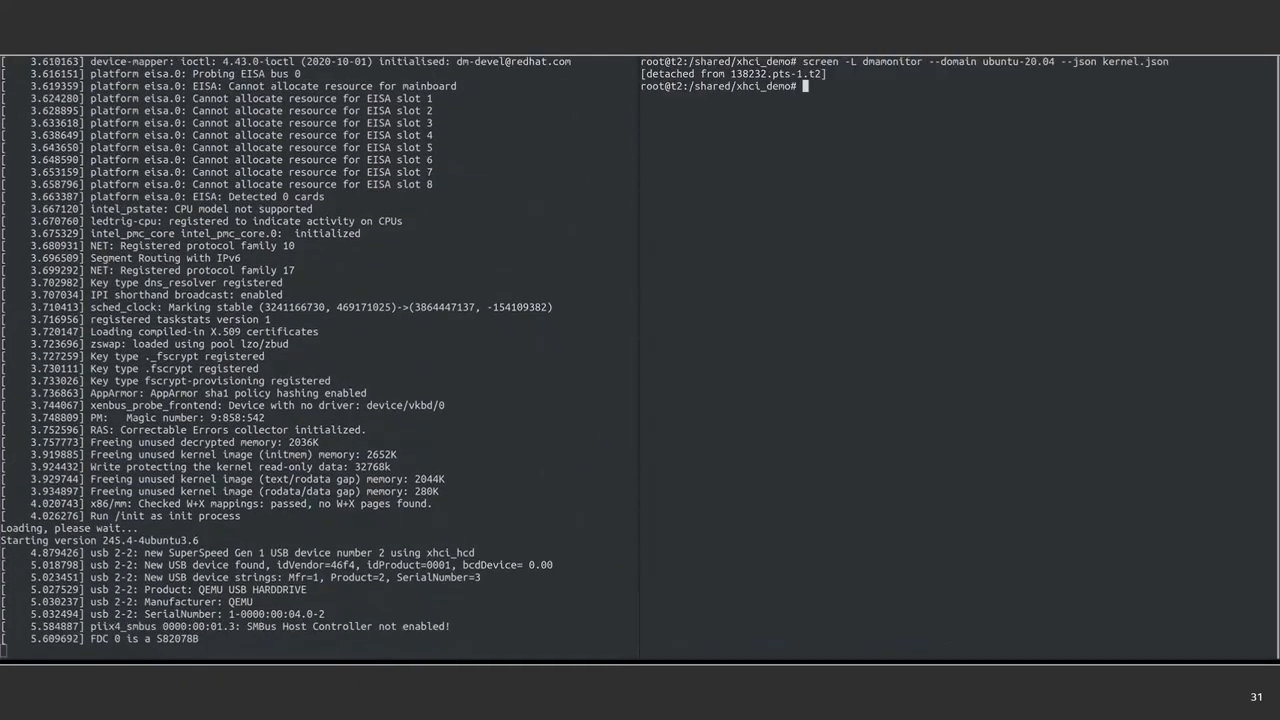
pyautogui.write('cat screenlog.0')
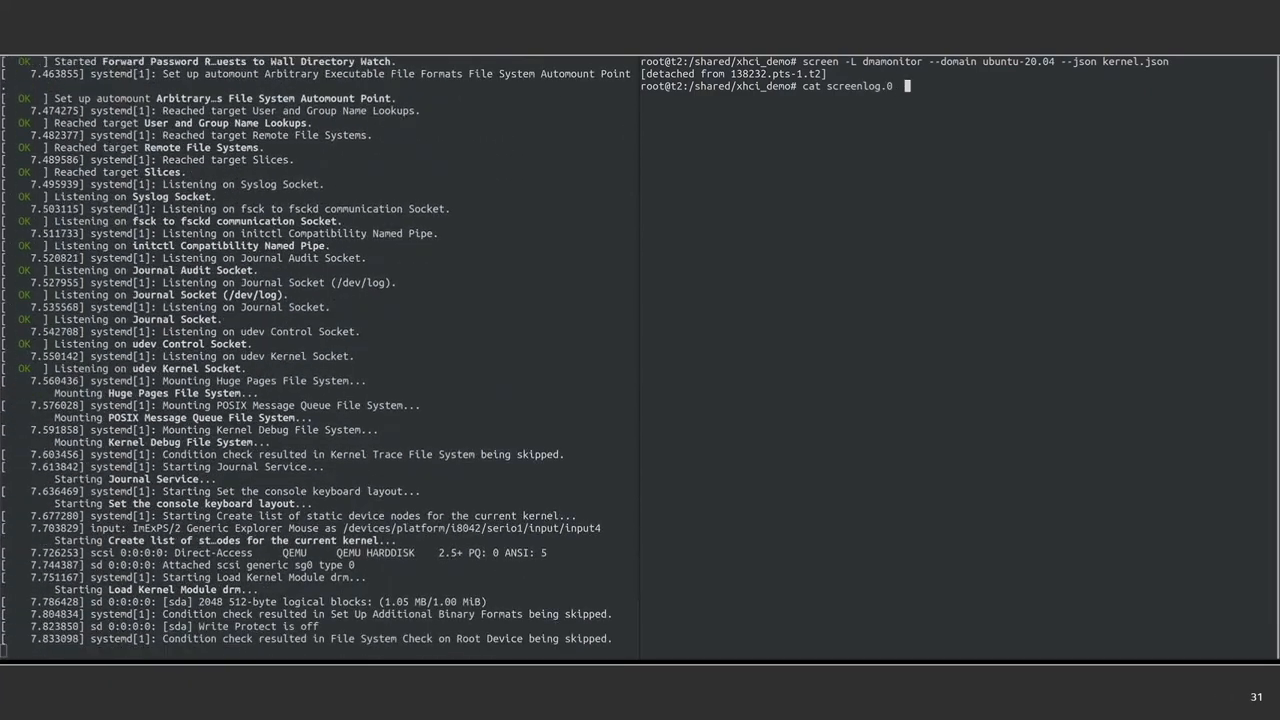
pyautogui.write('| grep "DMA')
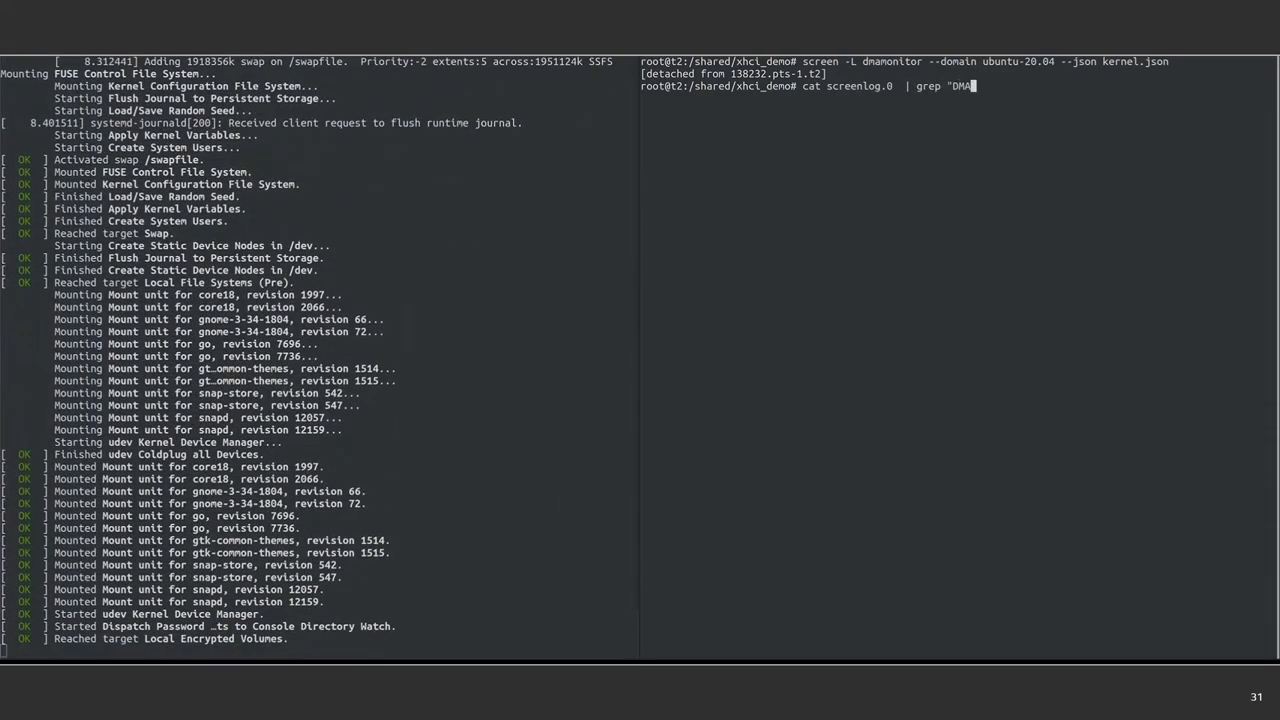
# - Filter screenlog.0 for DMA lines, then list unique accessing addresses via awk '{ print $4 }' | sort -u
pyautogui.press('Return')
pyautogui.write('cat screenlog.0  | grep "r-" | awk \'{ p')
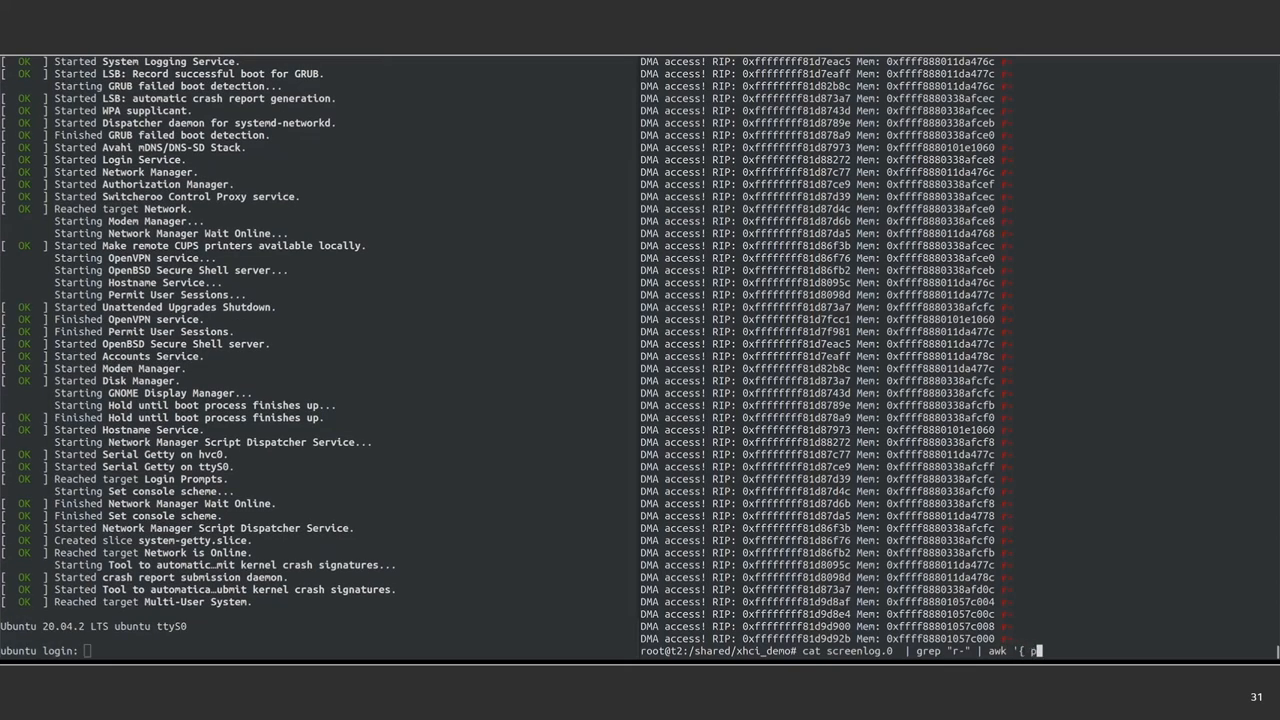
pyautogui.write("rint $4 '}'")
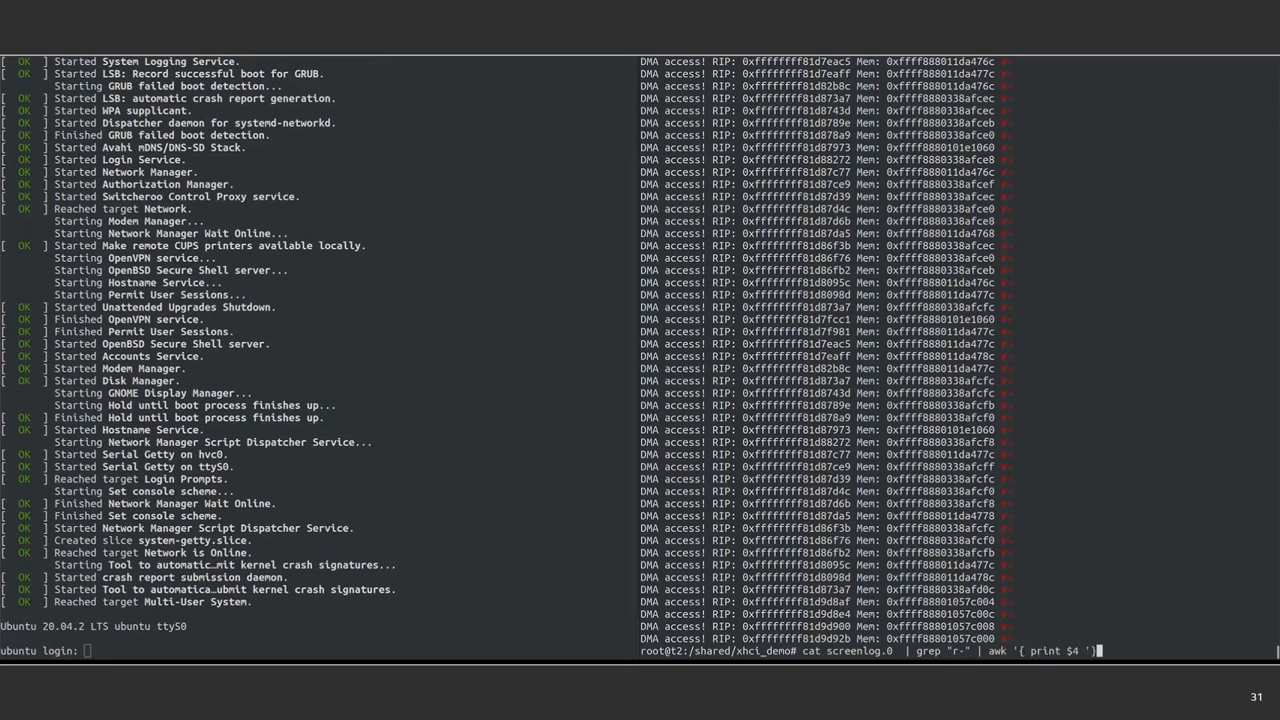
pyautogui.write('| sort -')
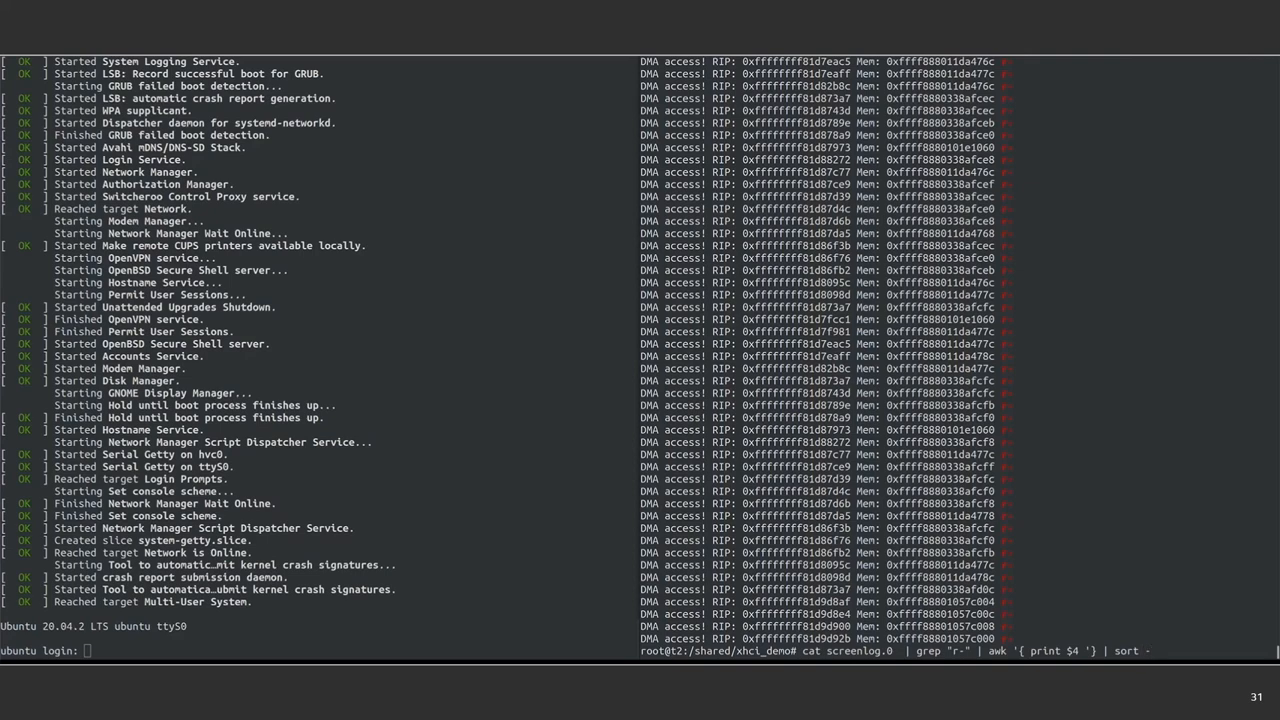
pyautogui.write('-u')
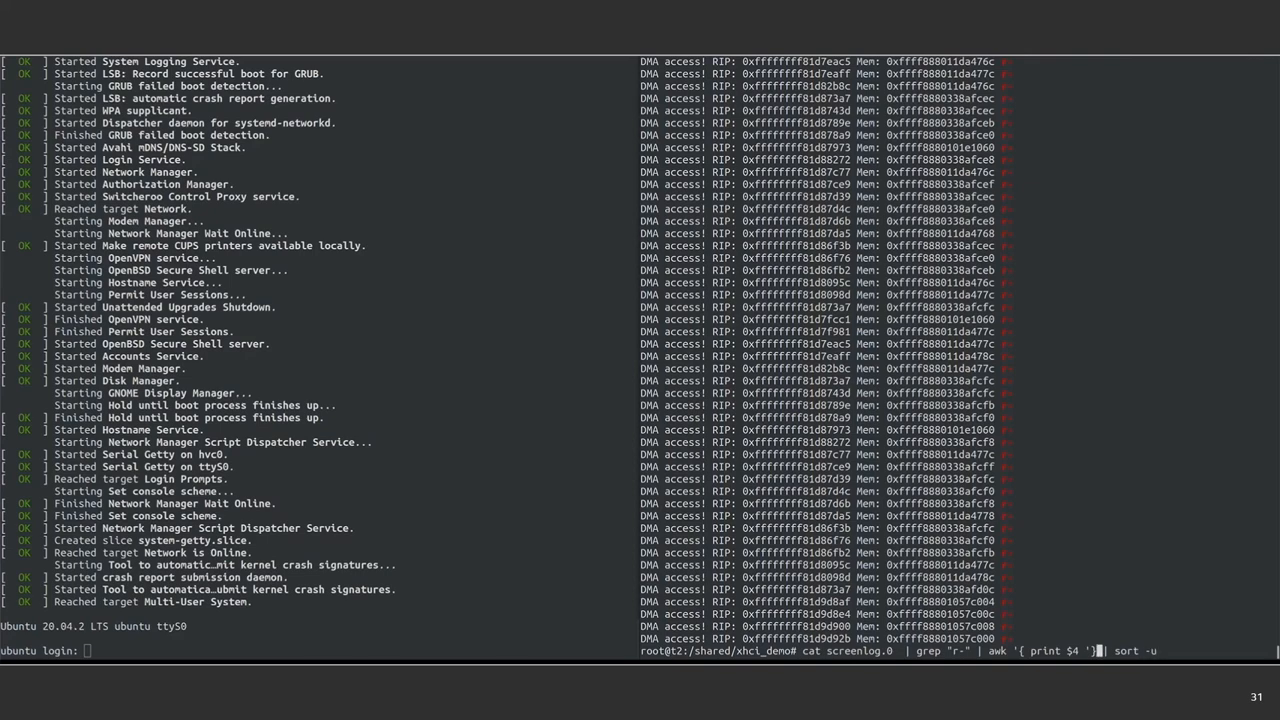
pyautogui.press('Return')
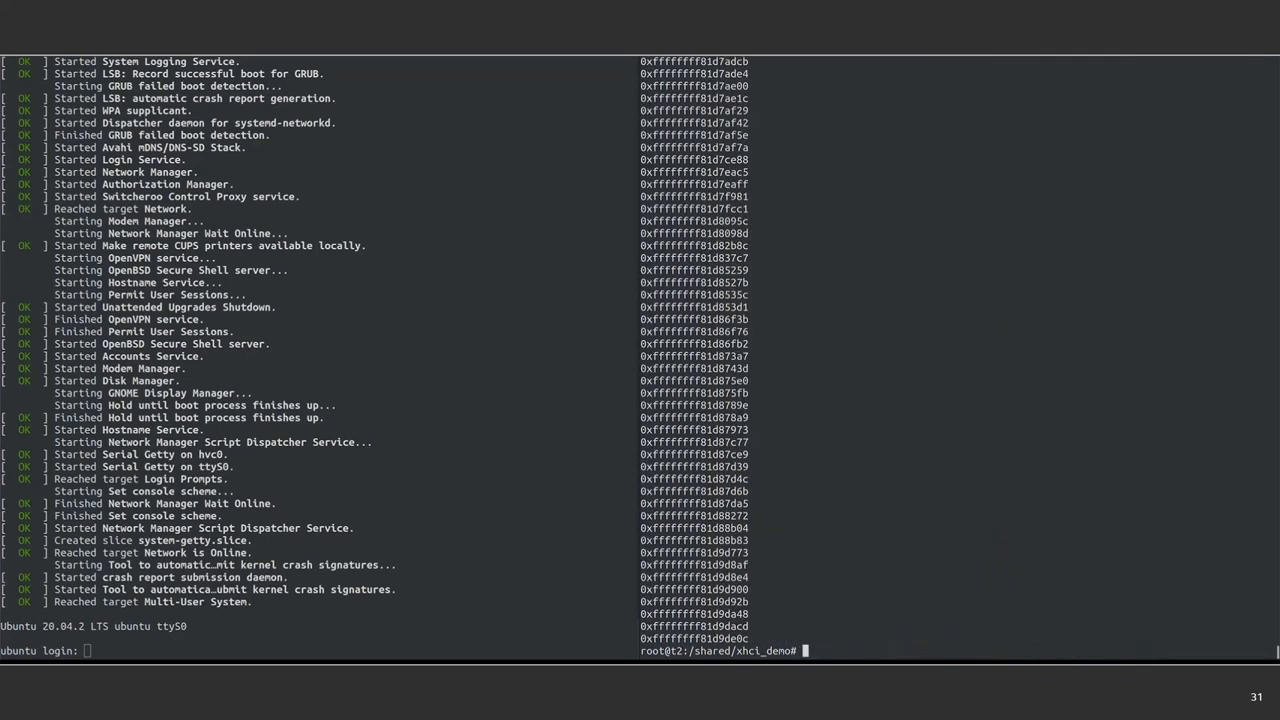
# - Resolve the unique DMA access addresses with addr2line -e ../linux/vmlinux -f to xhci functions and source lines
pyautogui.write('cat screenlog.0  | grep "r-" | awk \'{ print $4 }\' | sort -u | addr2l')
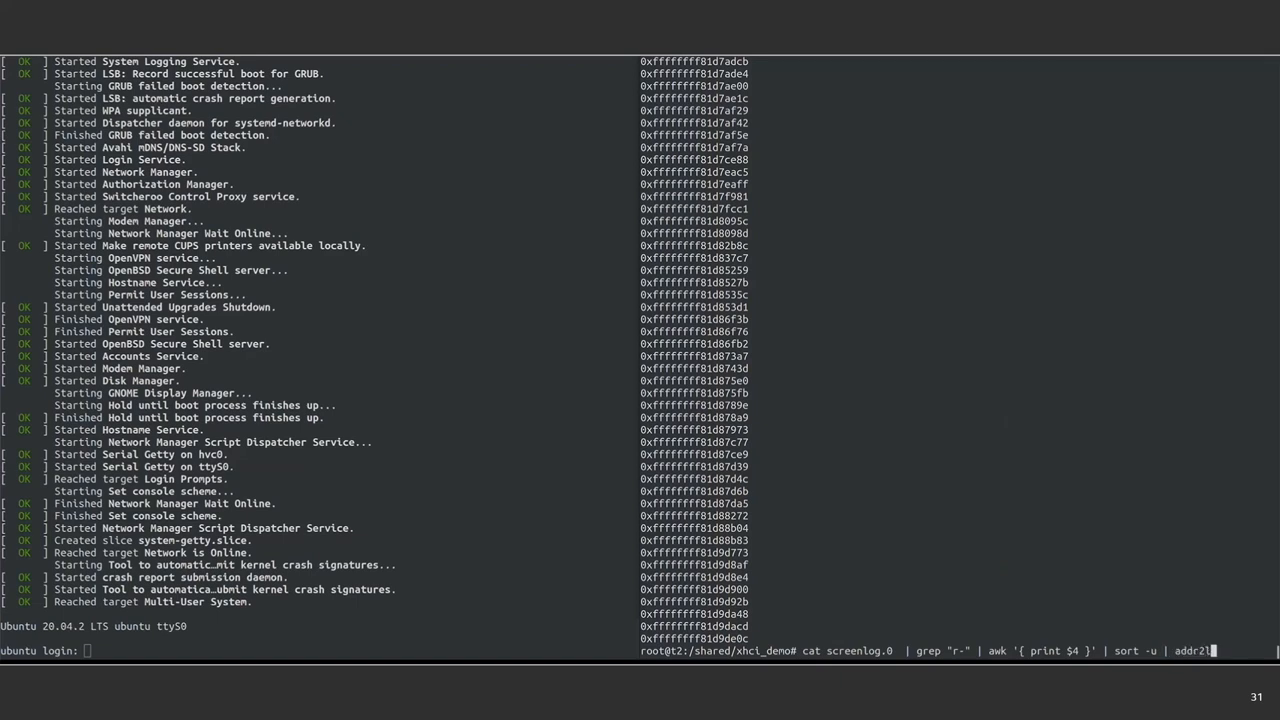
pyautogui.write('ine -e ../')
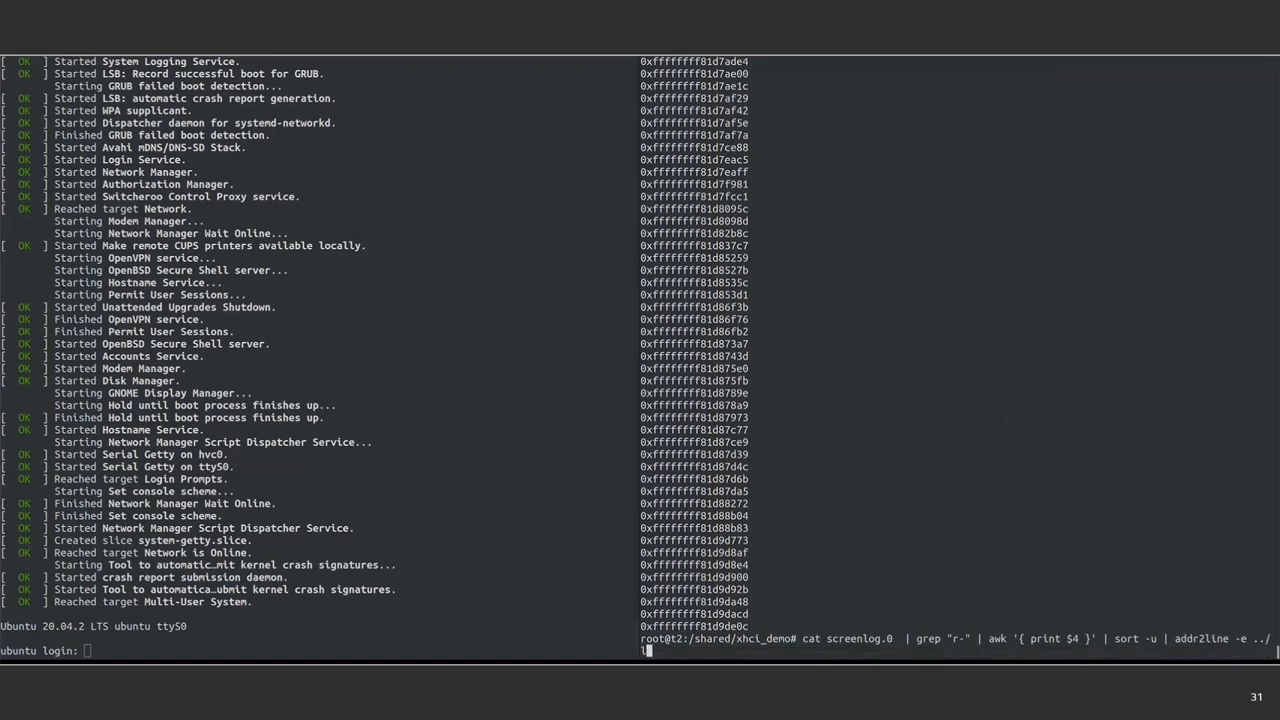
pyautogui.write('linux/vmlinux -f')
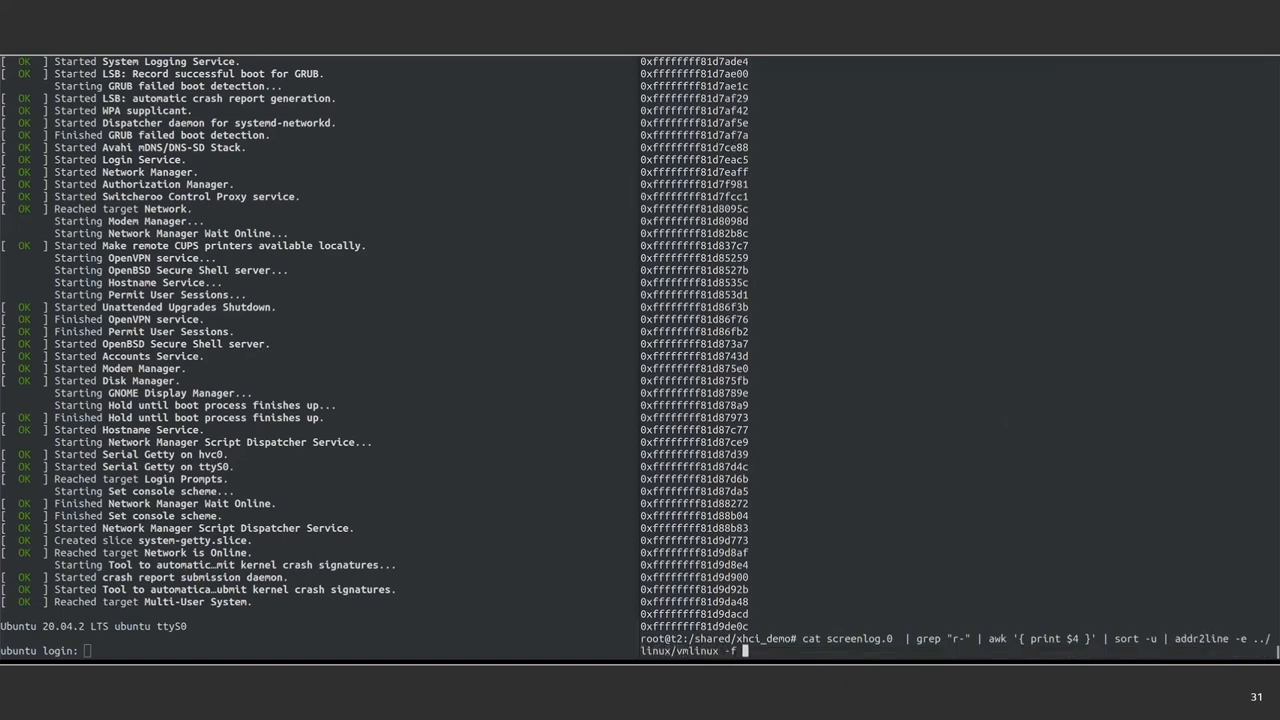
pyautogui.press('Return')
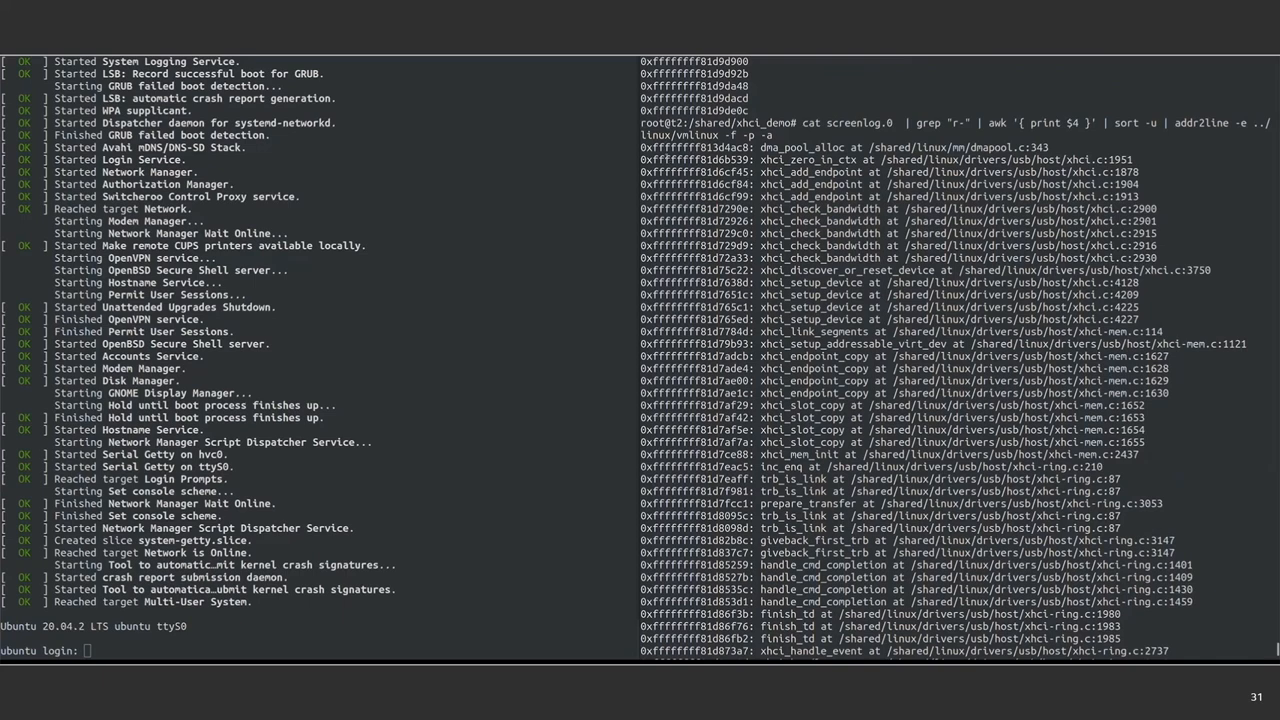
pyautogui.scroll(-3)
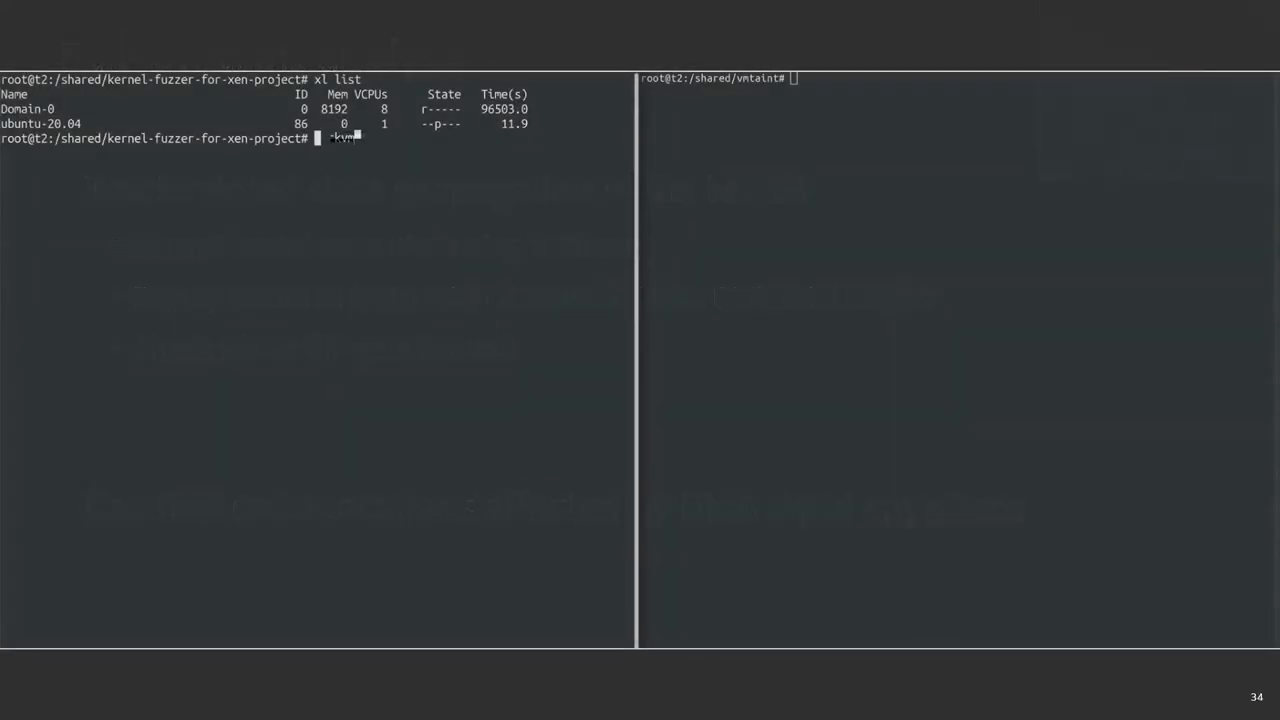
# - Fork VM 86, run dmamonitor on domain 91 for DMA 0xffffffffc02e0010, unpause 91, then destroy it
pyautogui.write('forkvm 86')
pyautogui.write('./dmamonitor --domid 91 --json /shared/cfg/5.4.0-48.json --dma 0xffffffffc02e0010')
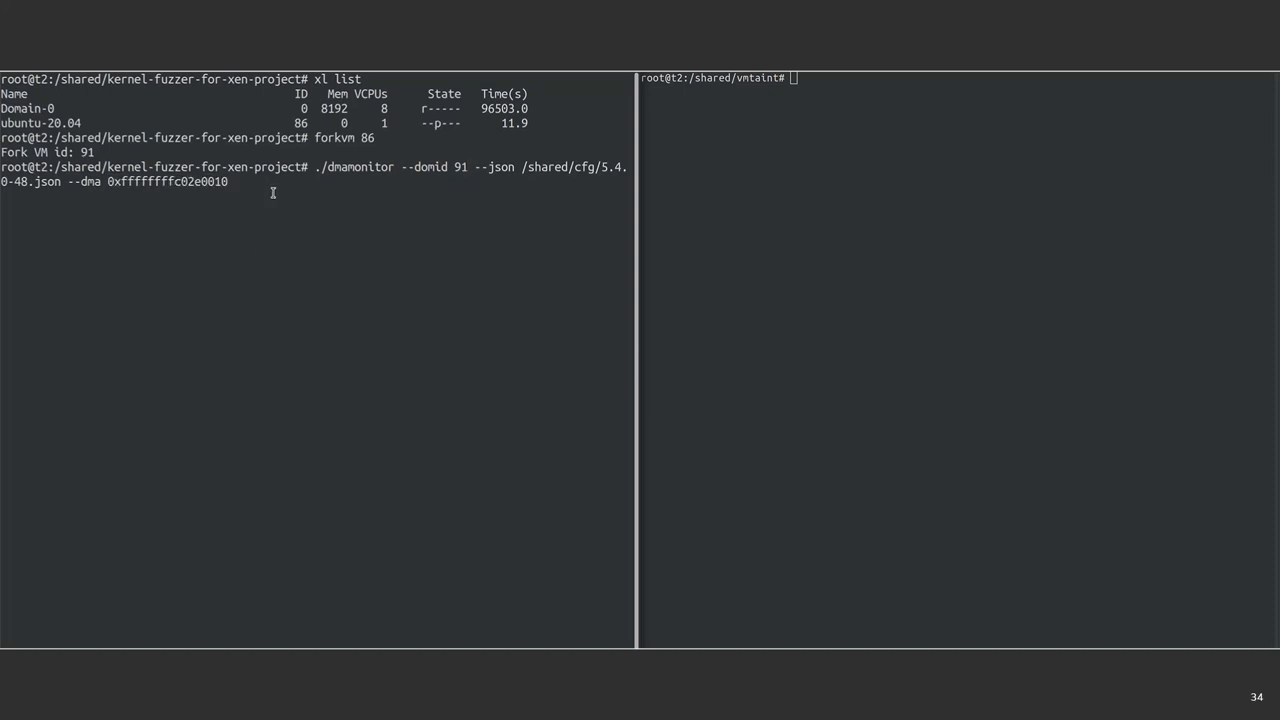
pyautogui.press('Return')
pyautogui.write('xl unpause')
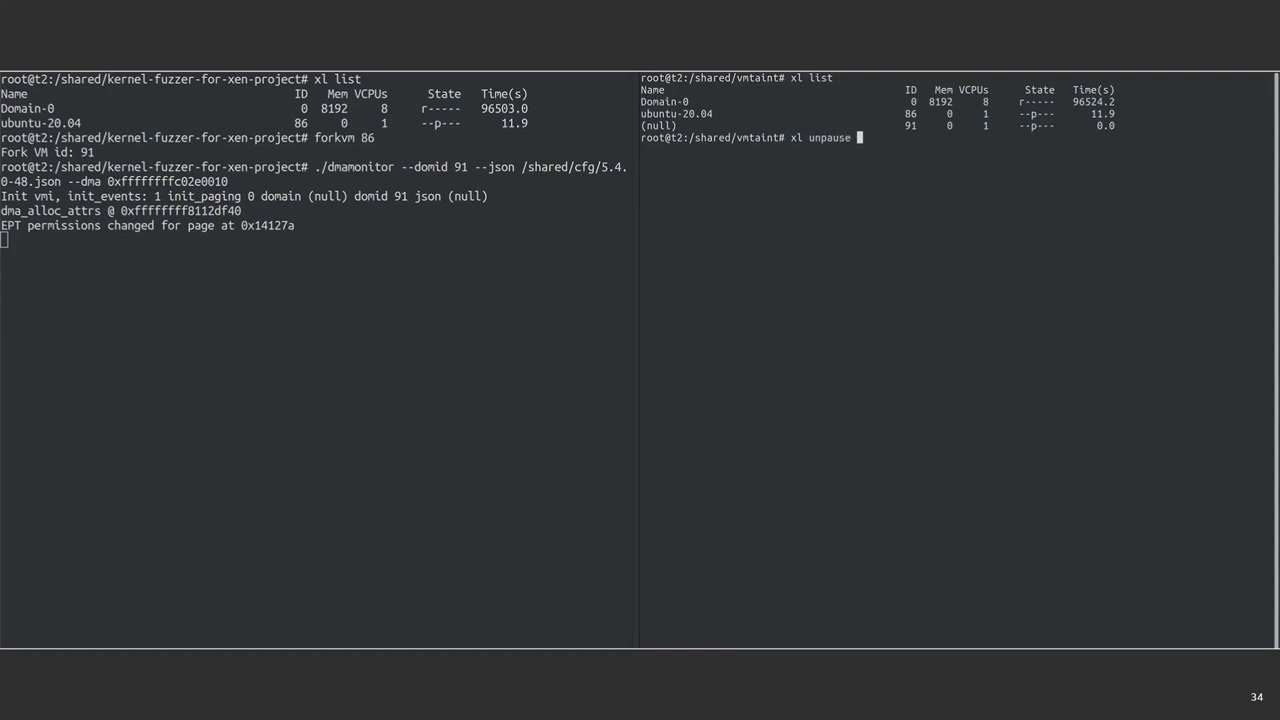
pyautogui.write(' 91')
pyautogui.press('Return')
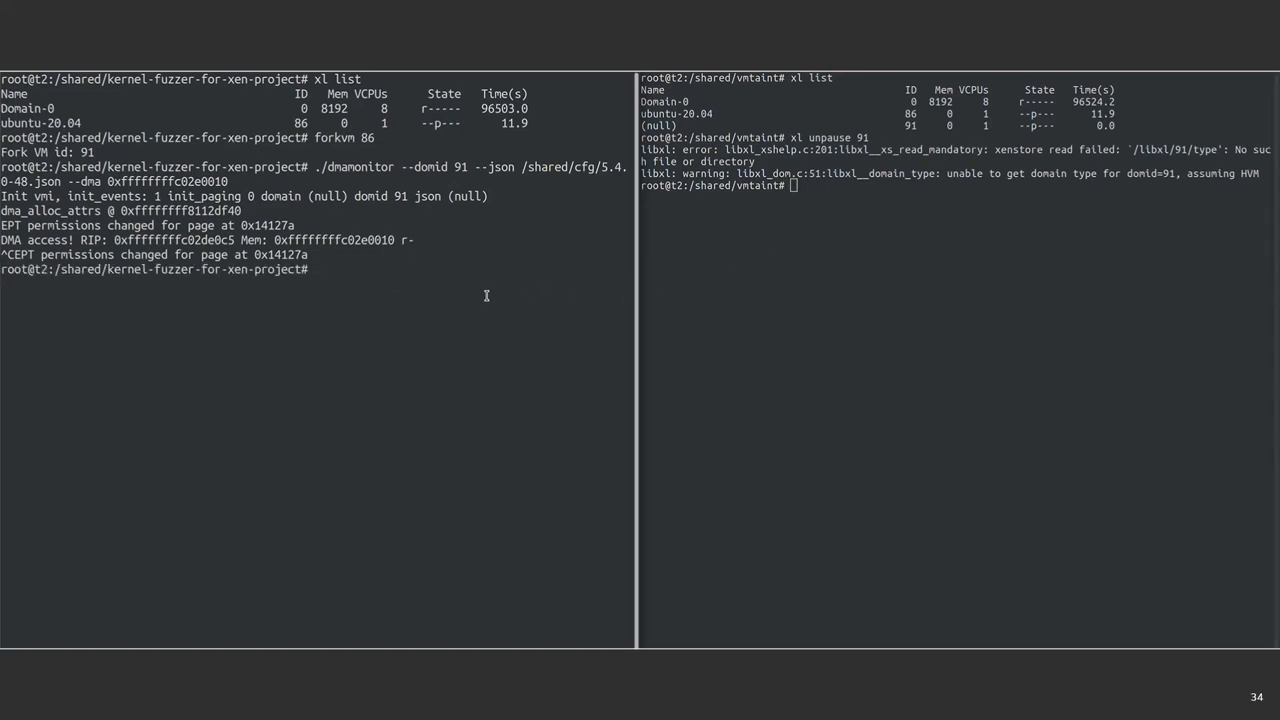
pyautogui.write('xl destroy 91')
pyautogui.click(958, 186)
pyautogui.write('./vmtaint --h')
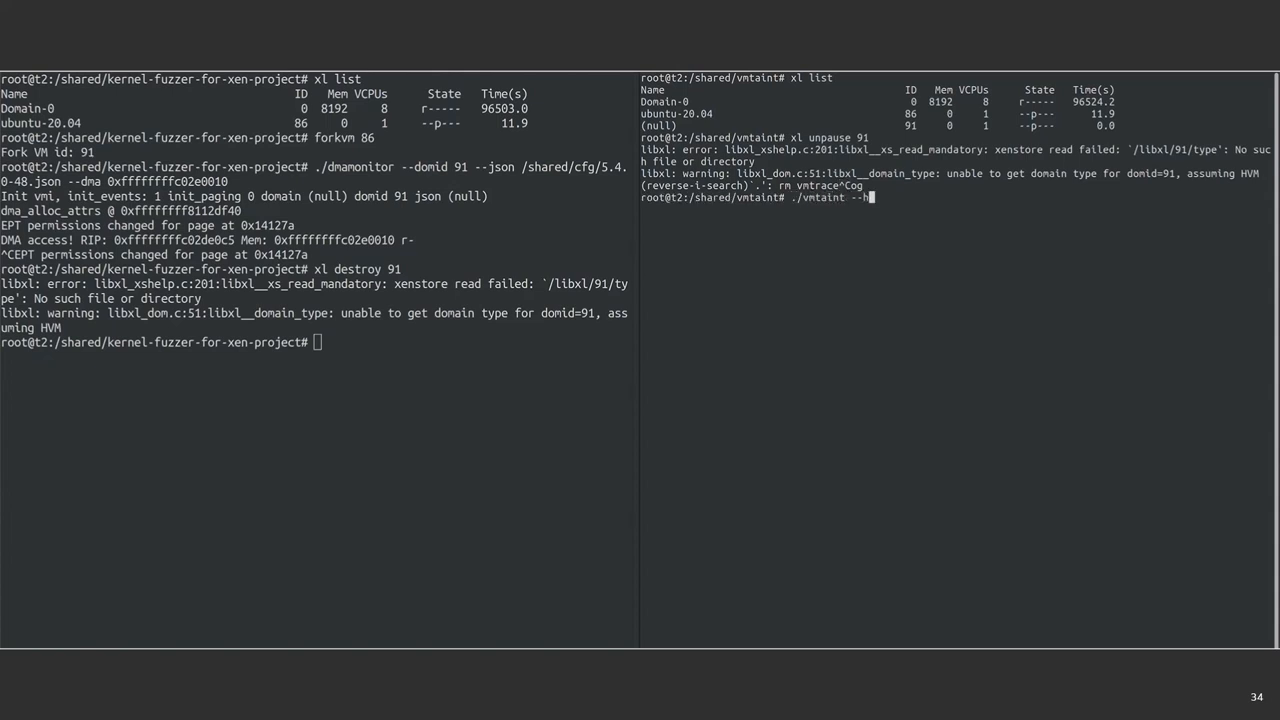
# - Show ./vmtaint --help, save domain 86's state to state.log, and clear the left pane
pyautogui.press('Return')
pyautogui.write('./vmtaint --sa')
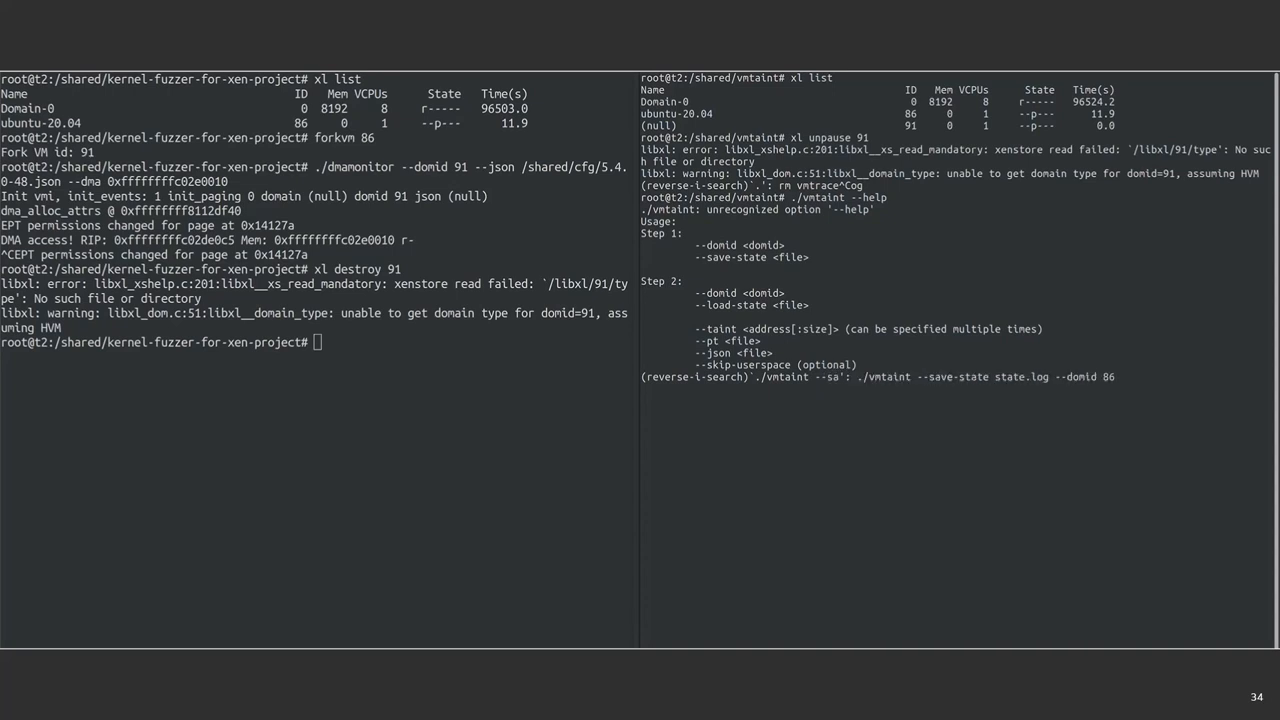
pyautogui.press('Return')
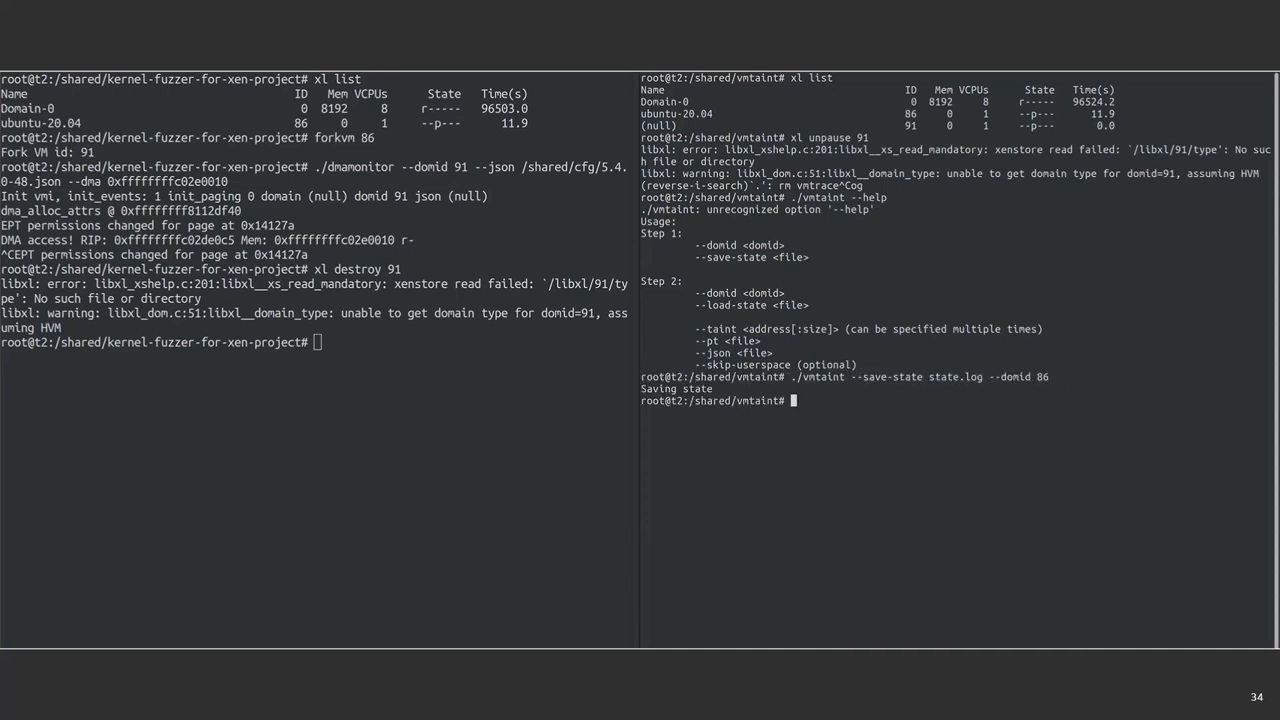
pyautogui.write('clear')
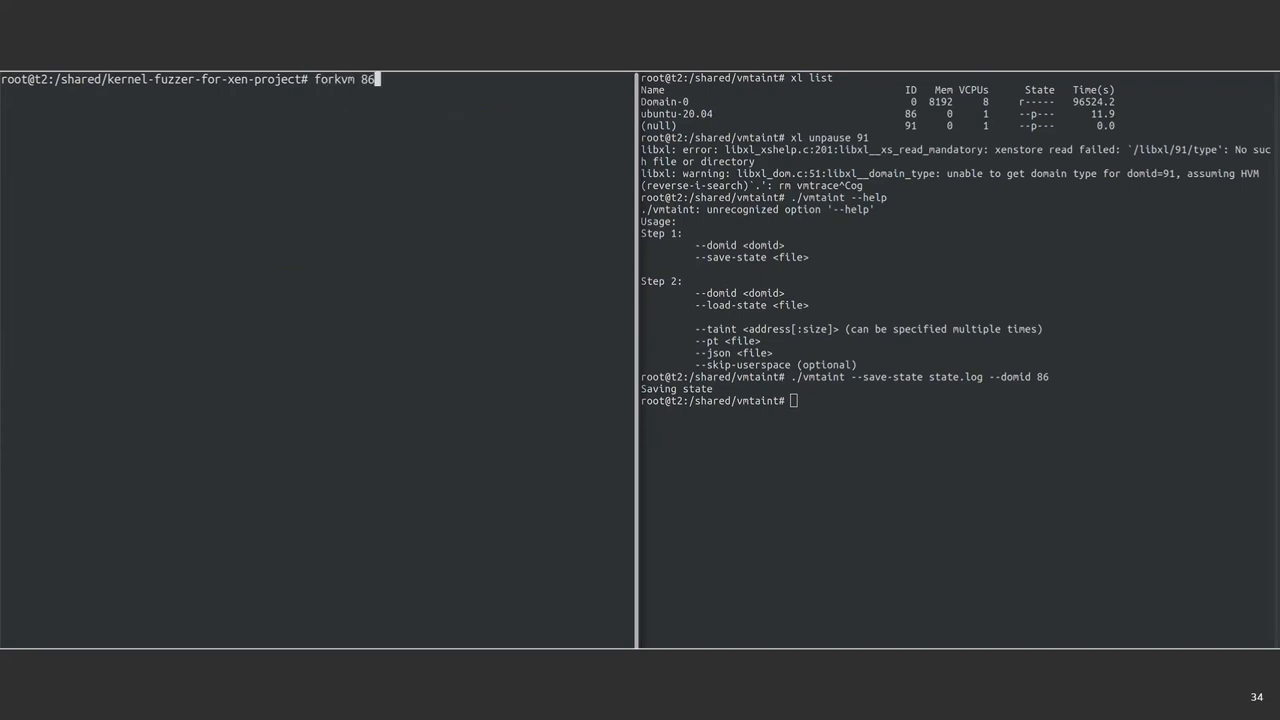
# - Fork VM 92 from domain 86, trace it into vmtrace.log from ../vmtaint/, then pause domain 92
pyautogui.press('Return')
pyautogui.write('xl list')
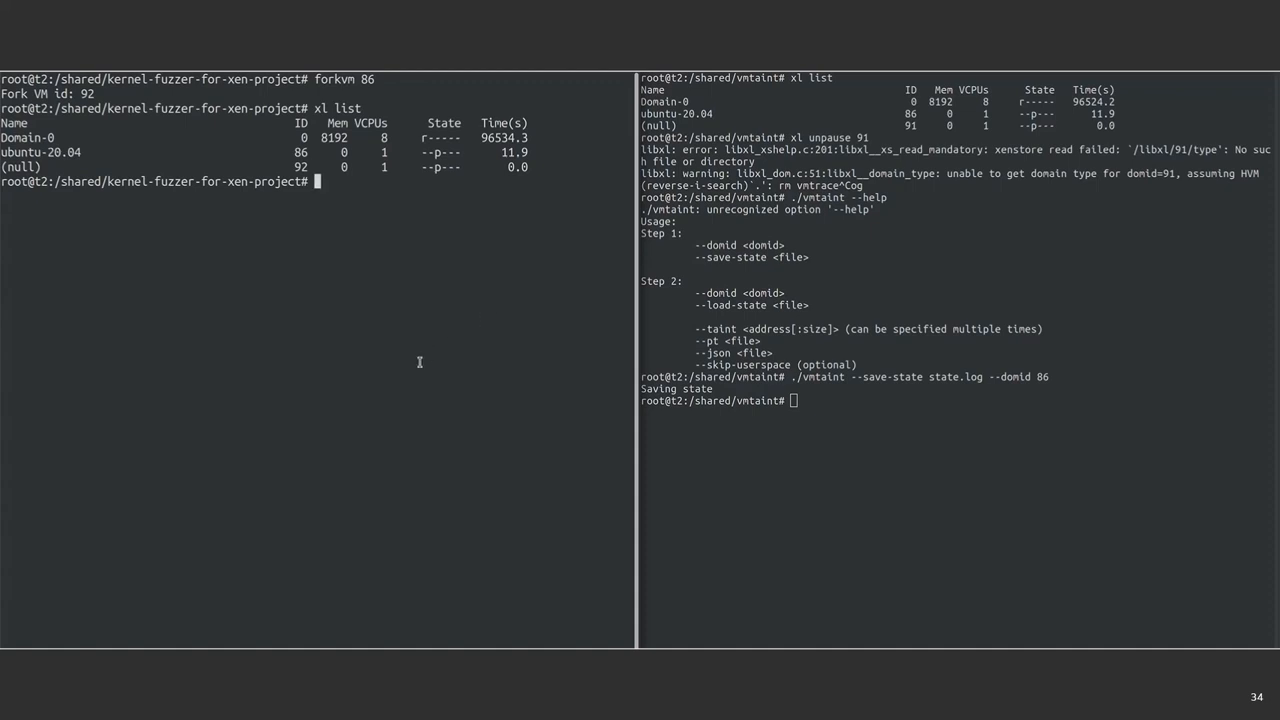
pyautogui.write('cd ../vmtaint/')
pyautogui.write('xen-vmtrace 92 0 > vmtrace.log')
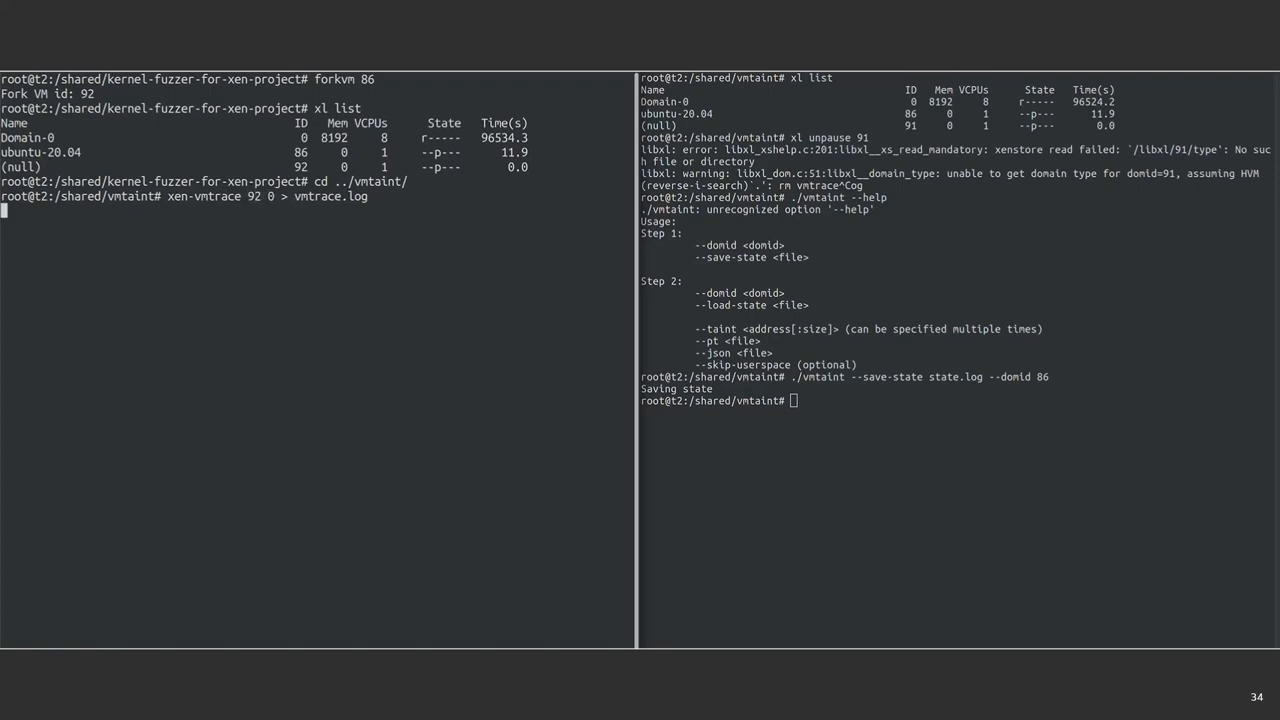
pyautogui.write('xl paus')
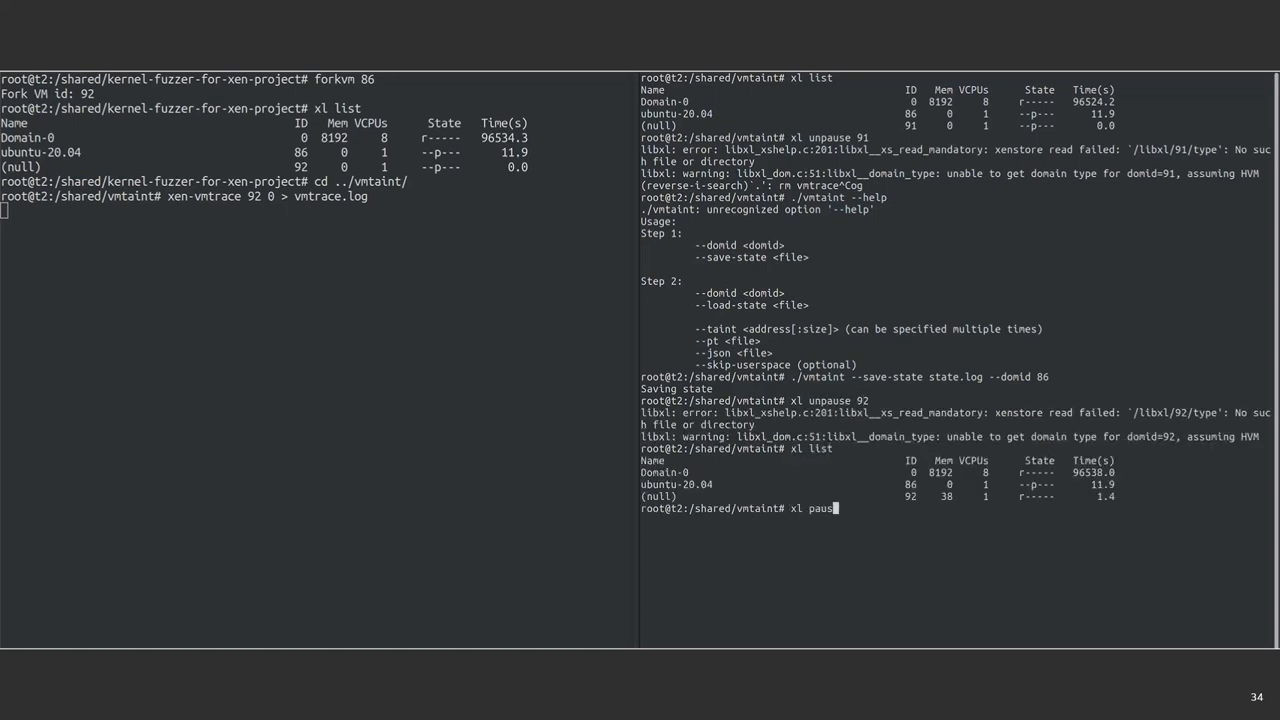
pyautogui.press('Return')
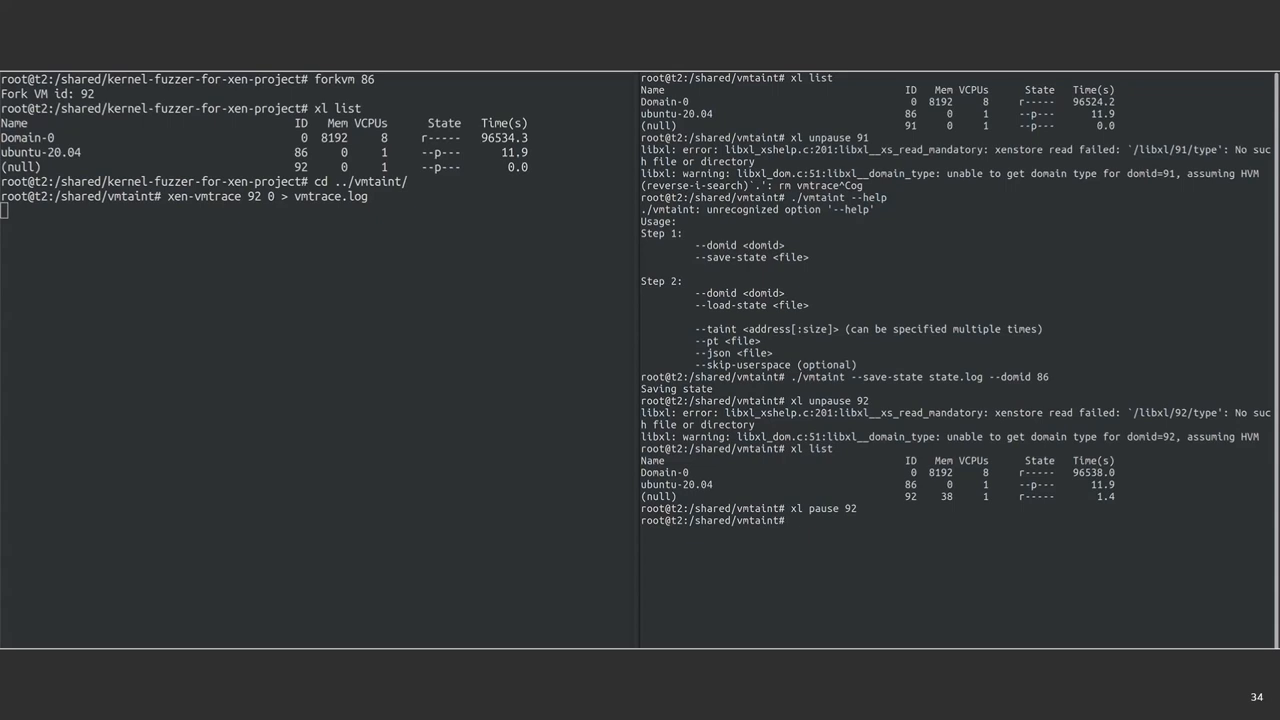
# - Run vmtaint --load-state with --taint, --pt and --json writing results to taint.log
pyautogui.press('Ctrl+r')
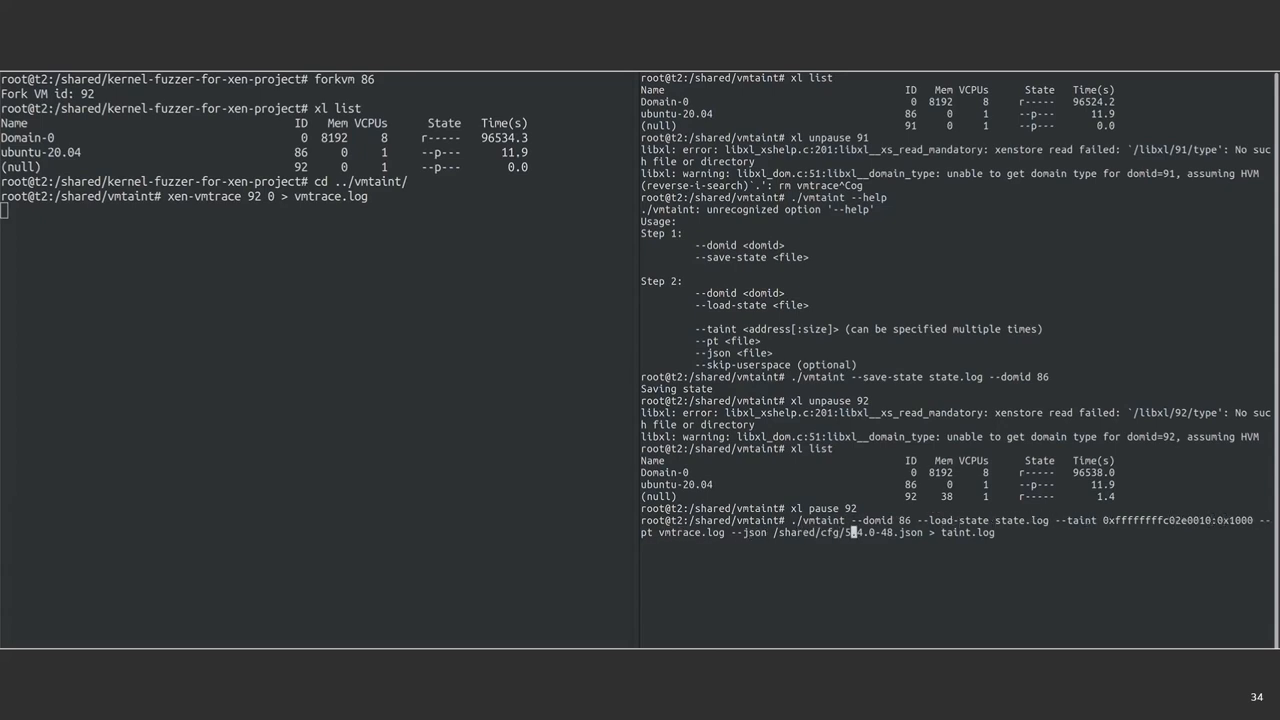
pyautogui.press('Return')
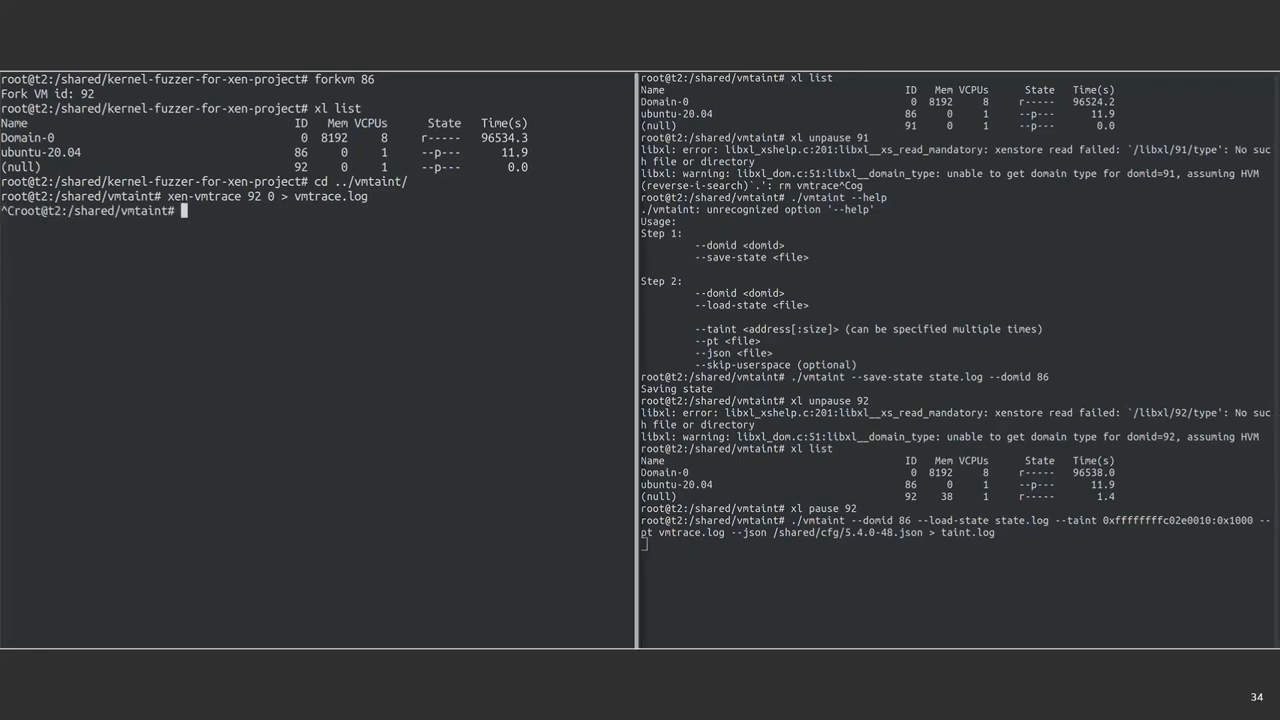
pyautogui.write('nano taint.log')
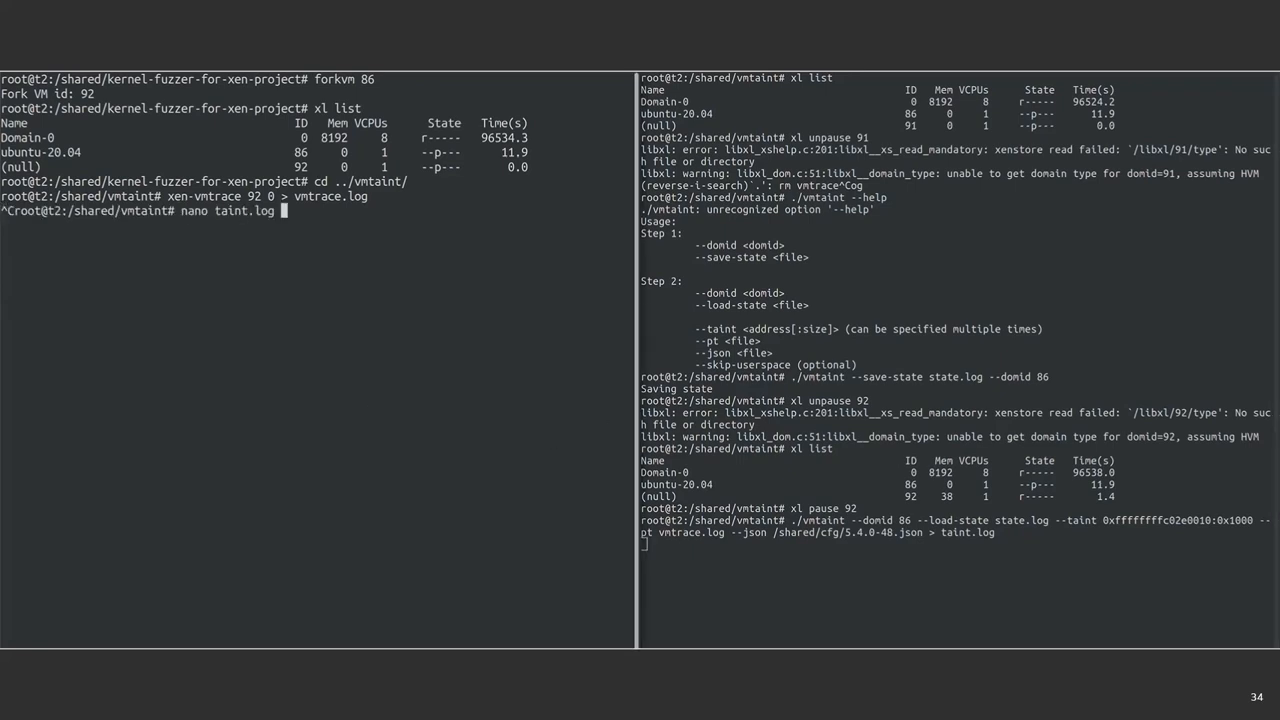
pyautogui.press('Return')
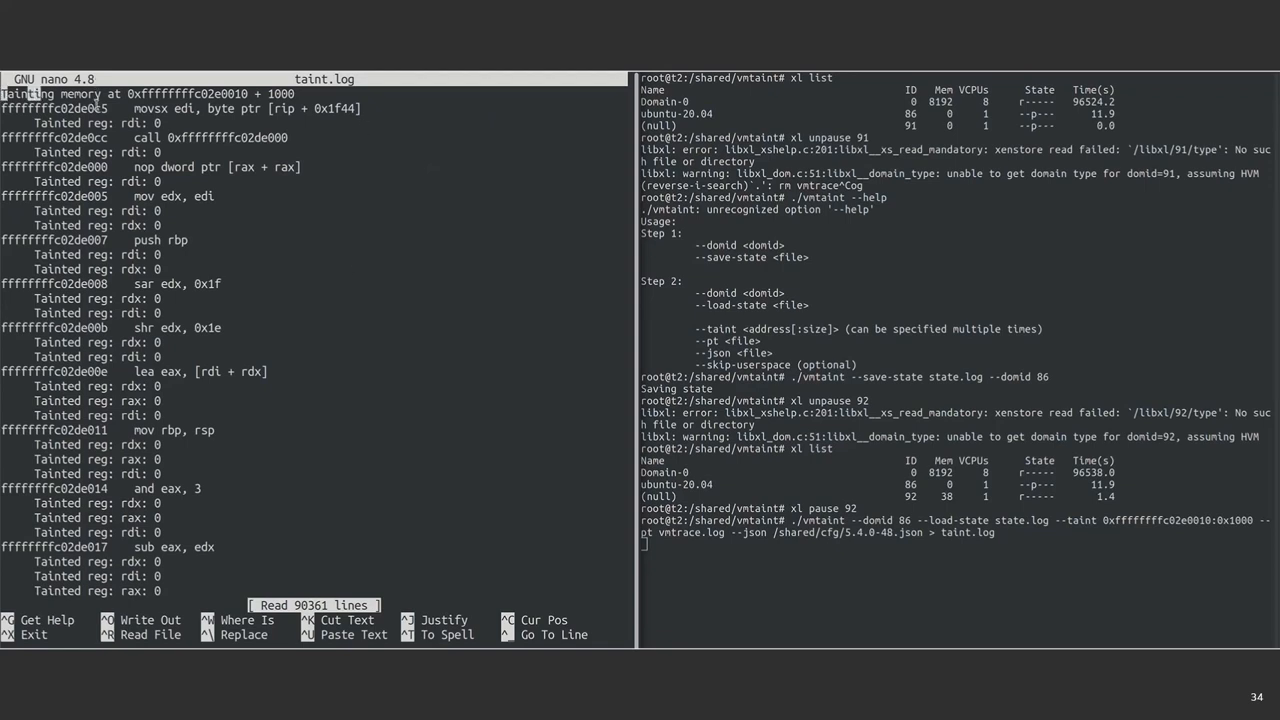
pyautogui.moveTo(318, 390)
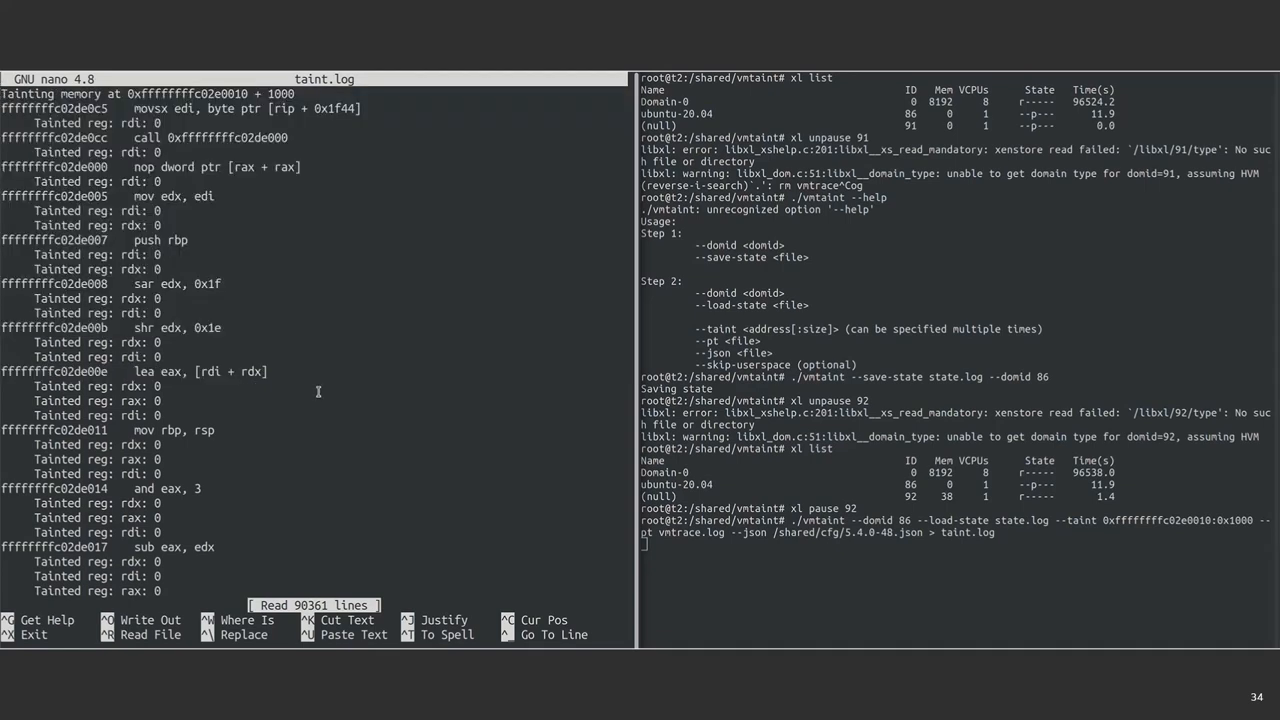
pyautogui.scroll(-3)
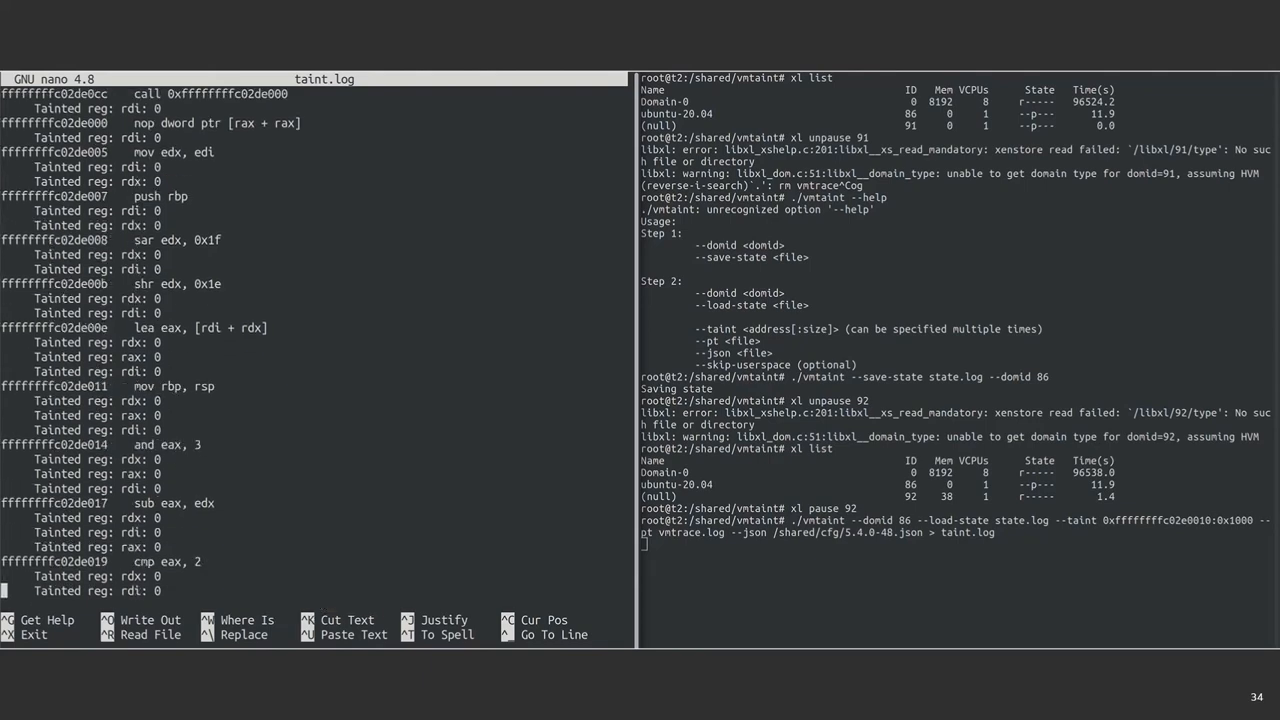
pyautogui.scroll(-3)
pyautogui.write('cat ')
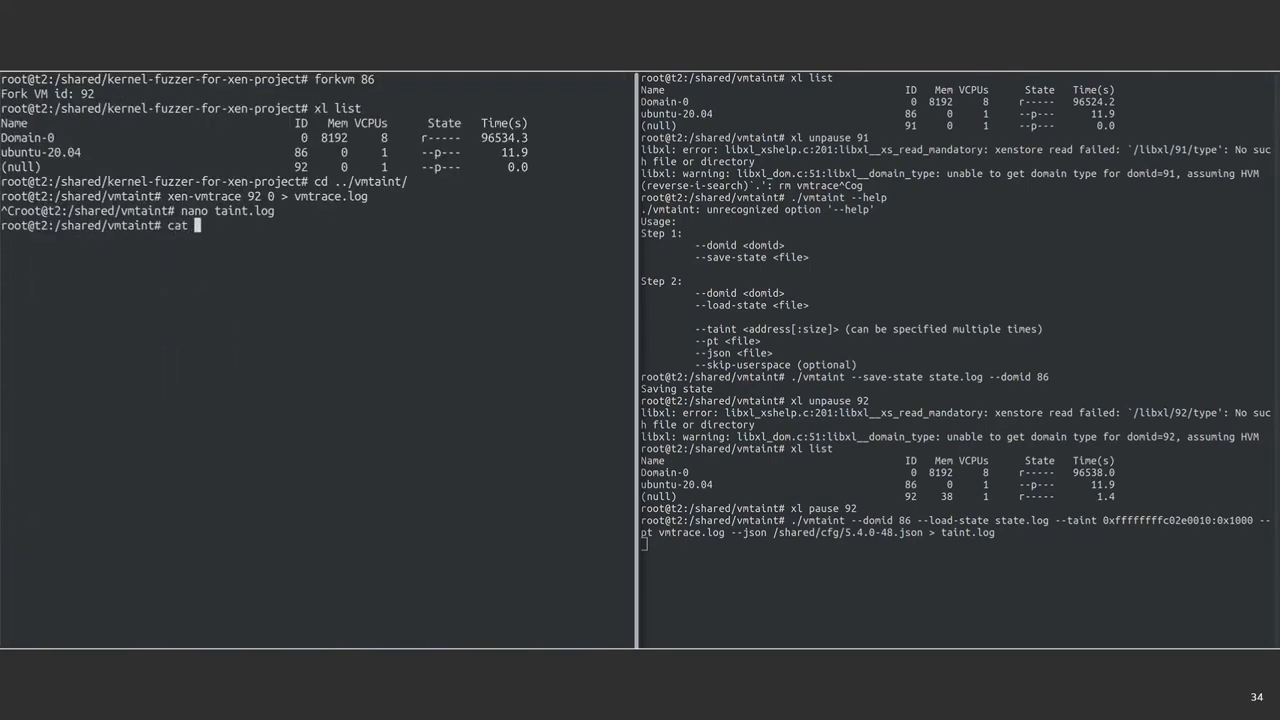
# - Filter taint.log with grep Tainted to list tainted registers and tainted rip addresses
pyautogui.write('taint.log | grep Tainte')
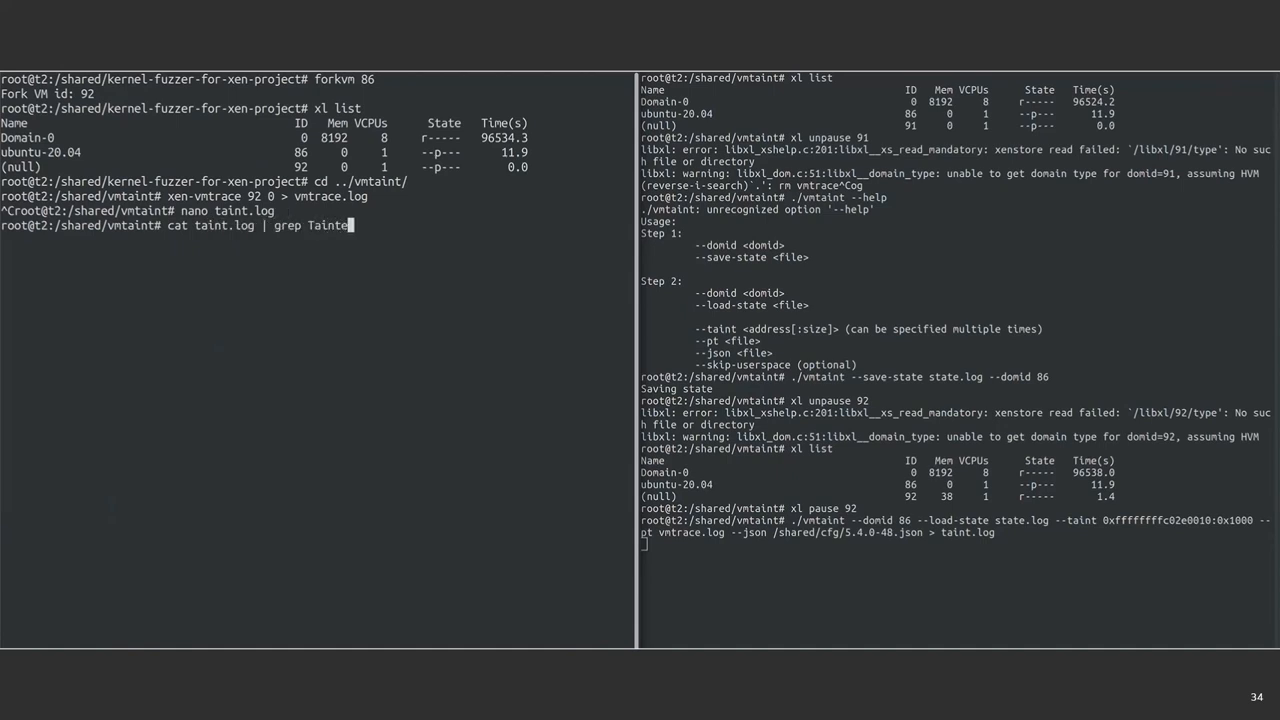
pyautogui.press('Return')
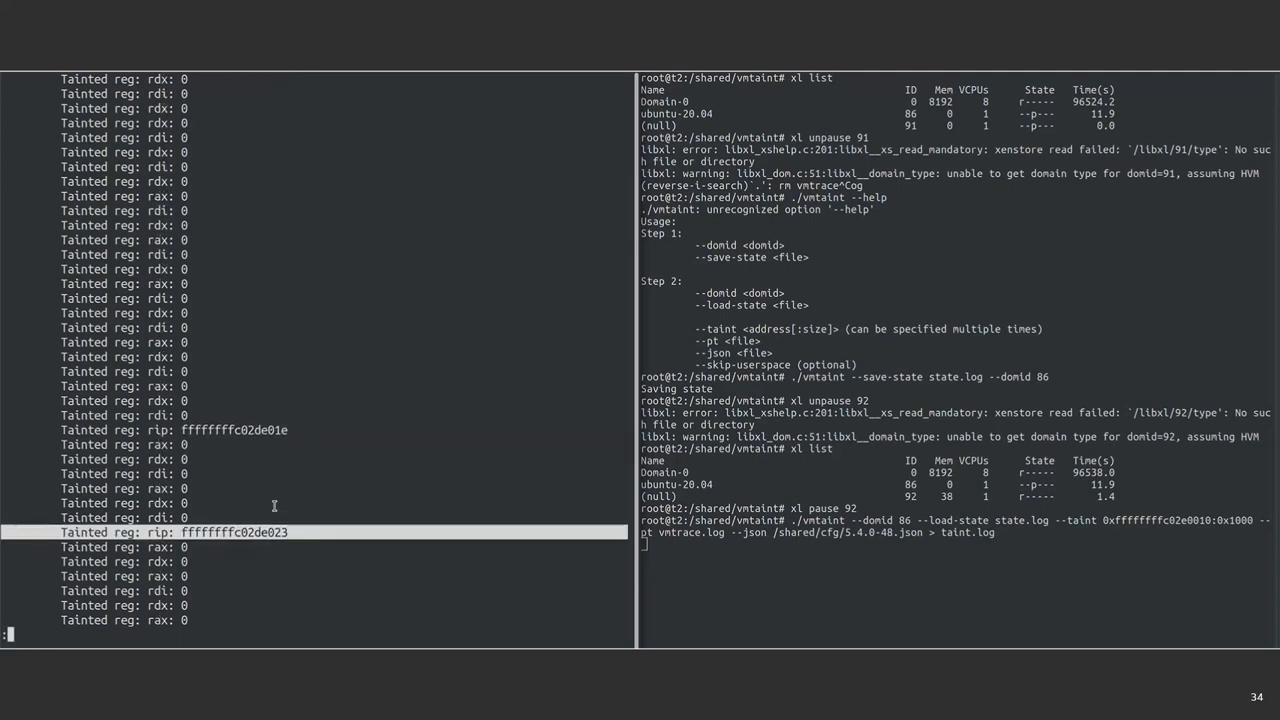
pyautogui.scroll(-3)
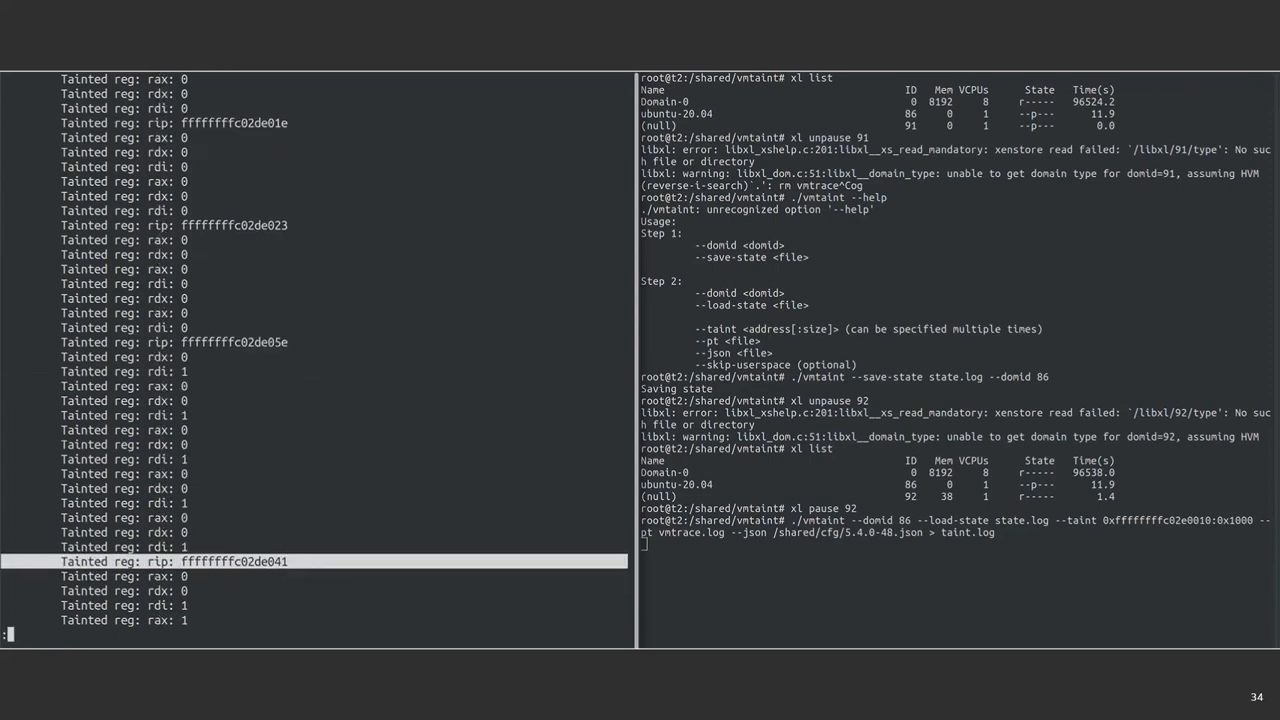
pyautogui.scroll(-3)
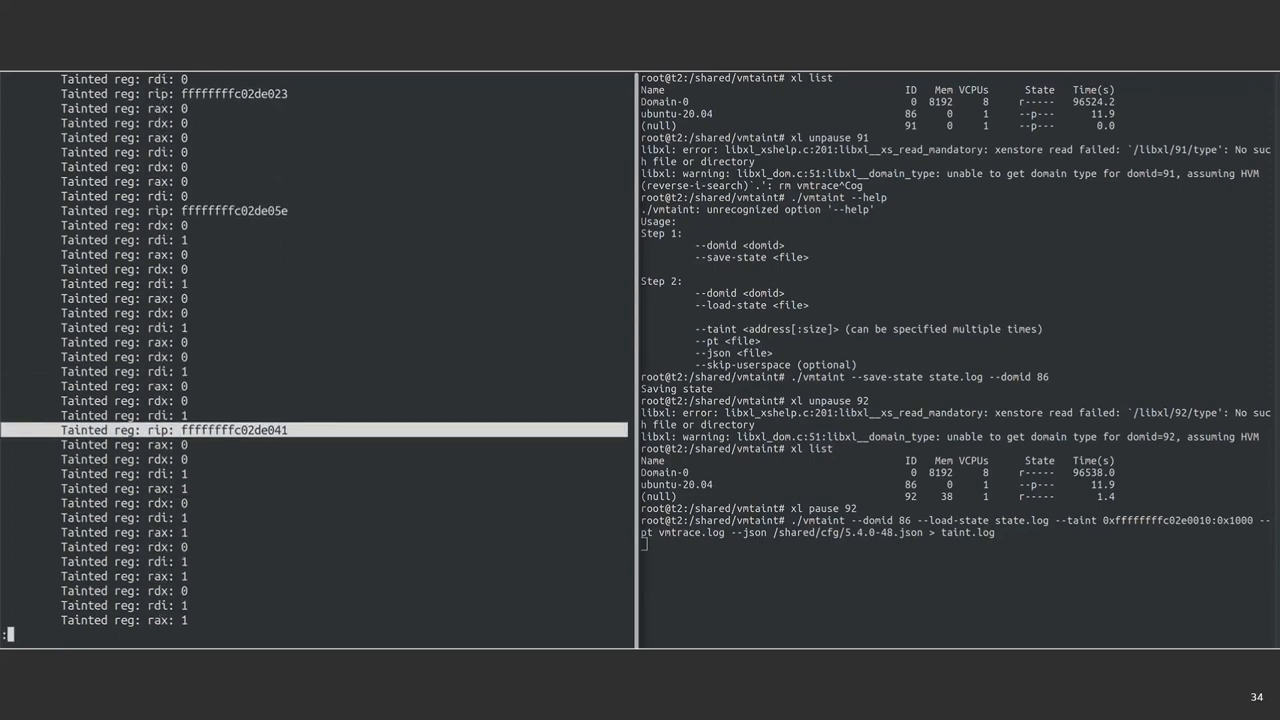